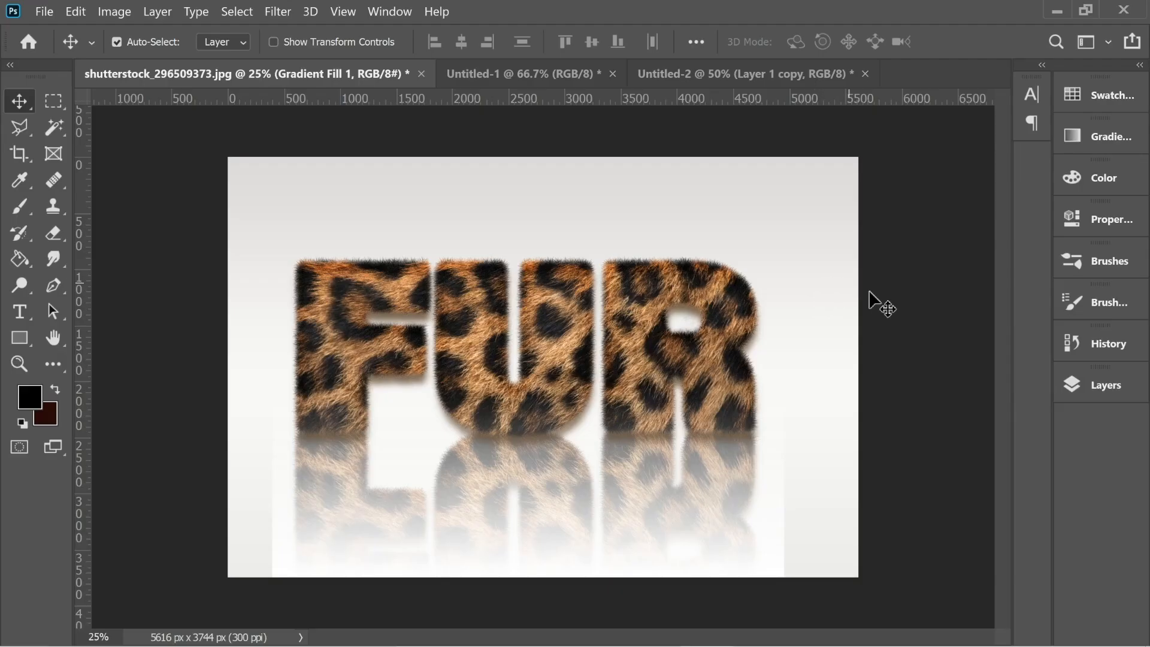
pyautogui.moveTo(737, 422)
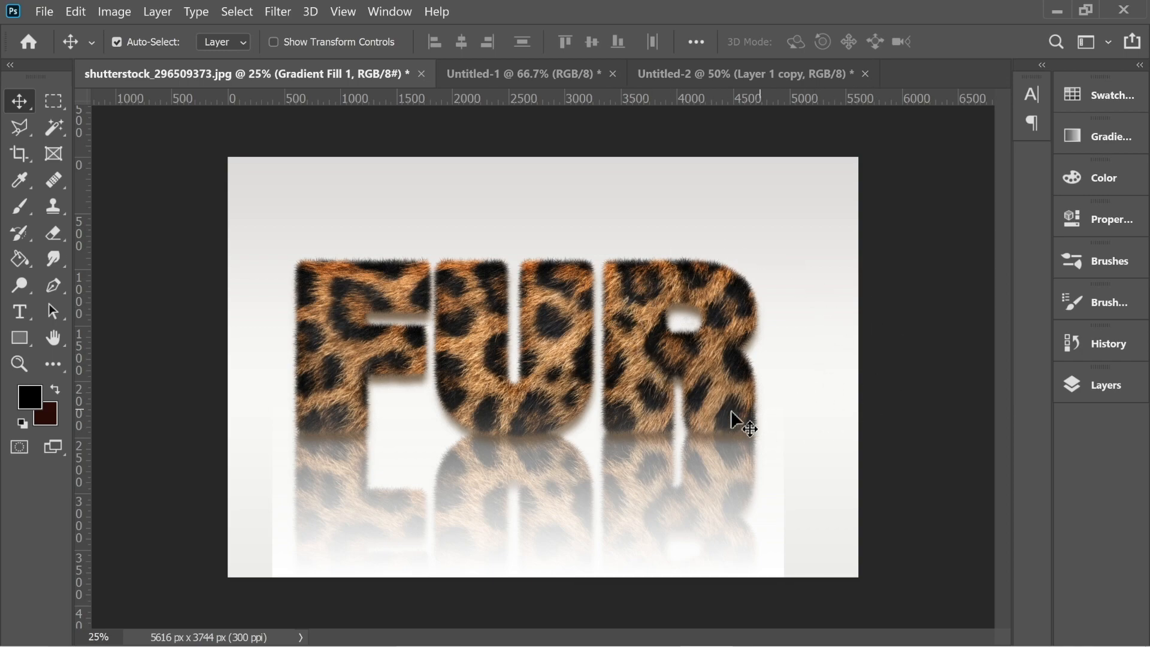
pyautogui.moveTo(865, 285)
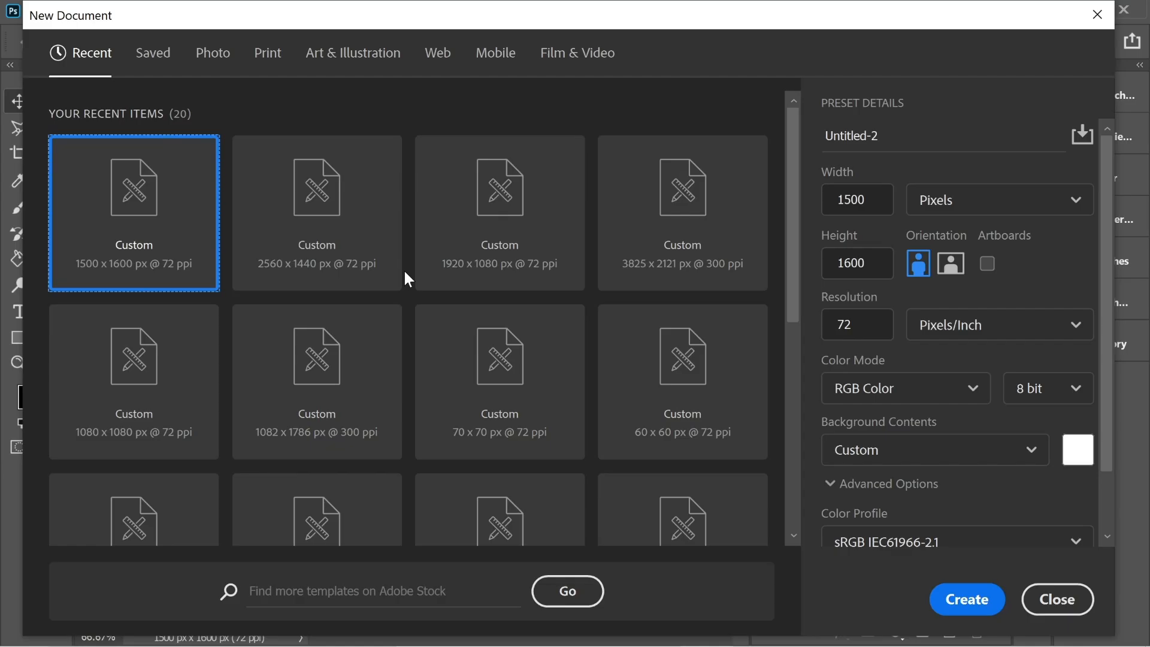
pyautogui.moveTo(695, 367)
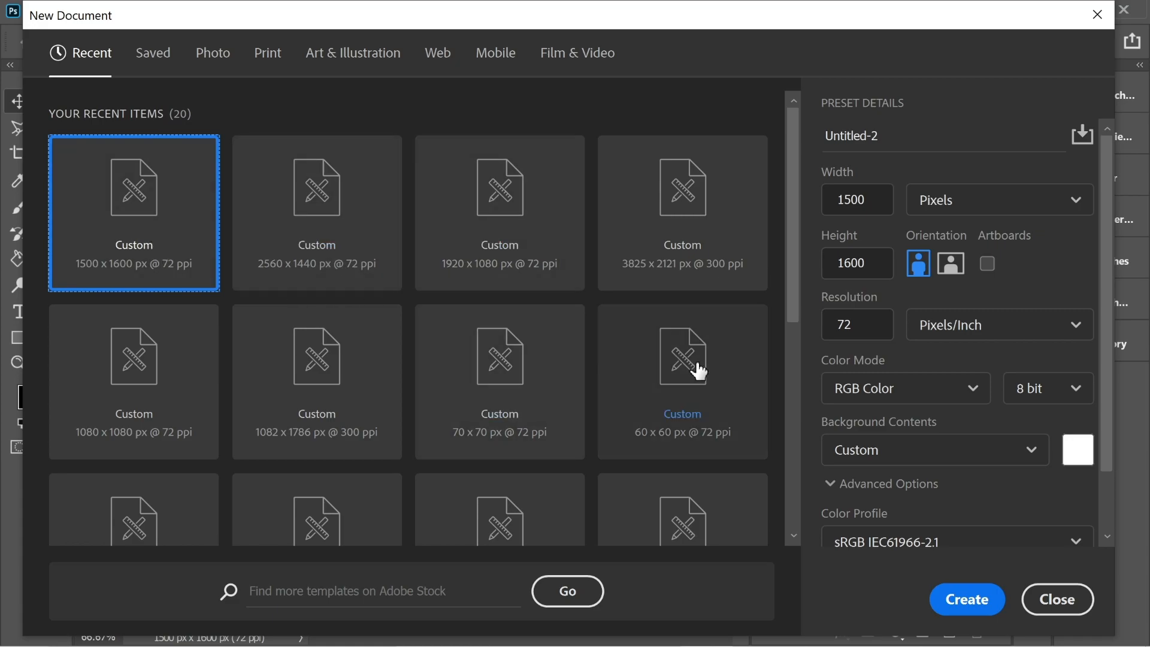
# Create the new blank 1500 × 1600 px white document from the Custom preset.
pyautogui.click(965, 599)
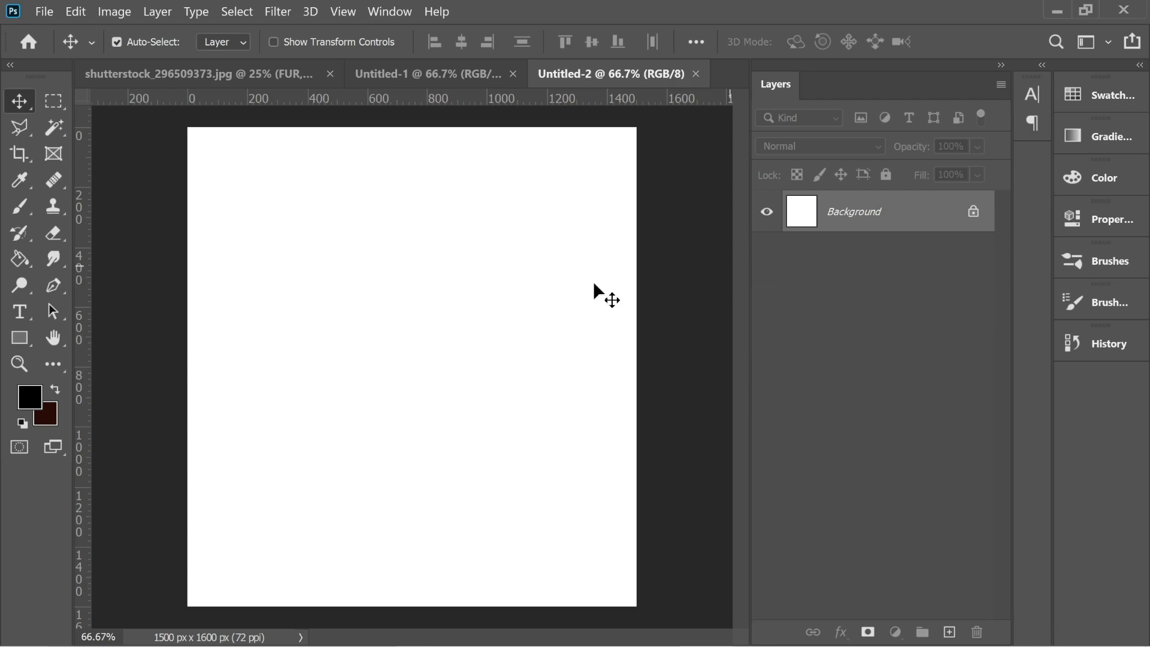
# Add a transparent Layer 1 and pick the Hard Round Pressure Size brush with Shape Dynamics.
pyautogui.click(948, 631)
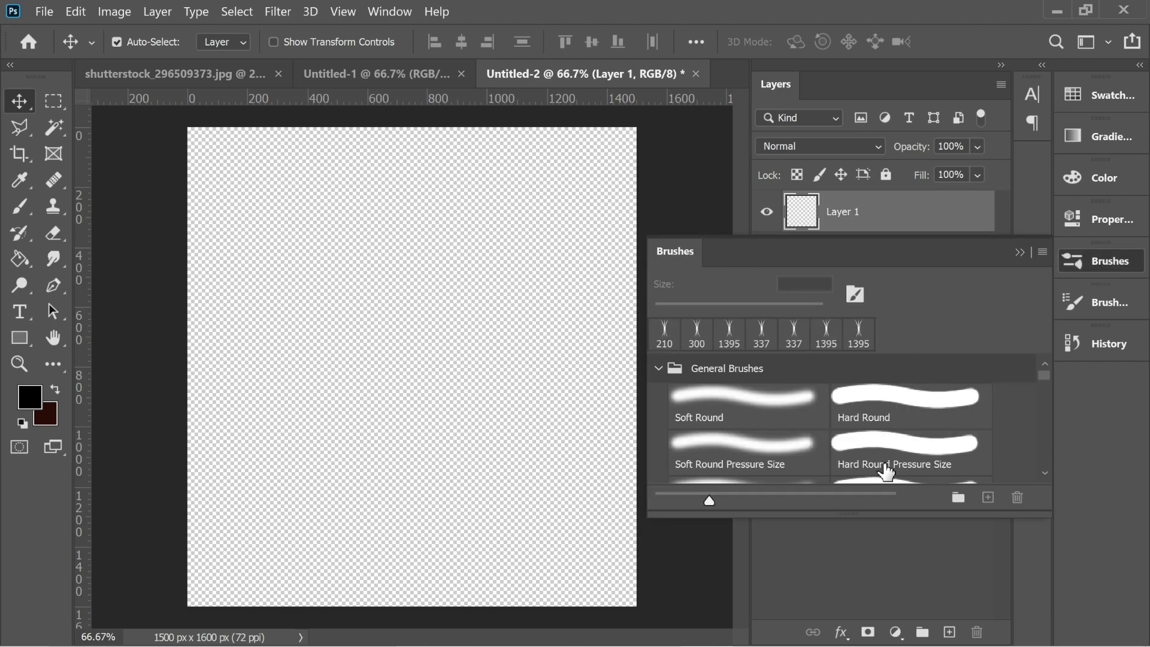
pyautogui.click(910, 453)
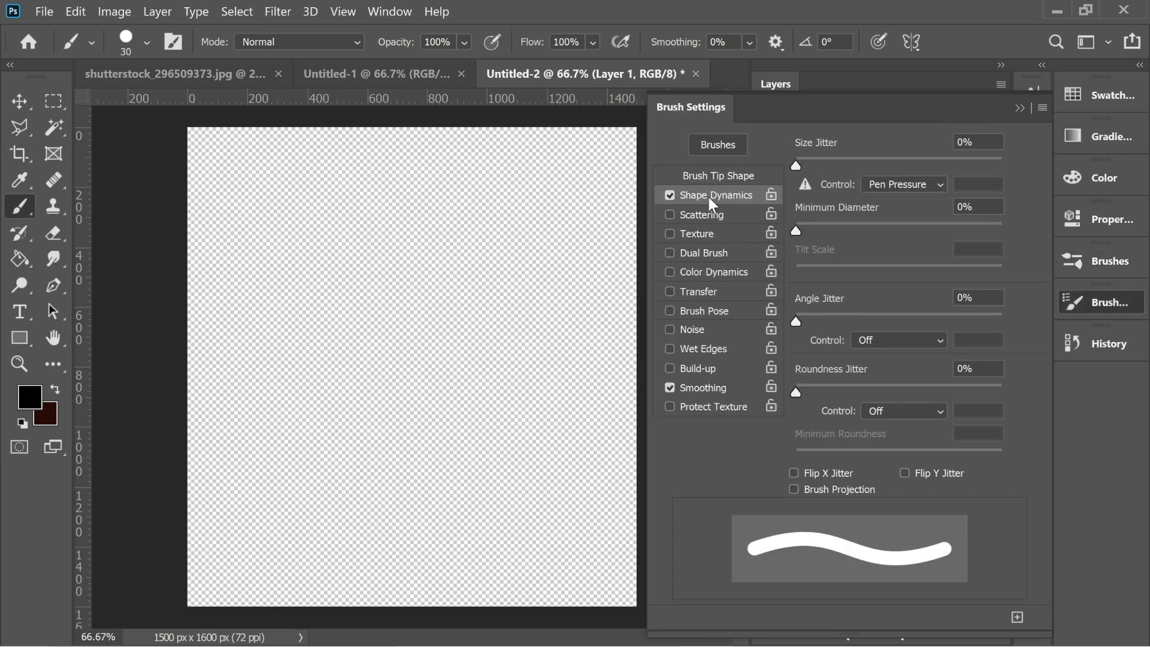
pyautogui.moveTo(892, 193)
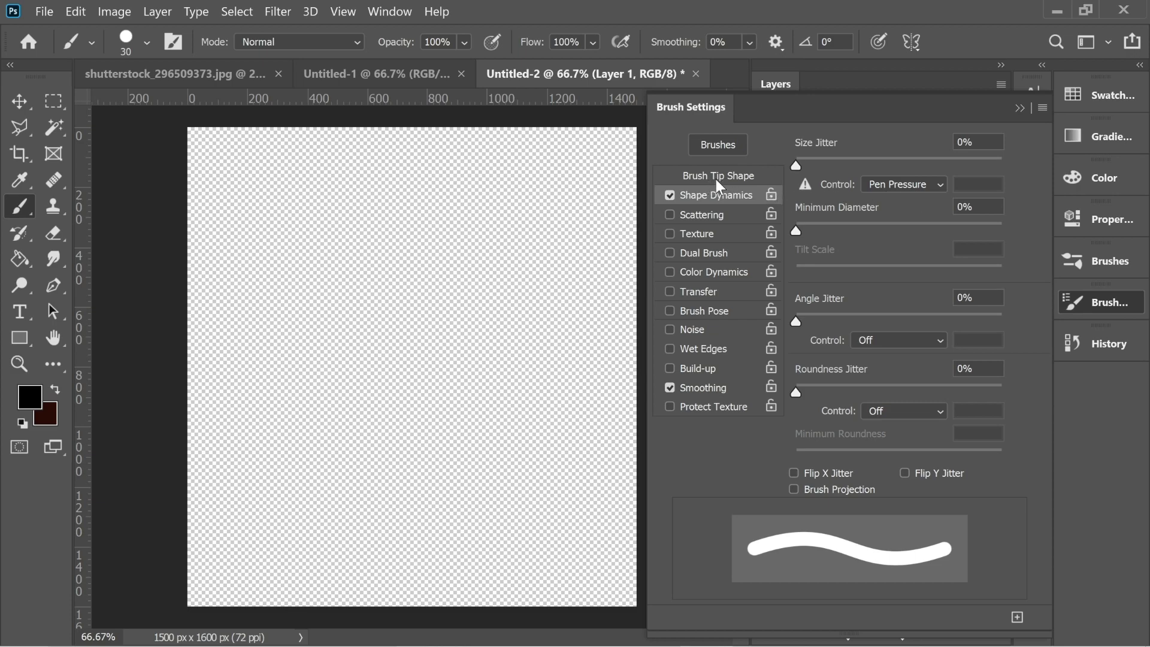
pyautogui.click(718, 174)
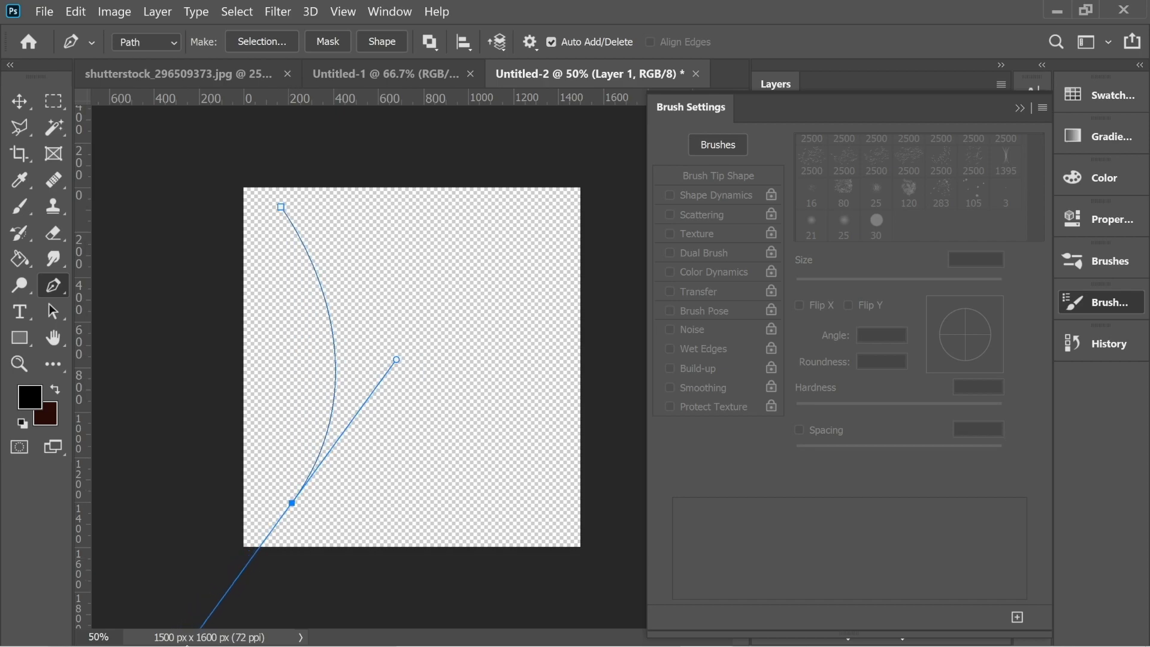
# Stroke the curved pen path with the brush using Simulate Pressure for a tapered black strand.
pyautogui.rightClick(394, 360)
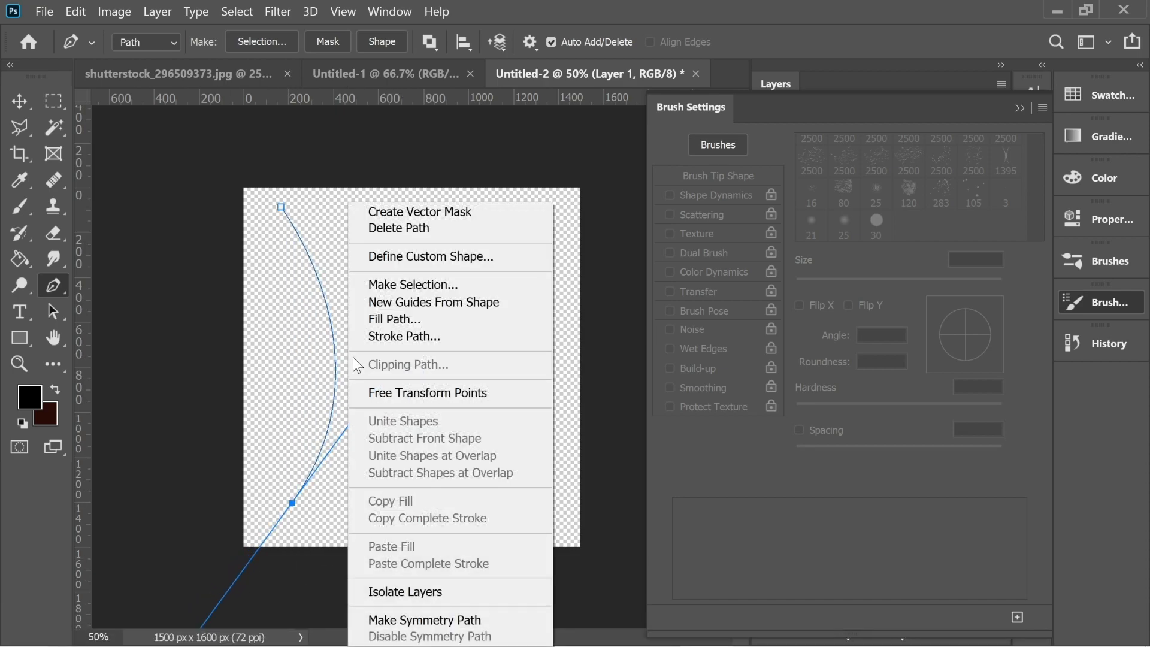
pyautogui.click(402, 336)
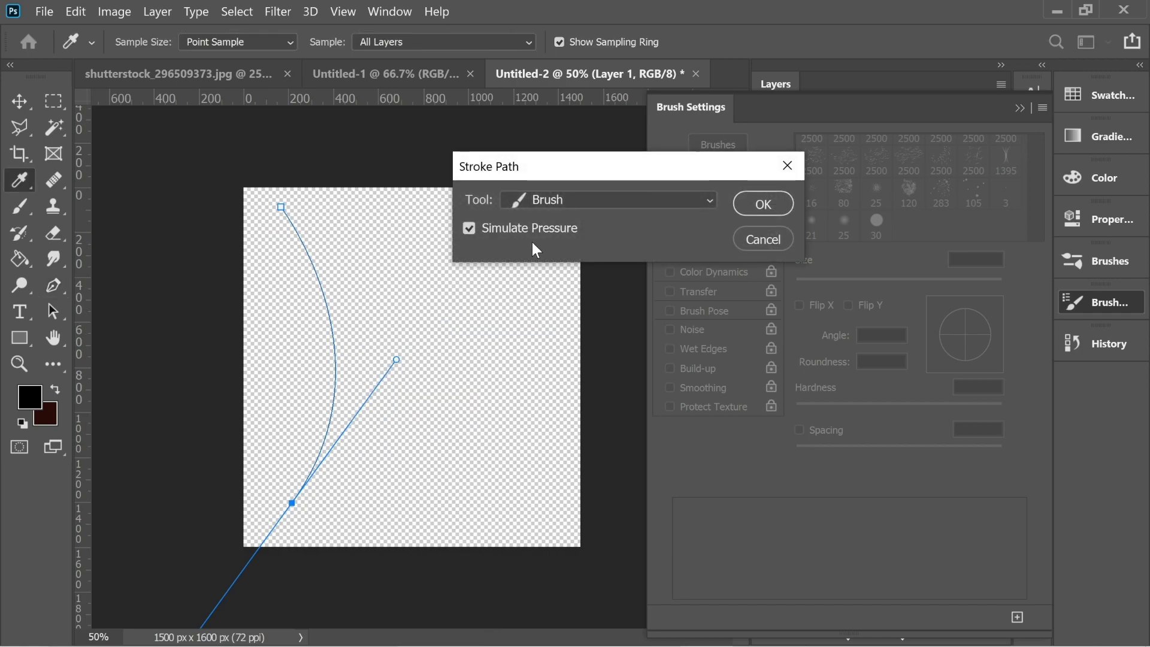
pyautogui.moveTo(672, 218)
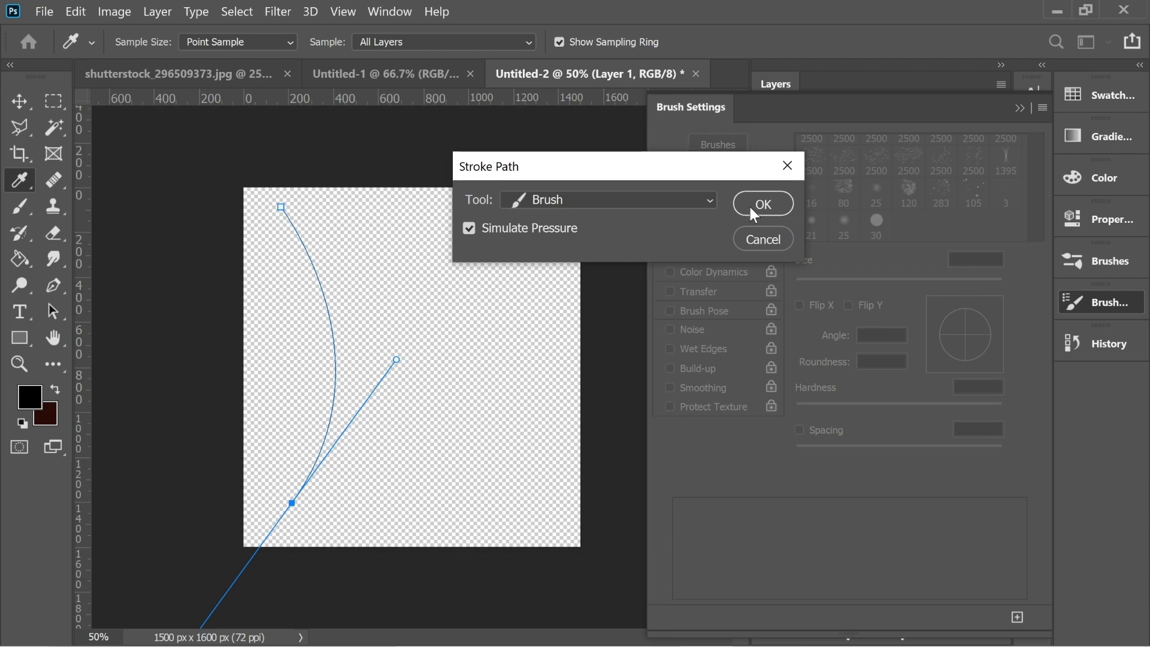
pyautogui.click(762, 204)
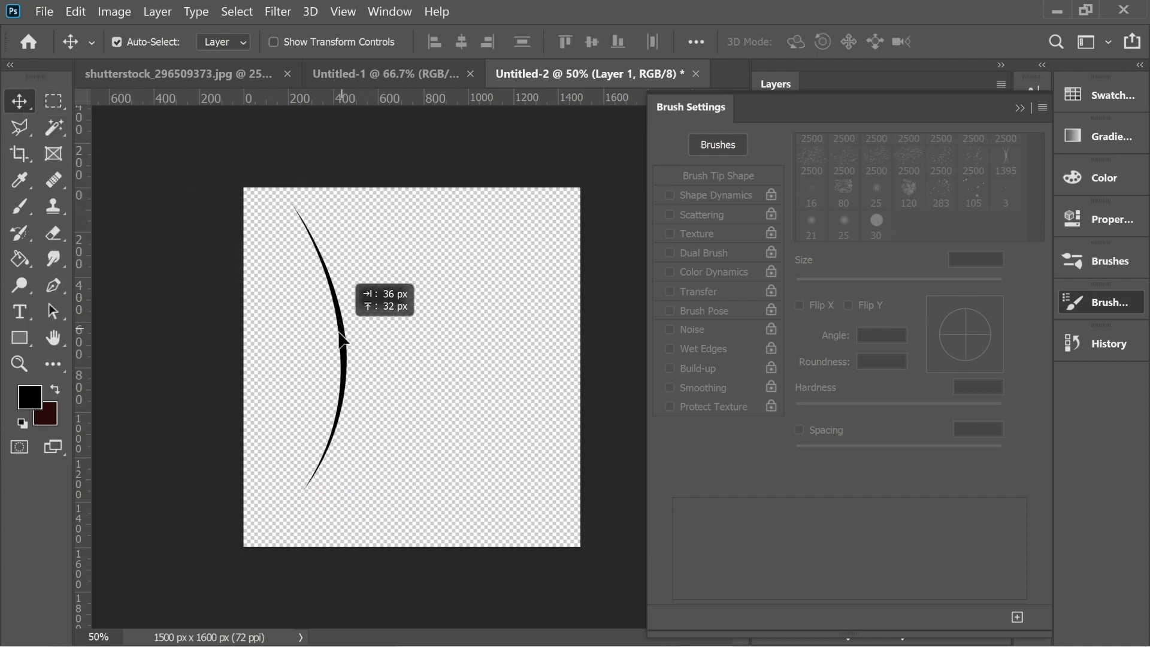
# Duplicate the strand to the right and flip it horizontally so the curves face each other.
pyautogui.moveTo(338, 341); pyautogui.dragTo(433, 341)
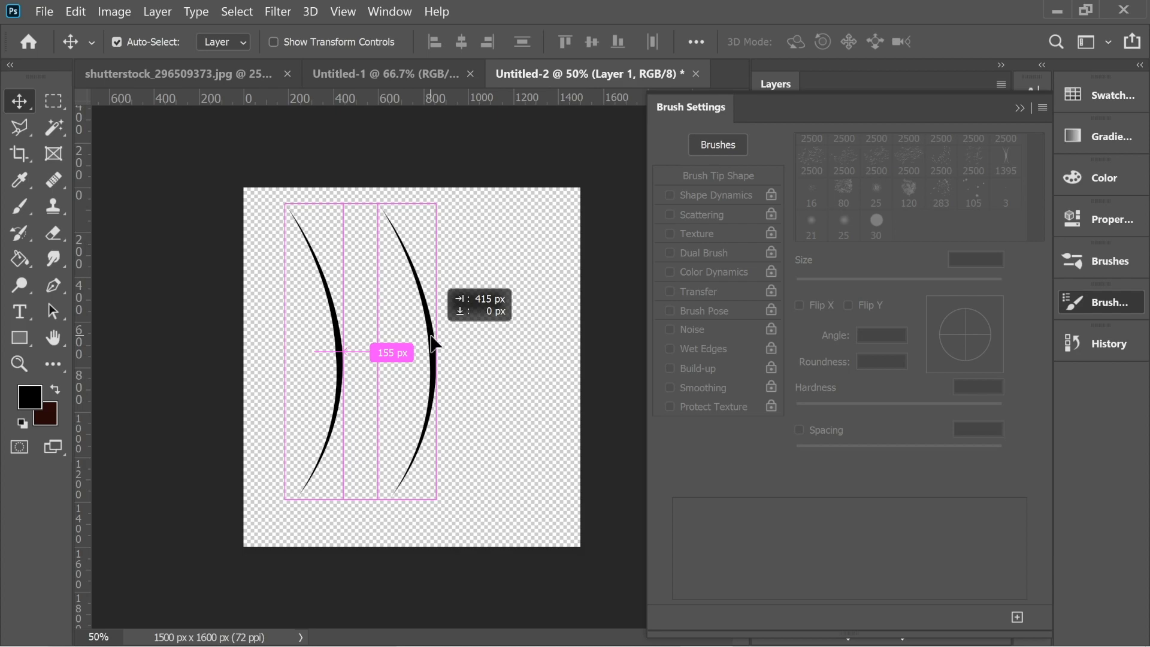
pyautogui.click(74, 11)
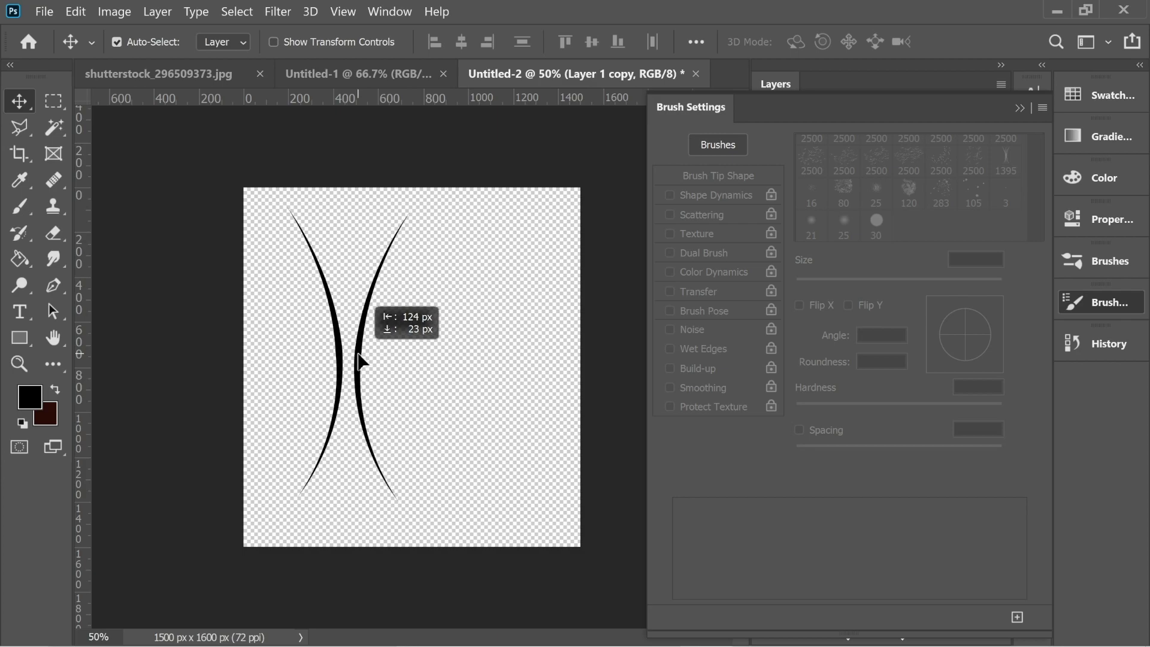
pyautogui.click(51, 285)
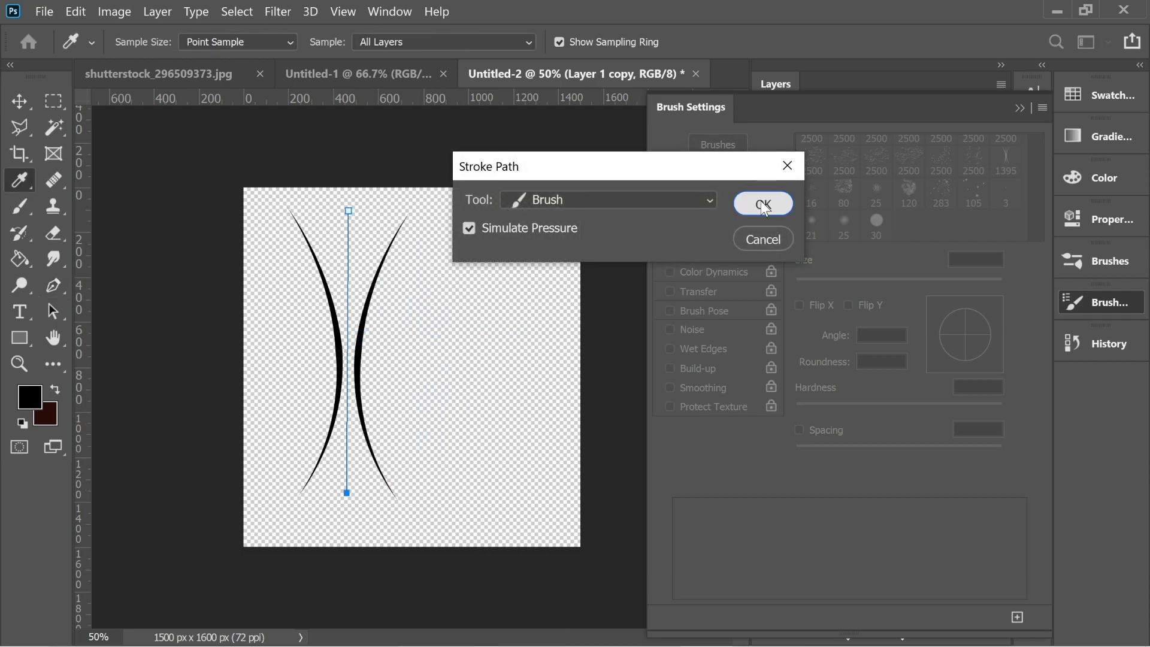
# Stroke a tapered vertical strand between the curves and move the right curve inward to meet.
pyautogui.click(762, 203)
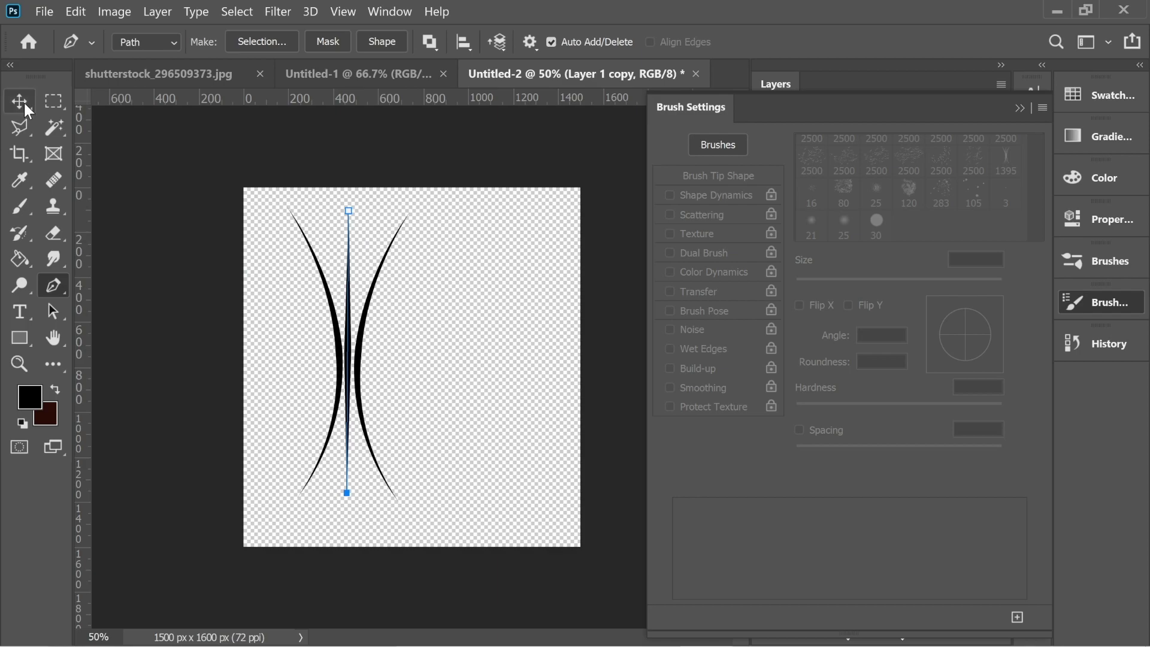
pyautogui.click(19, 101)
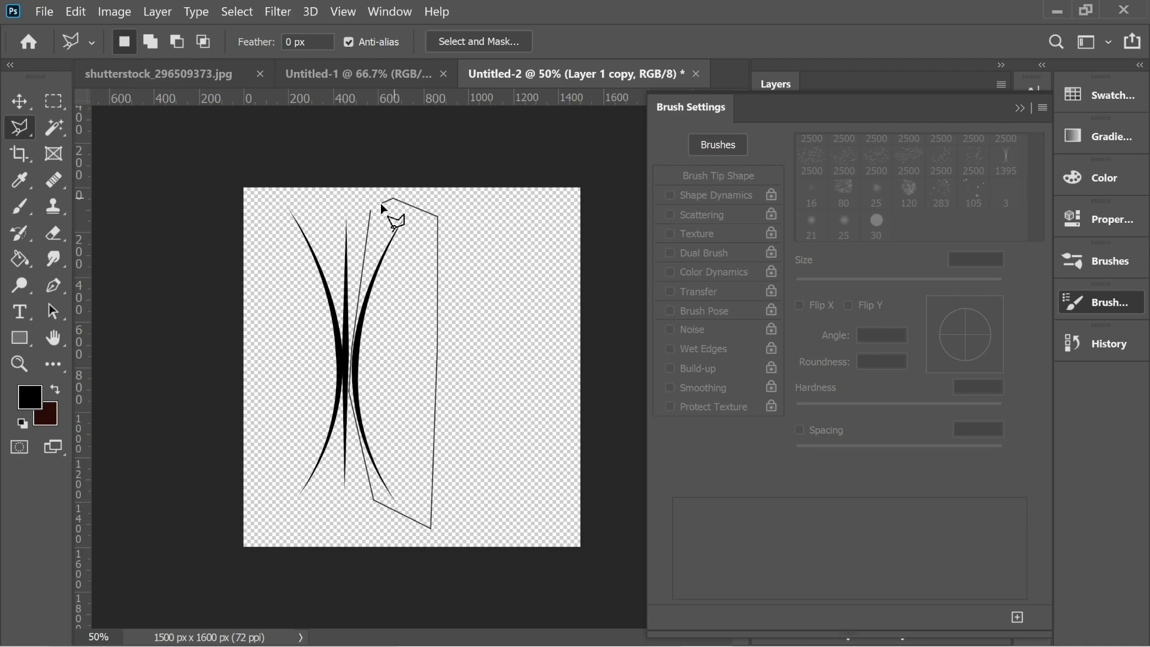
pyautogui.click(20, 100)
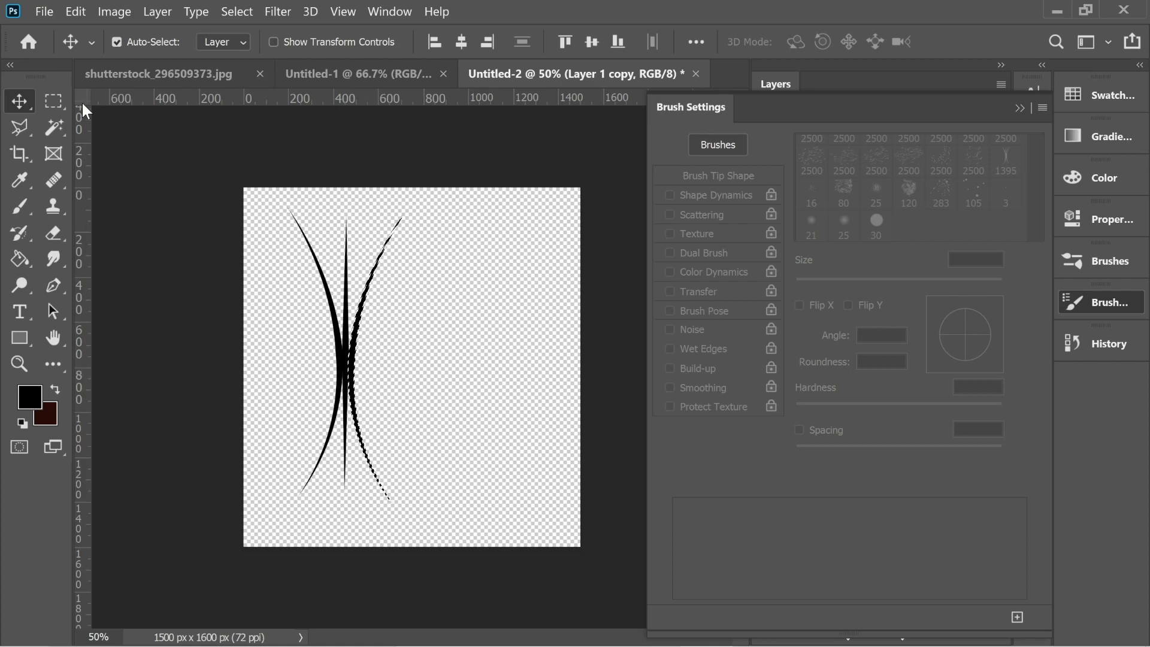
pyautogui.click(52, 101)
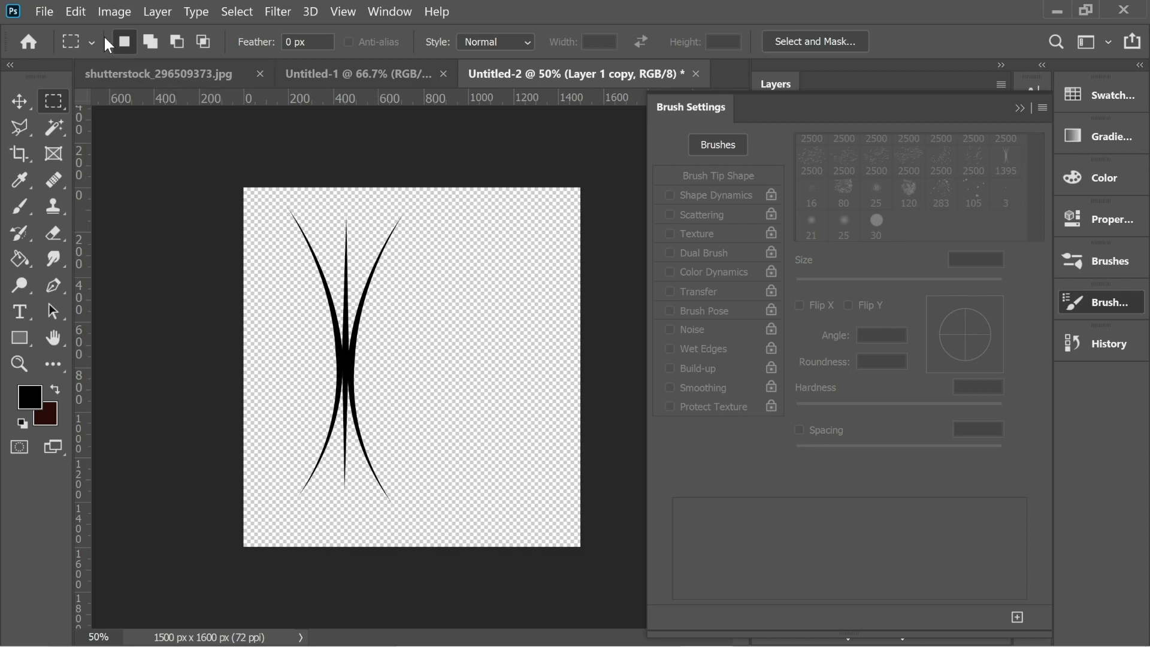
# Define the three-strand drawing as a new brush preset named FUR.
pyautogui.click(74, 11)
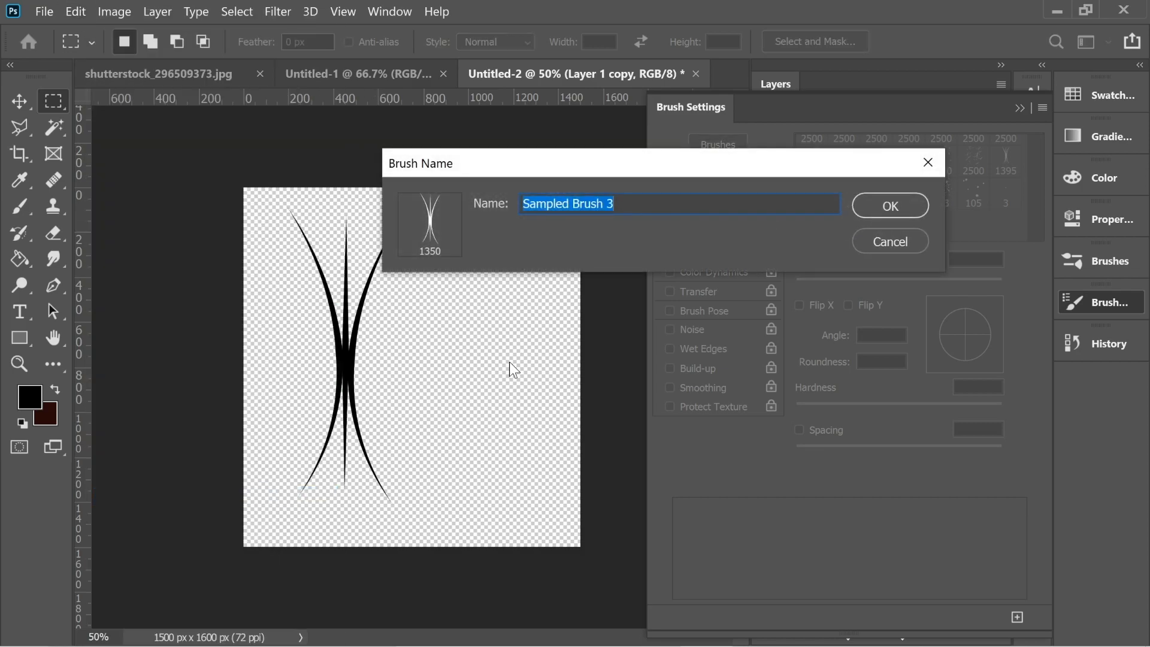
pyautogui.moveTo(652, 224)
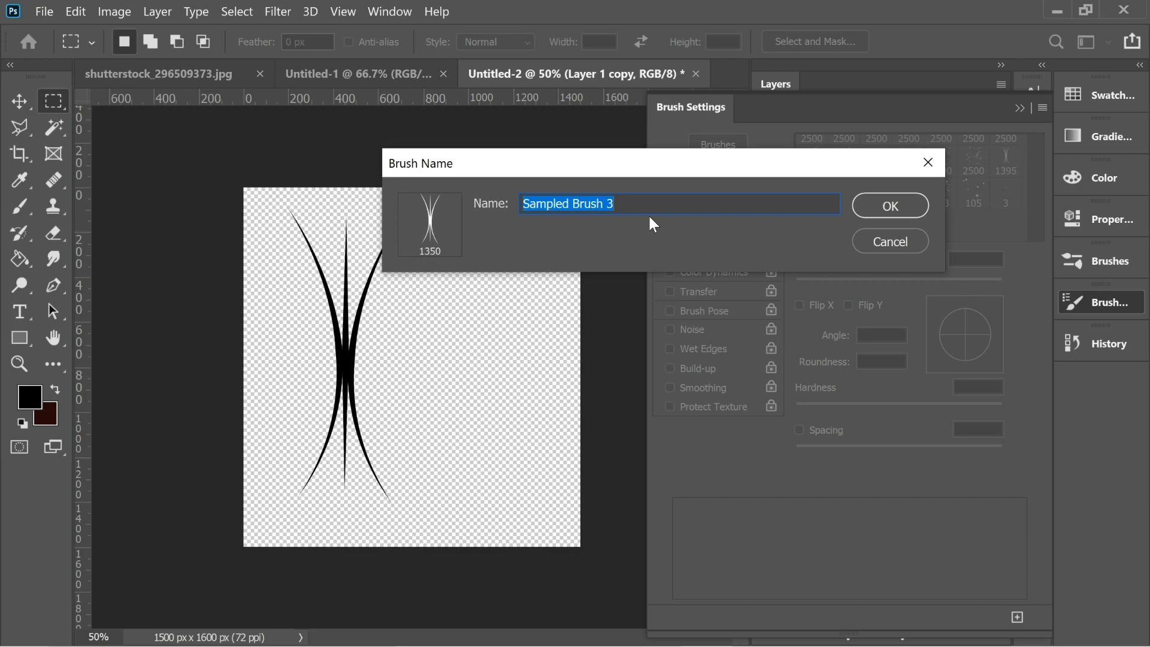
pyautogui.write('FUR')
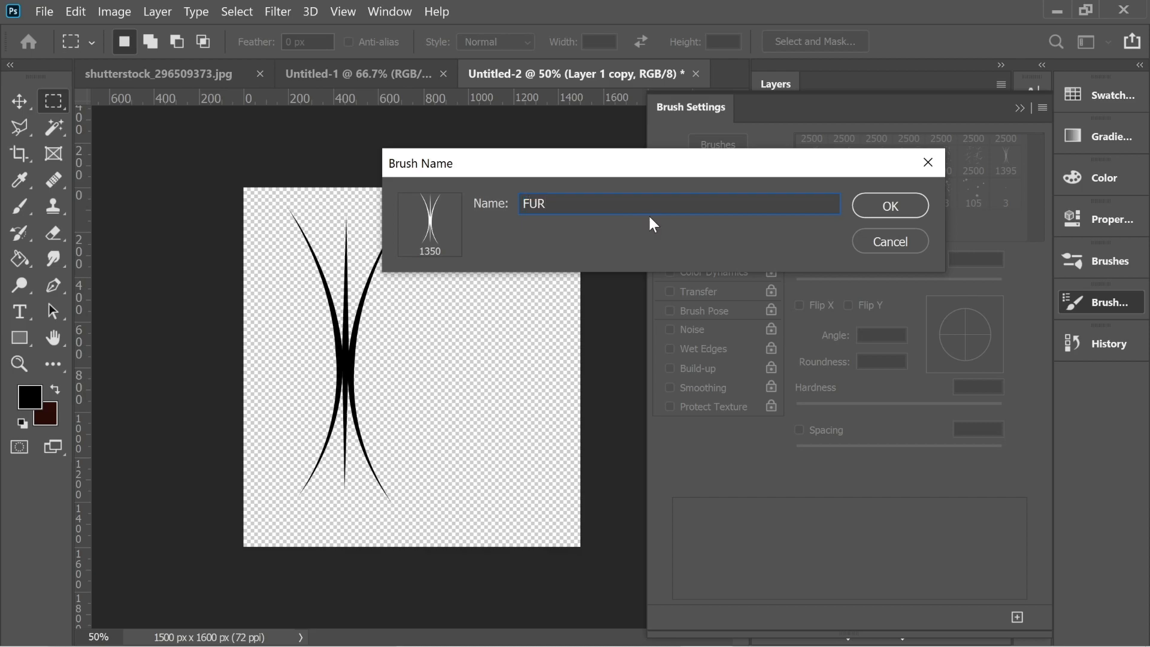
pyautogui.click(888, 205)
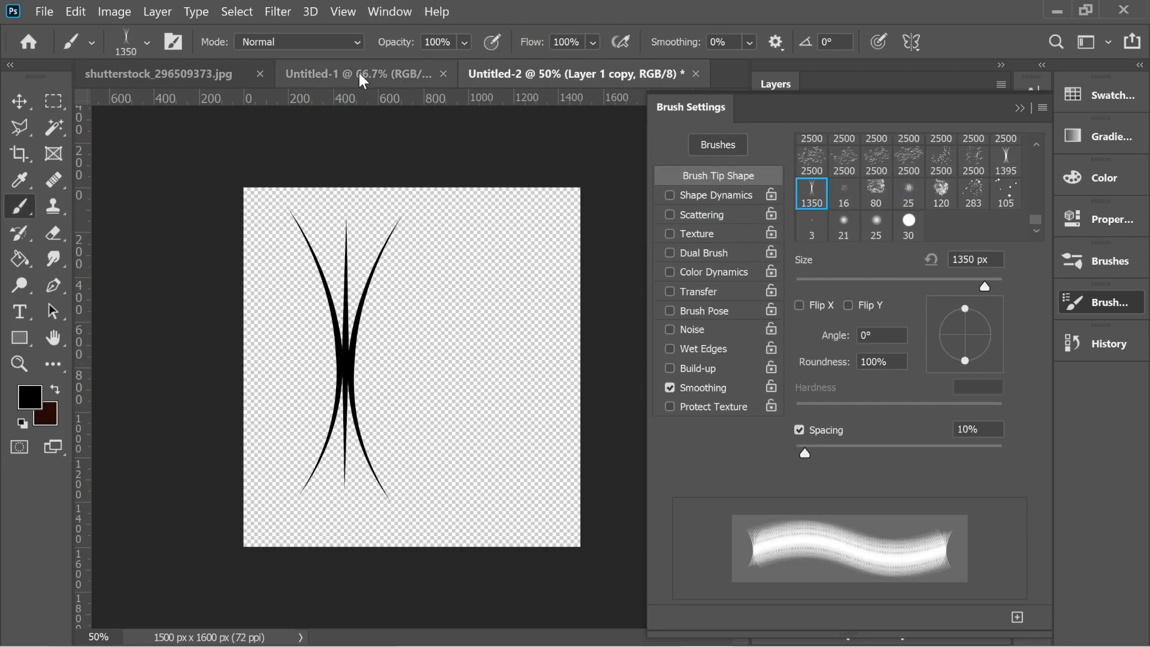
pyautogui.click(156, 73)
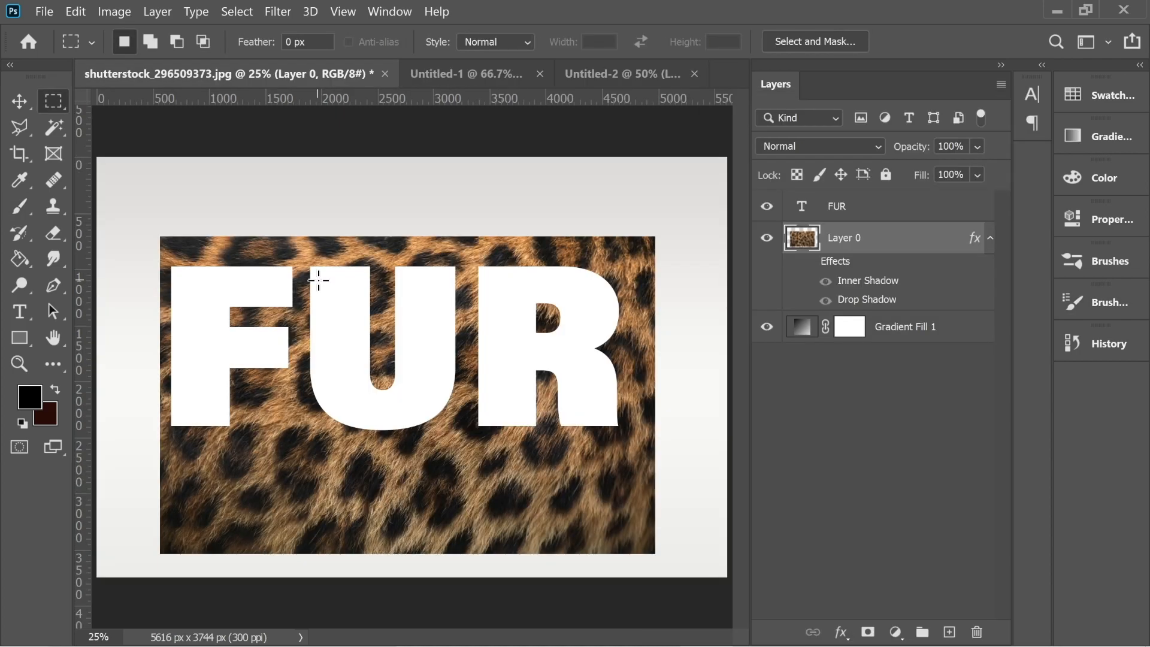
pyautogui.moveTo(870, 256)
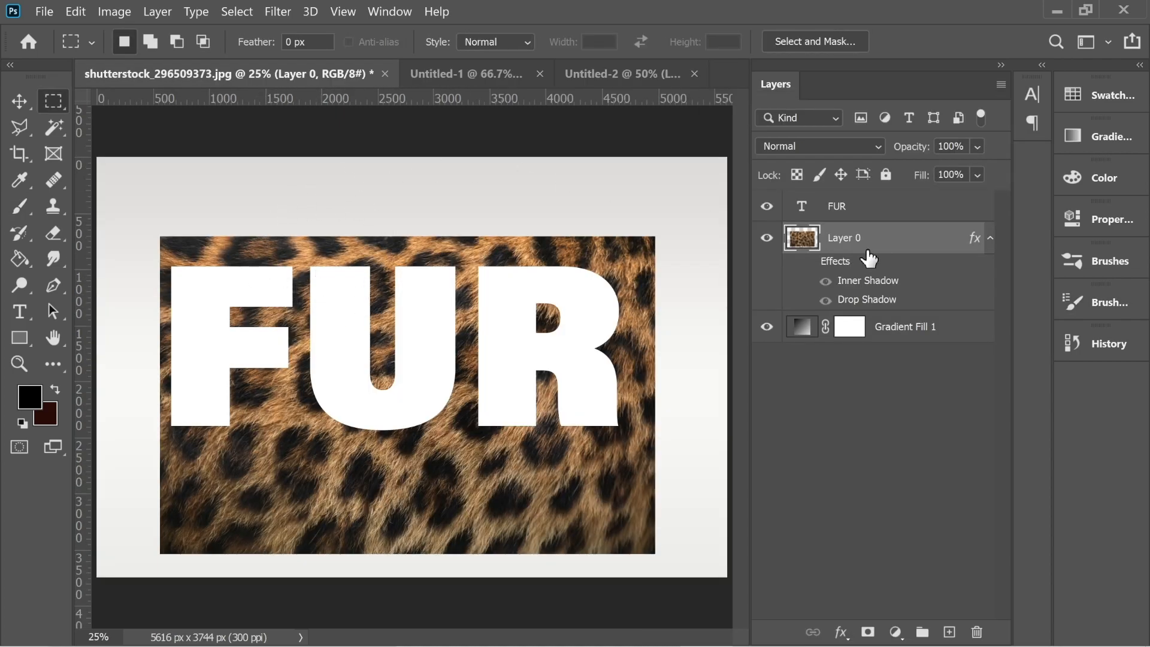
pyautogui.click(851, 205)
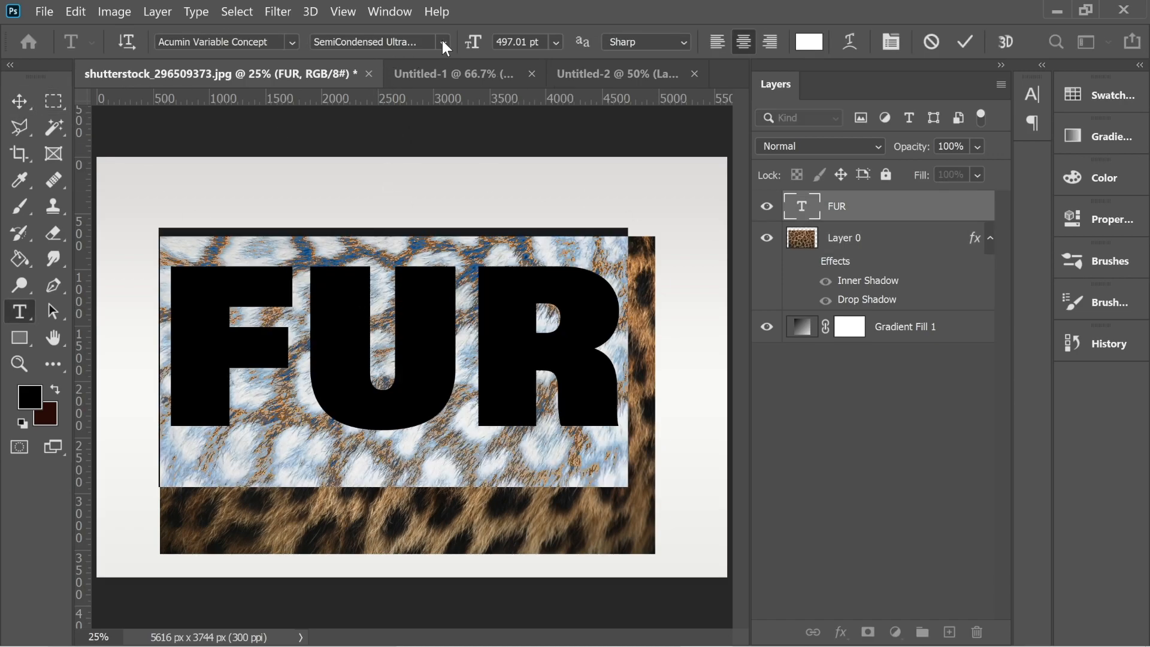
pyautogui.click(445, 42)
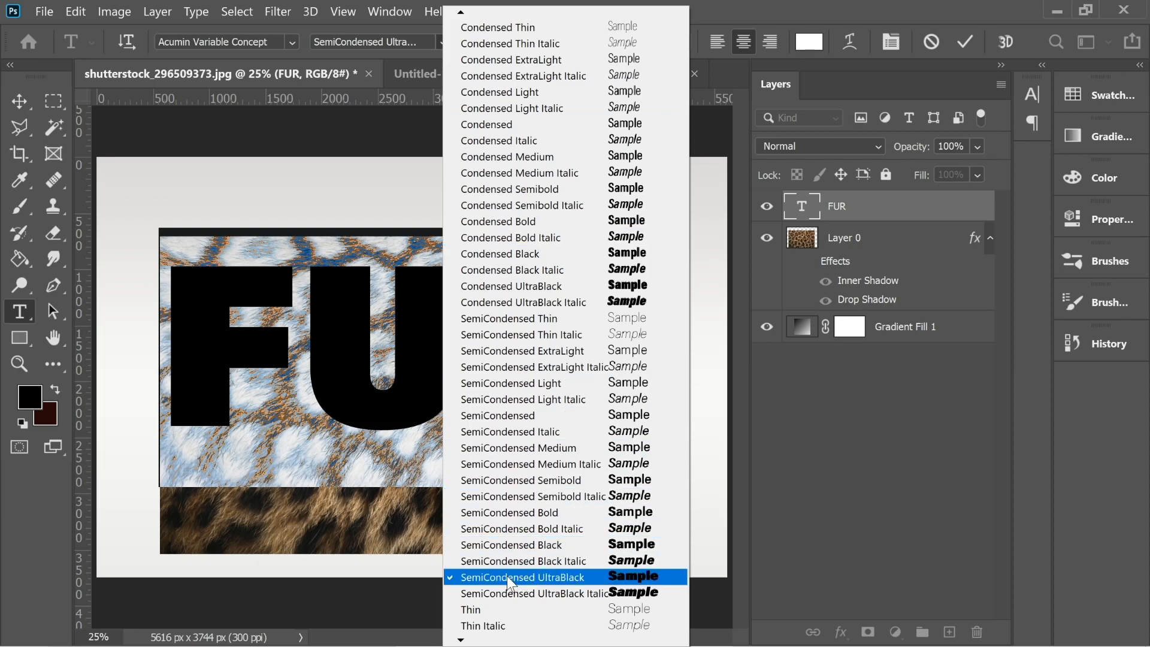
pyautogui.moveTo(624, 591)
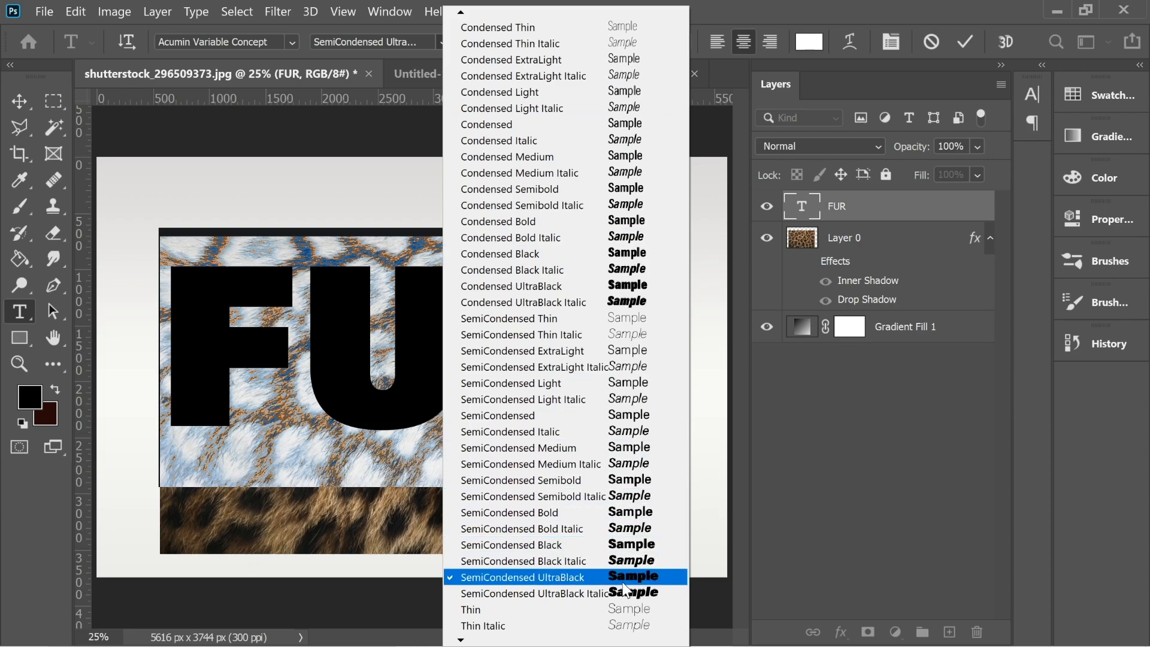
pyautogui.click(521, 577)
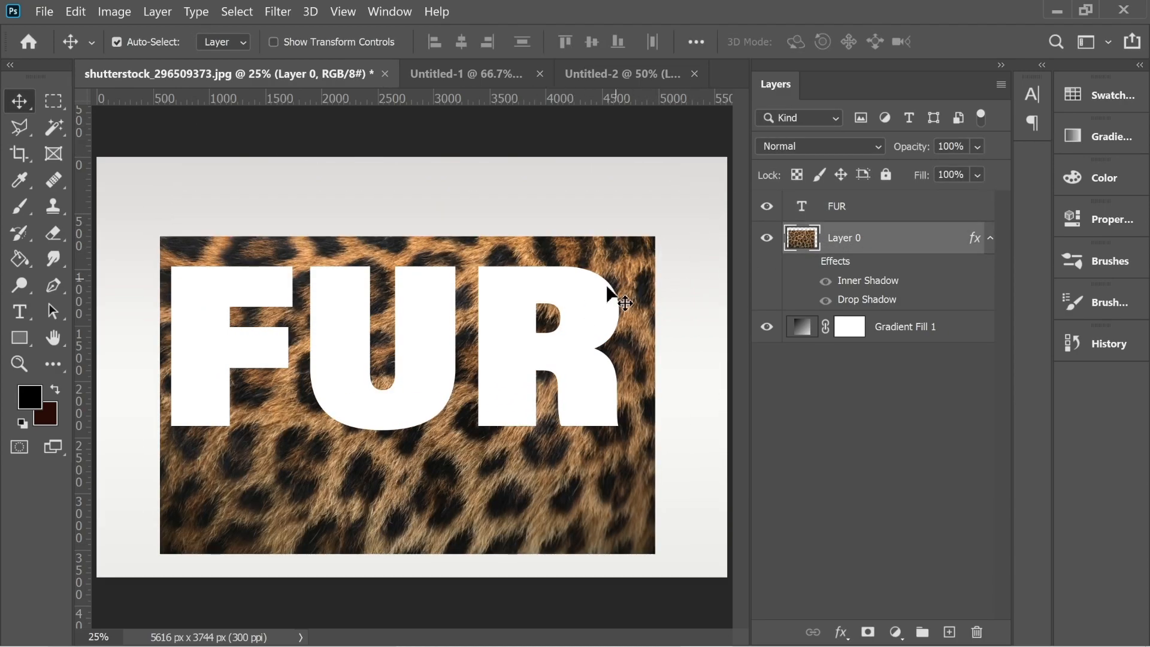
pyautogui.moveTo(583, 266)
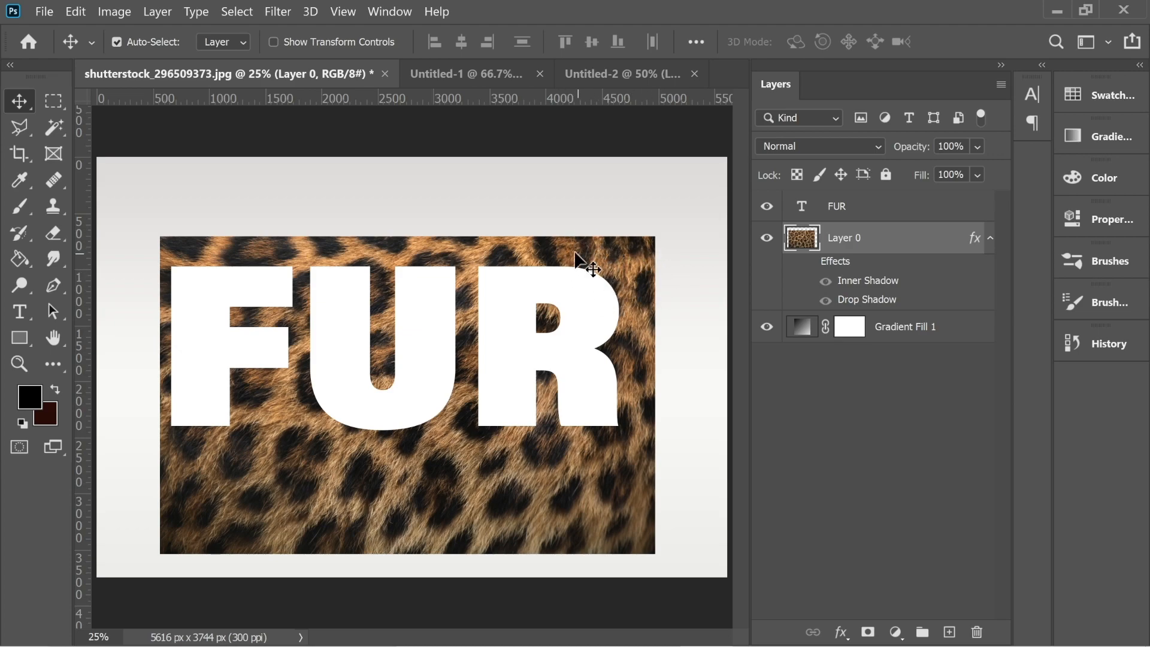
pyautogui.moveTo(828, 293)
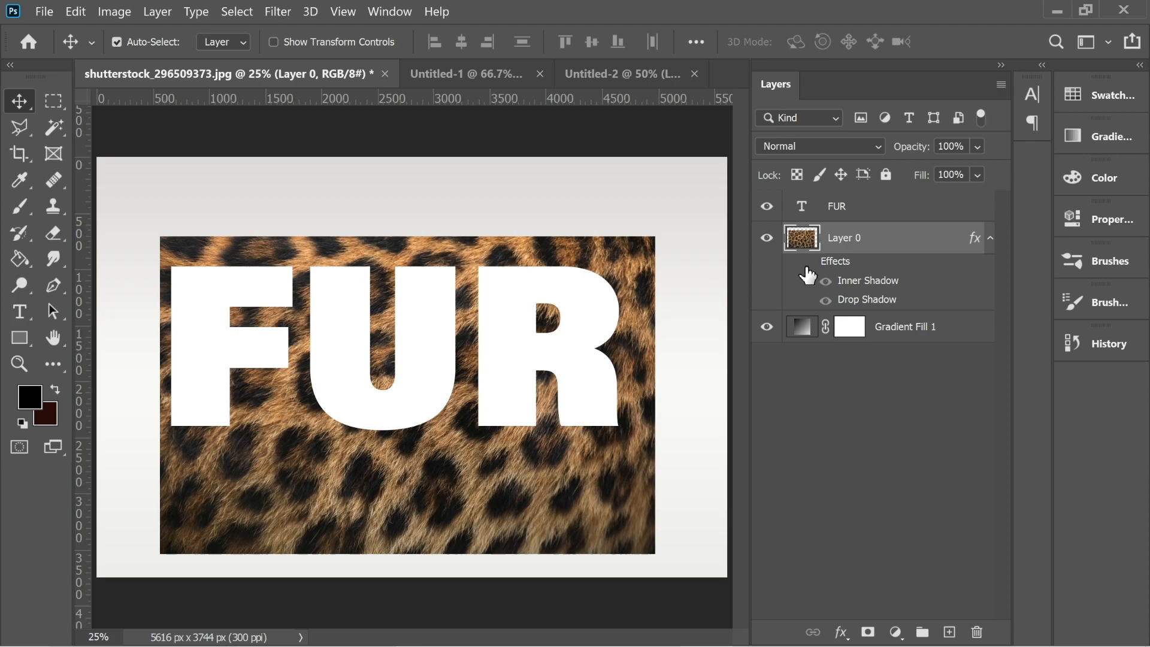
pyautogui.click(905, 326)
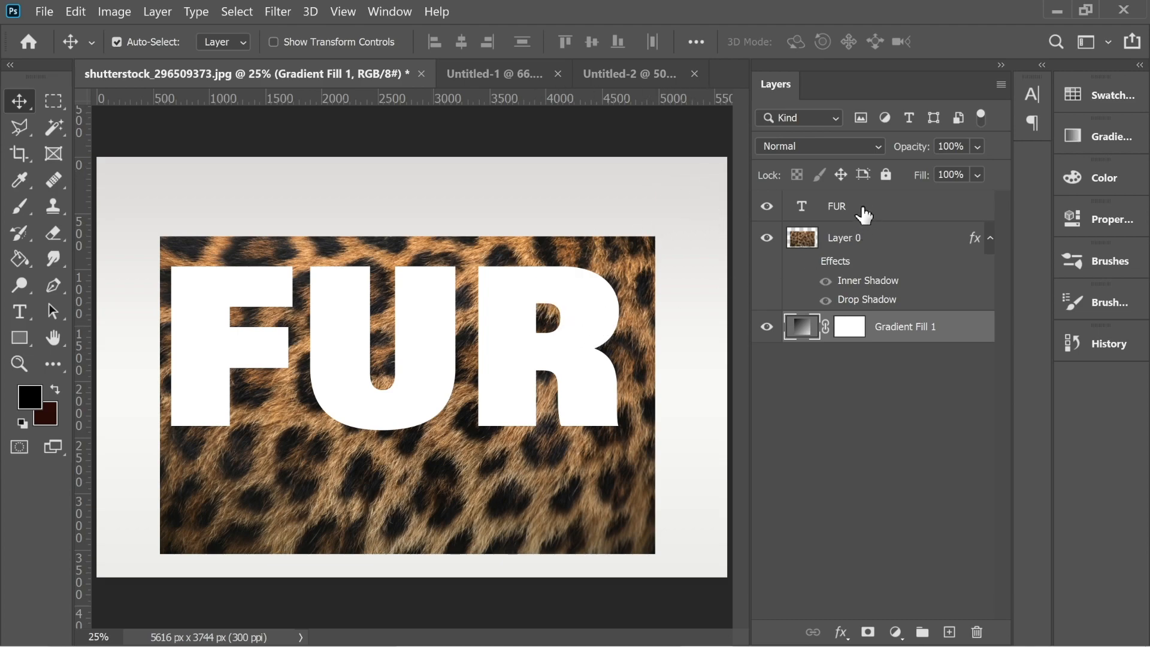
pyautogui.click(836, 206)
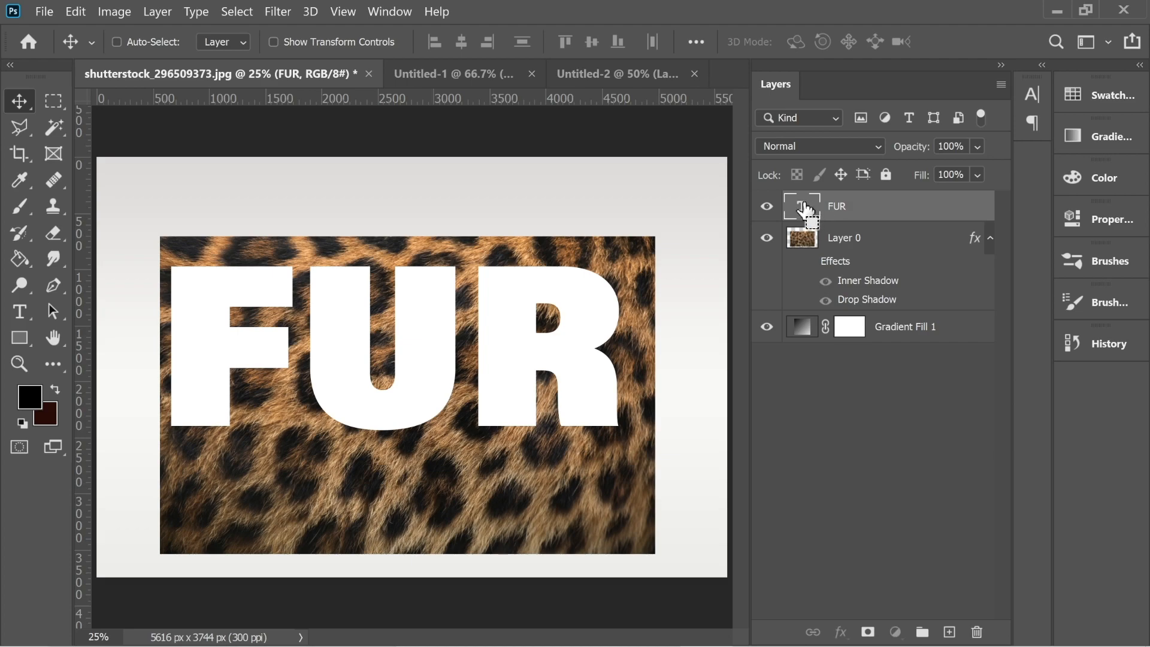
# Load the FUR letters as a selection, hide the text layer and target the leopard fur Layer 0 for masking.
pyautogui.click(803, 205)
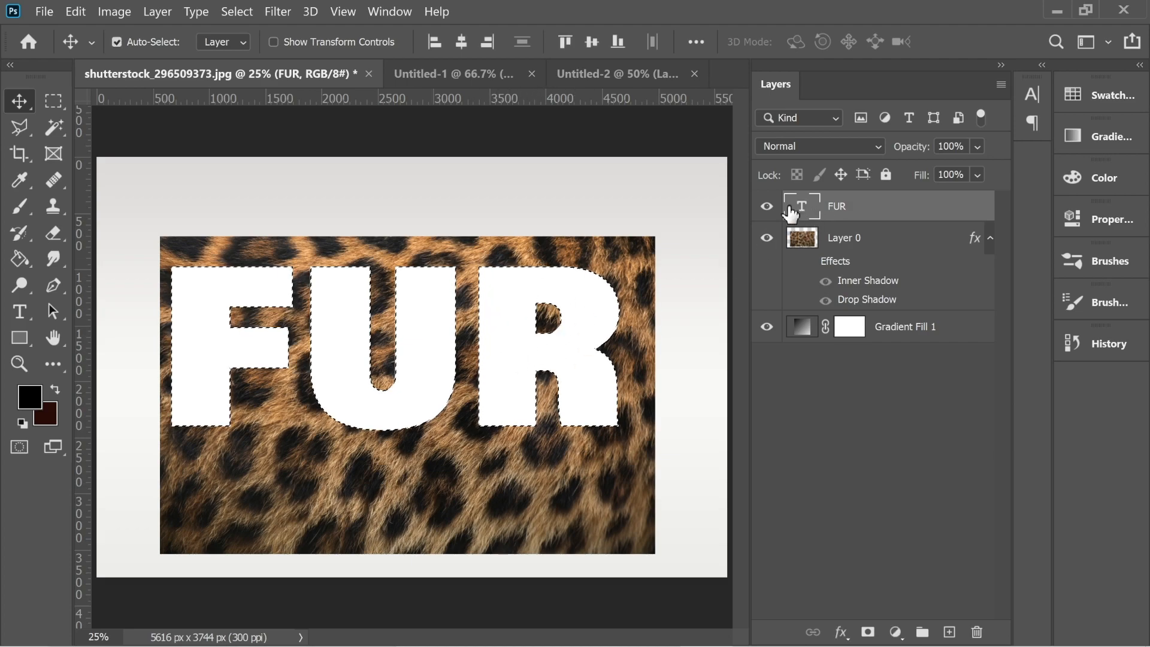
pyautogui.click(766, 206)
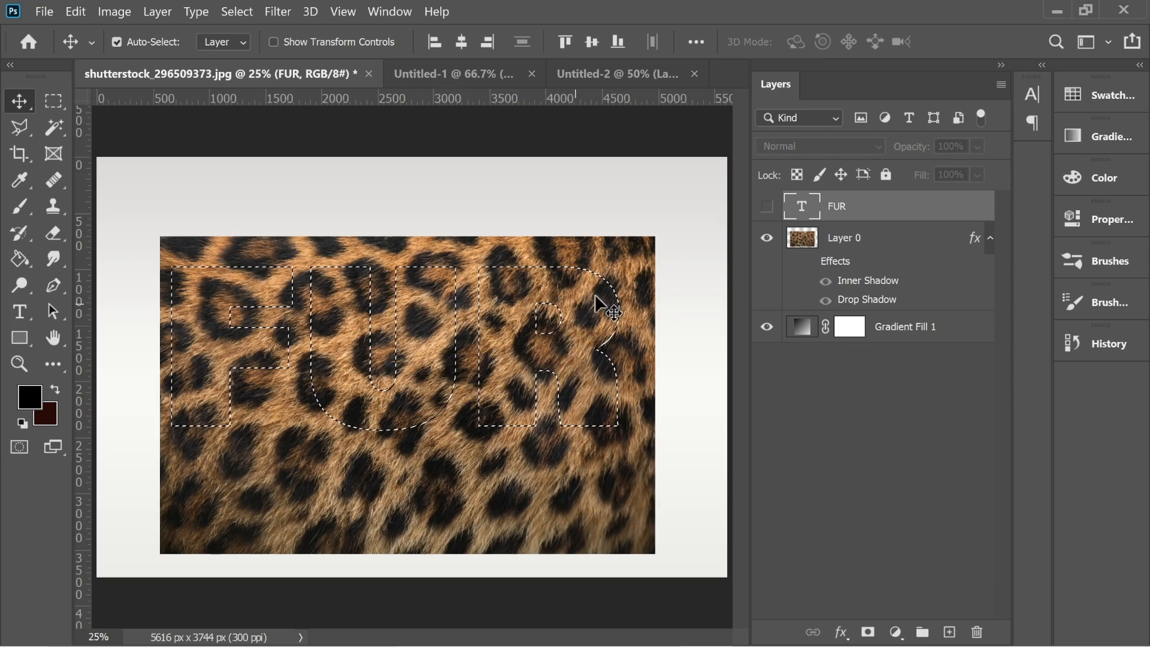
pyautogui.click(843, 237)
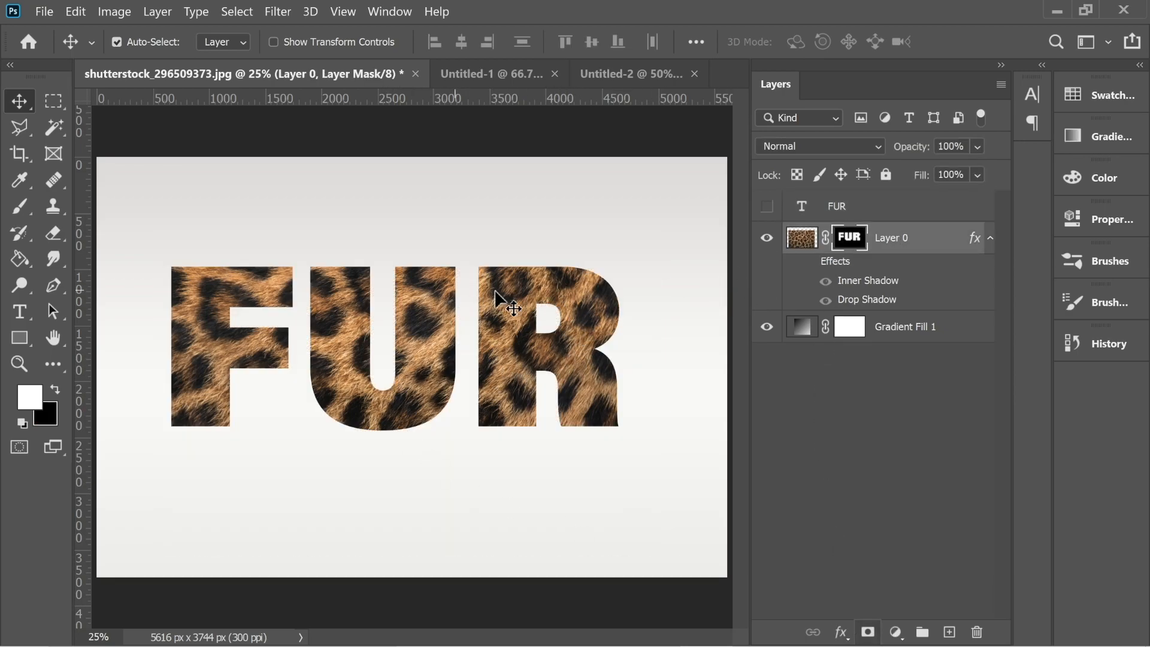
pyautogui.moveTo(1043, 262)
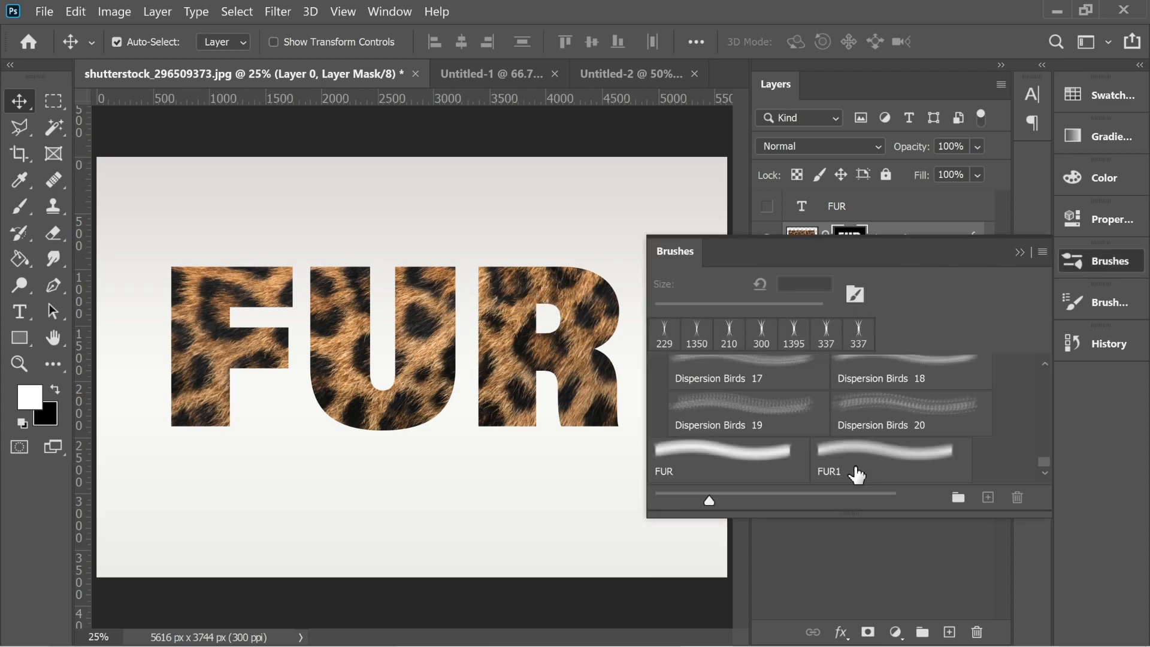
# Activate the FUR1 brush preset and bring up its detailed brush settings.
pyautogui.click(890, 459)
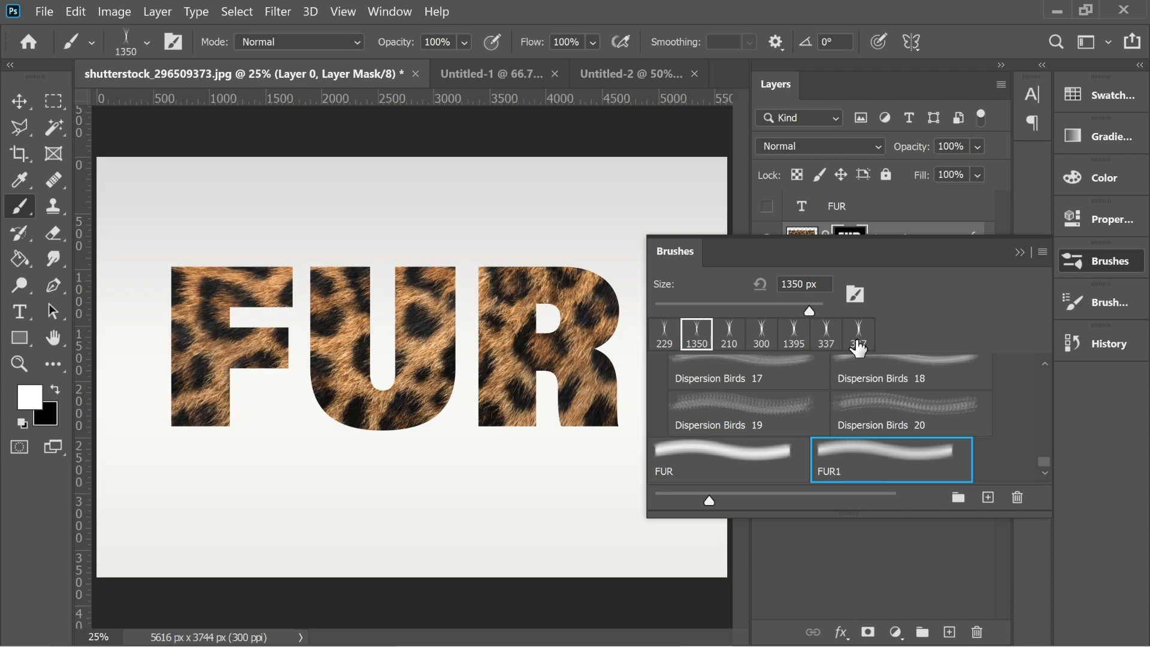
pyautogui.click(1099, 302)
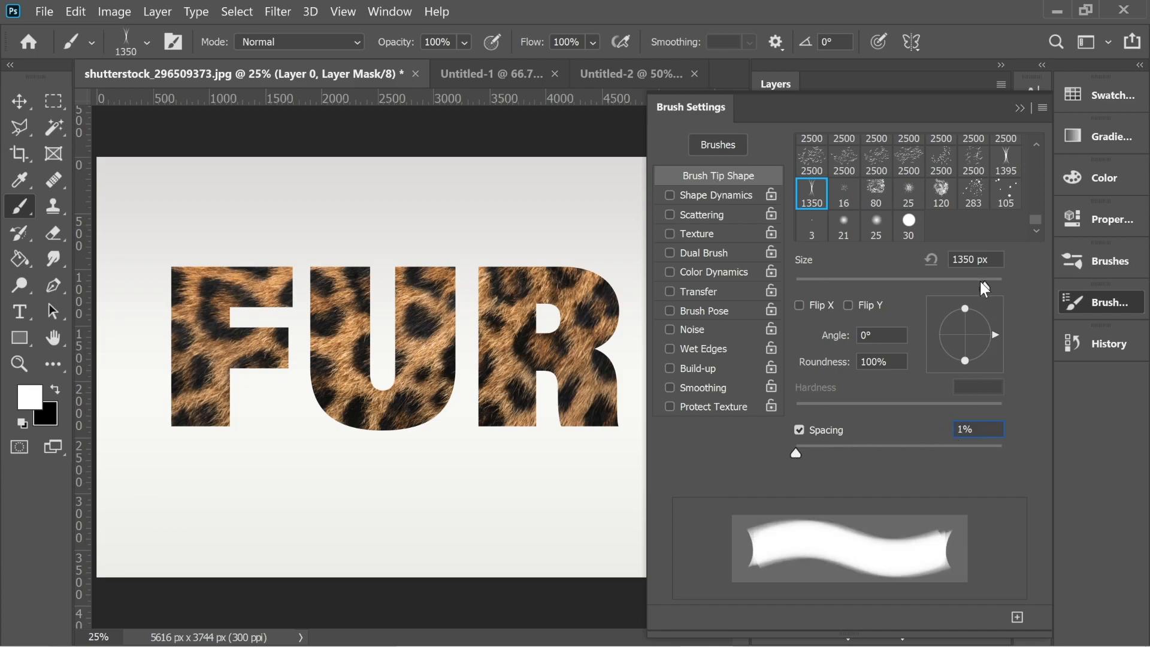
# Set the brush to 200 px with Shape Dynamics at 100% size, angle and roundness jitter.
pyautogui.moveTo(982, 280); pyautogui.dragTo(943, 287)
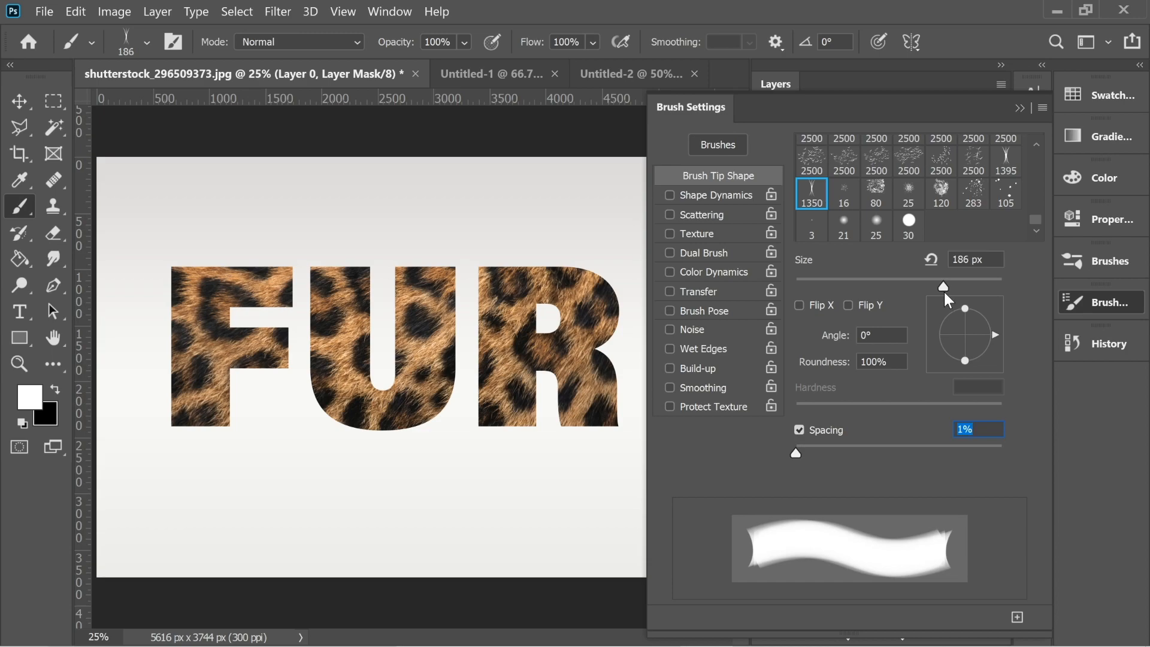
pyautogui.moveTo(942, 286); pyautogui.dragTo(951, 286)
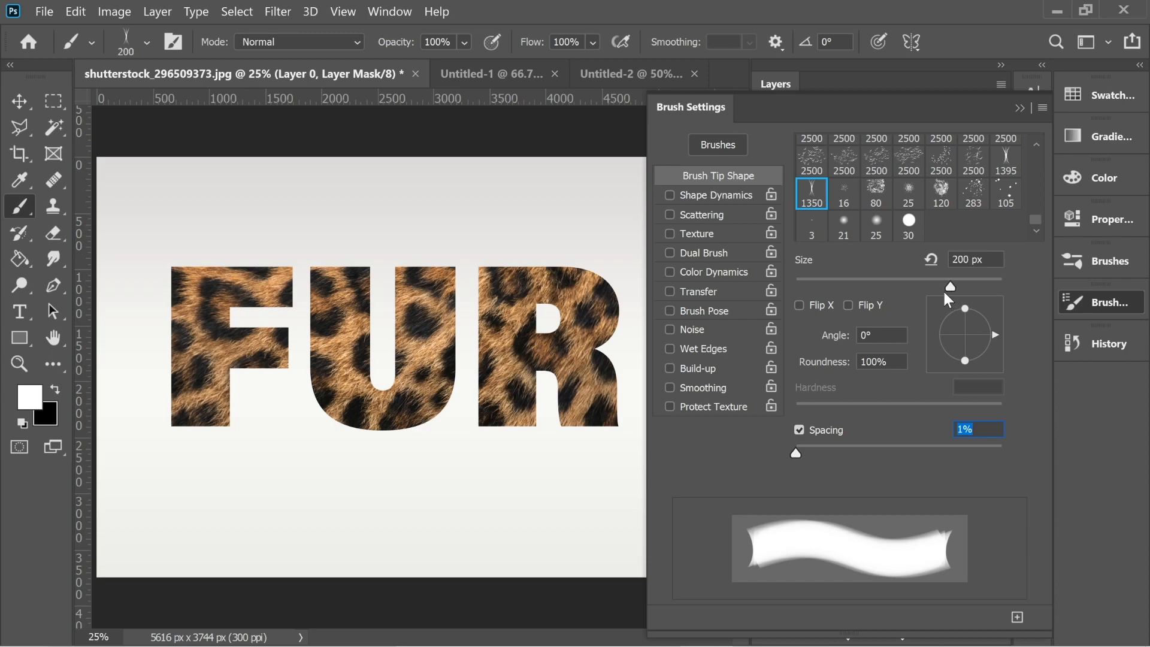
pyautogui.click(668, 195)
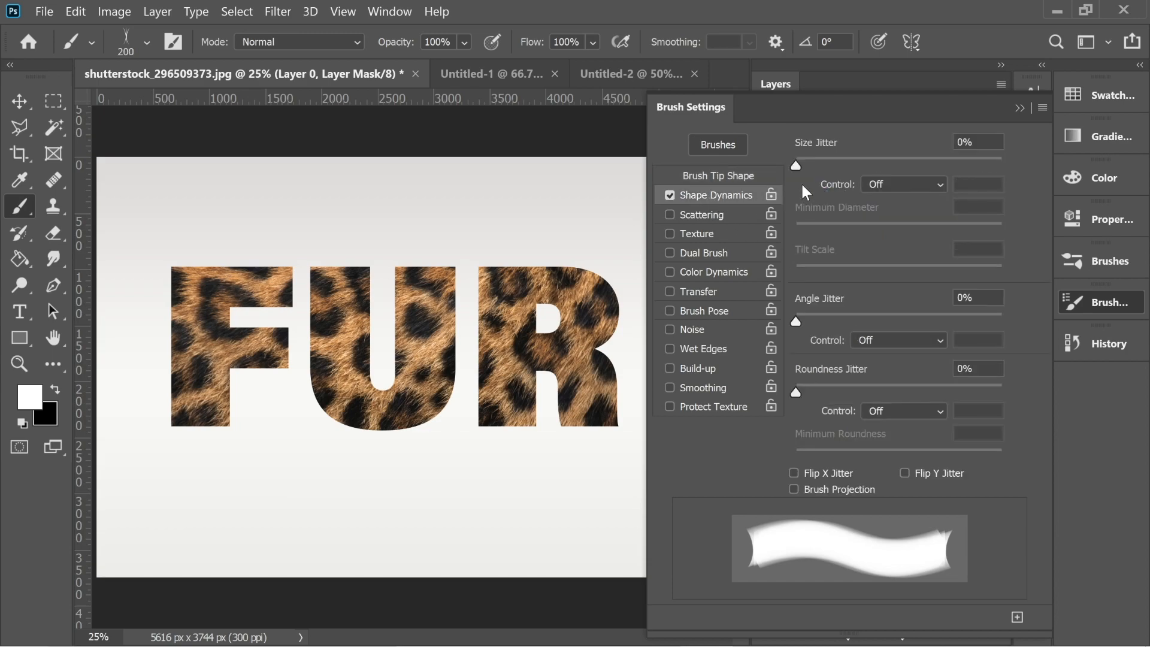
pyautogui.moveTo(795, 321); pyautogui.dragTo(958, 321)
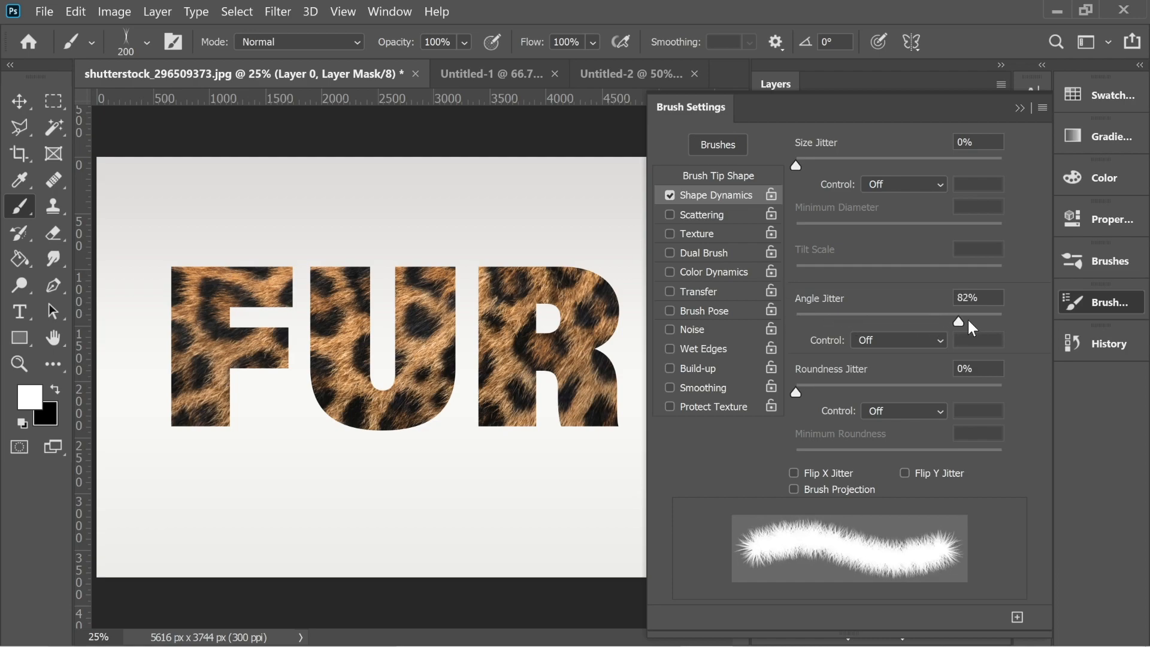
pyautogui.moveTo(959, 321); pyautogui.dragTo(1001, 321)
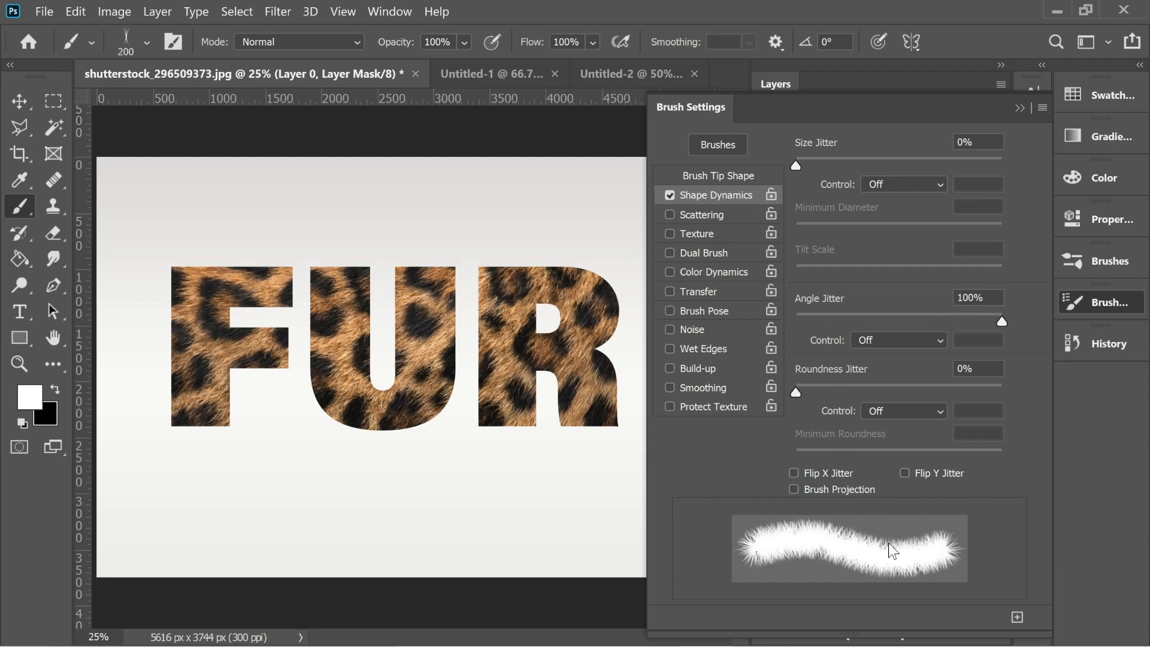
pyautogui.moveTo(946, 563)
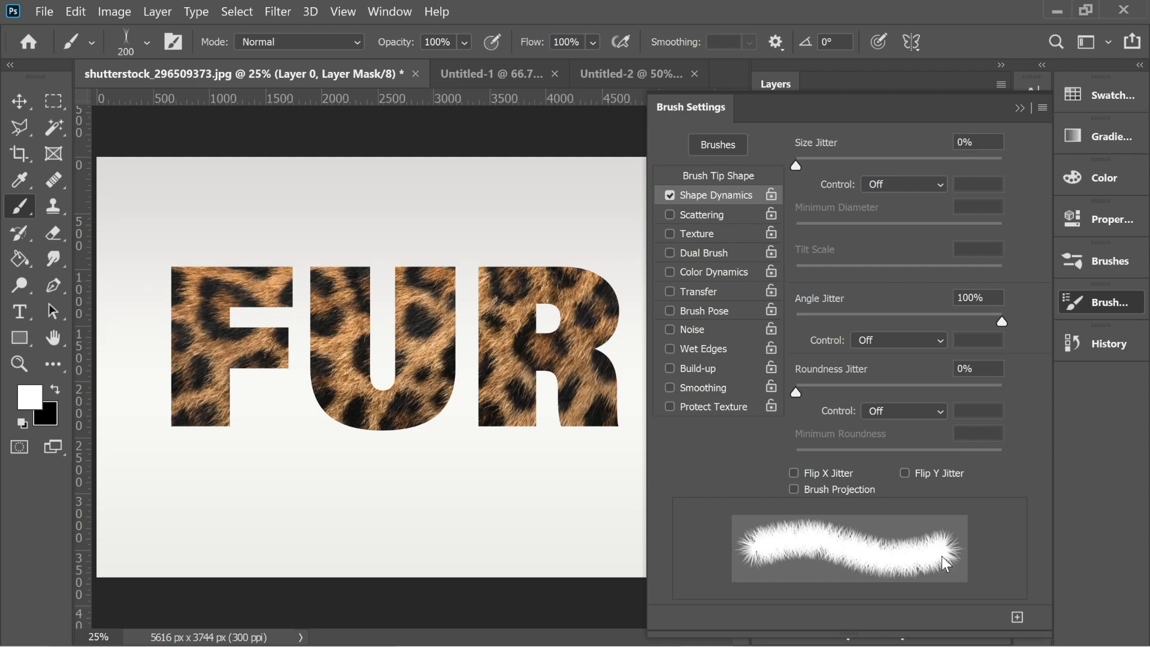
pyautogui.moveTo(920, 534)
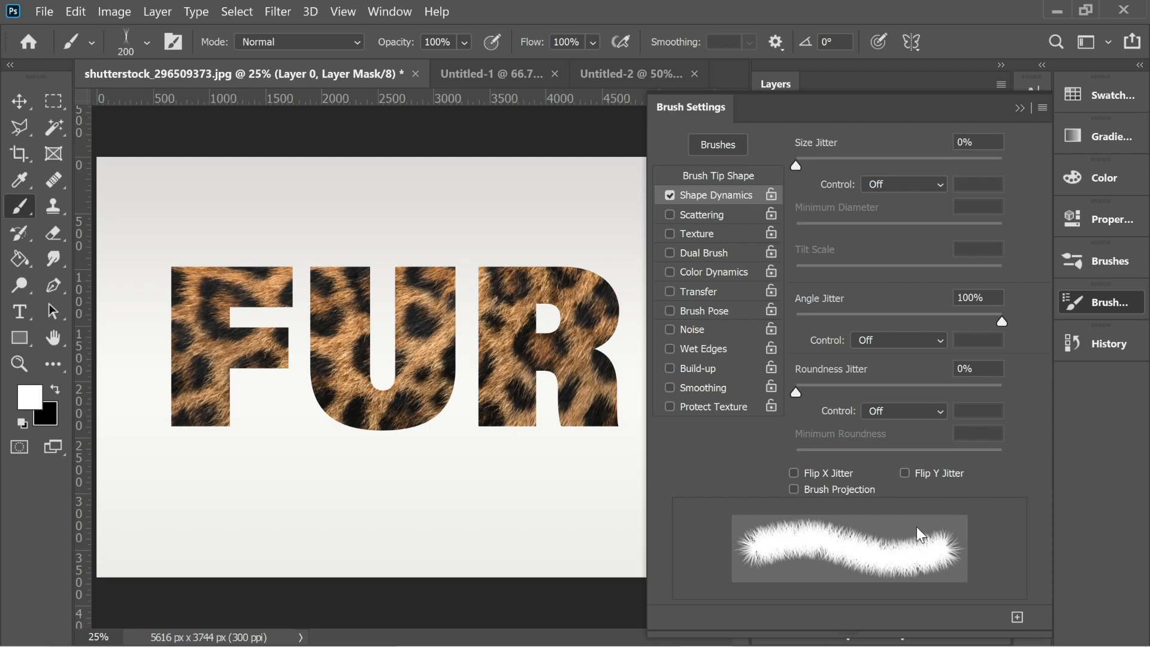
pyautogui.moveTo(795, 392); pyautogui.dragTo(825, 393)
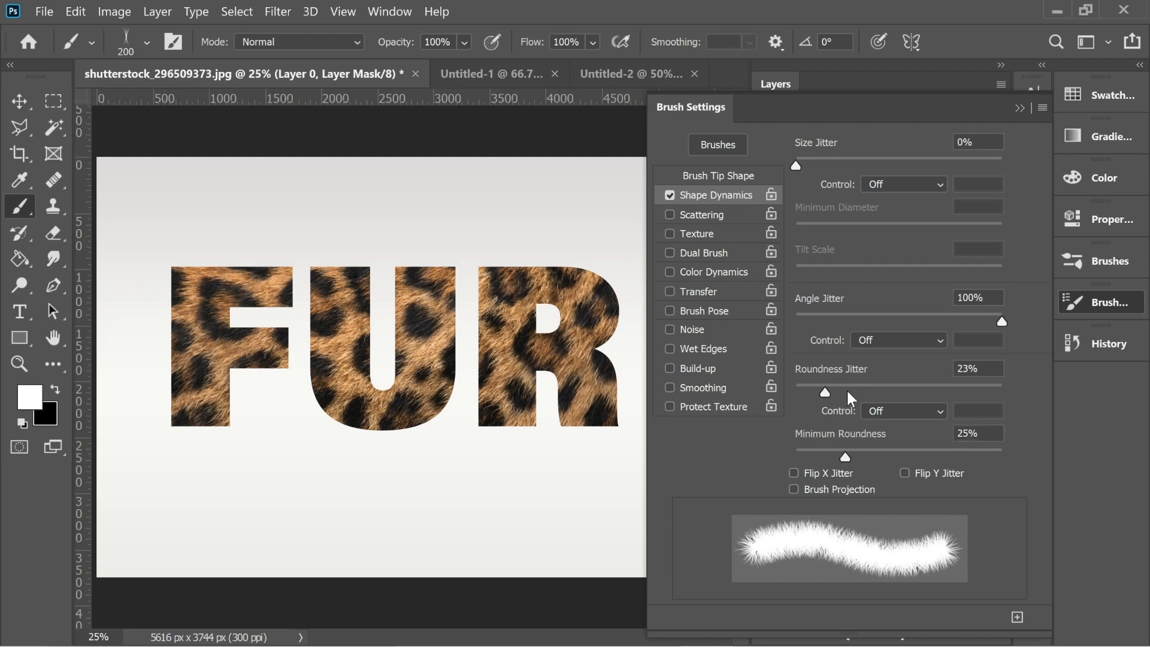
pyautogui.moveTo(824, 393); pyautogui.dragTo(1001, 393)
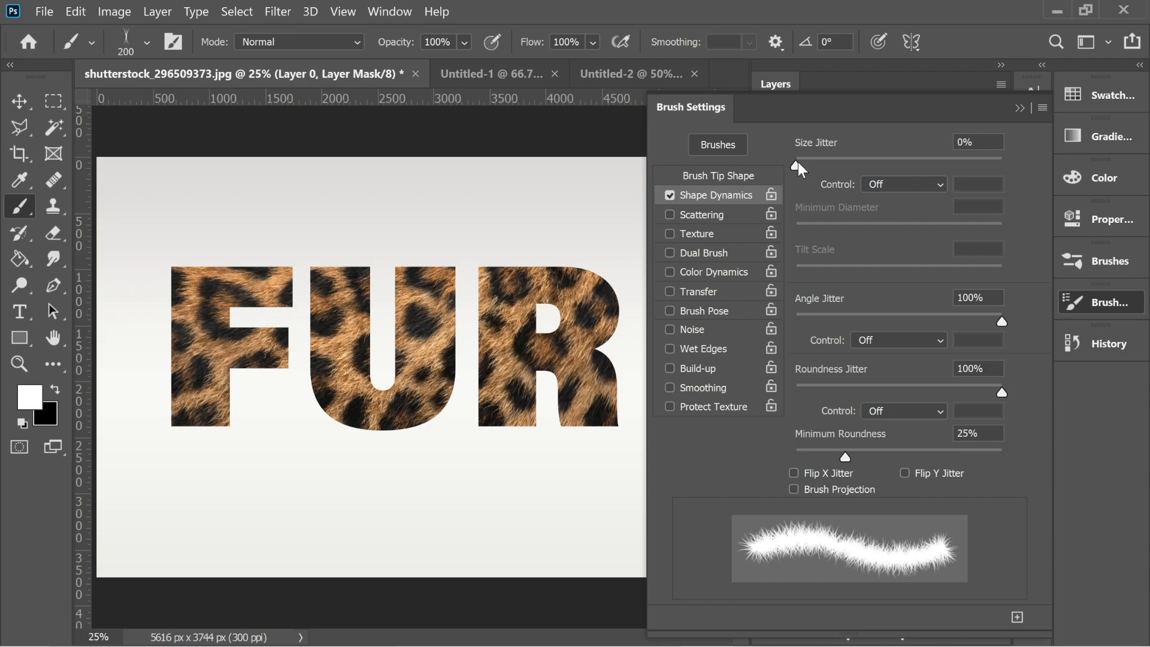
pyautogui.moveTo(797, 165); pyautogui.dragTo(1002, 166)
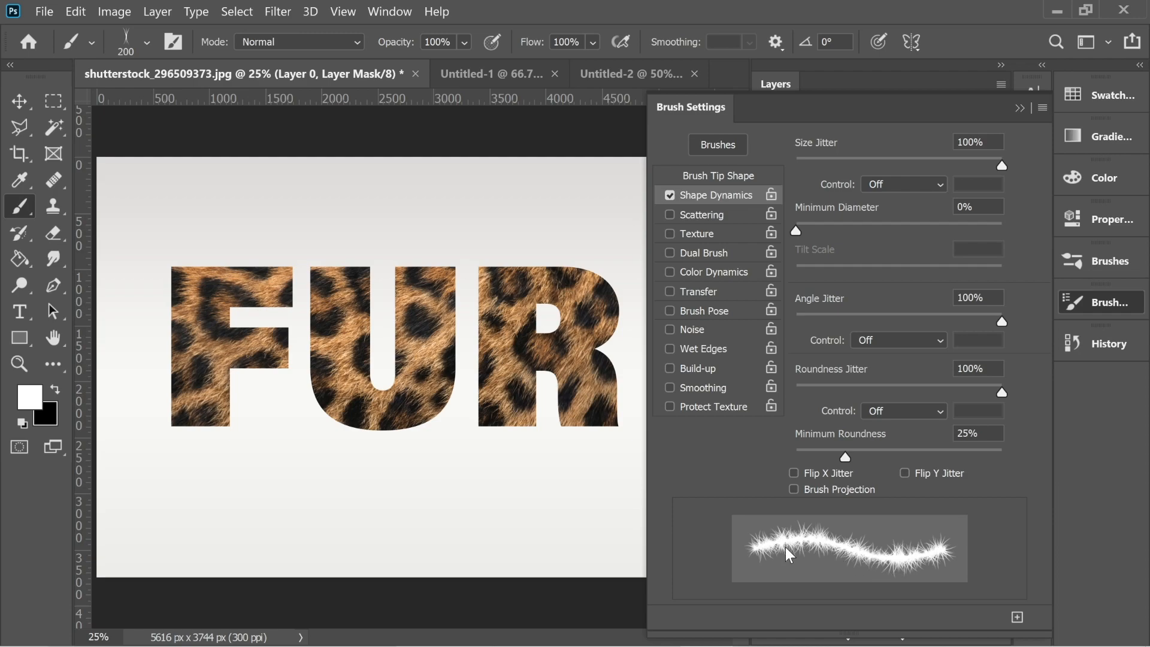
pyautogui.moveTo(909, 308)
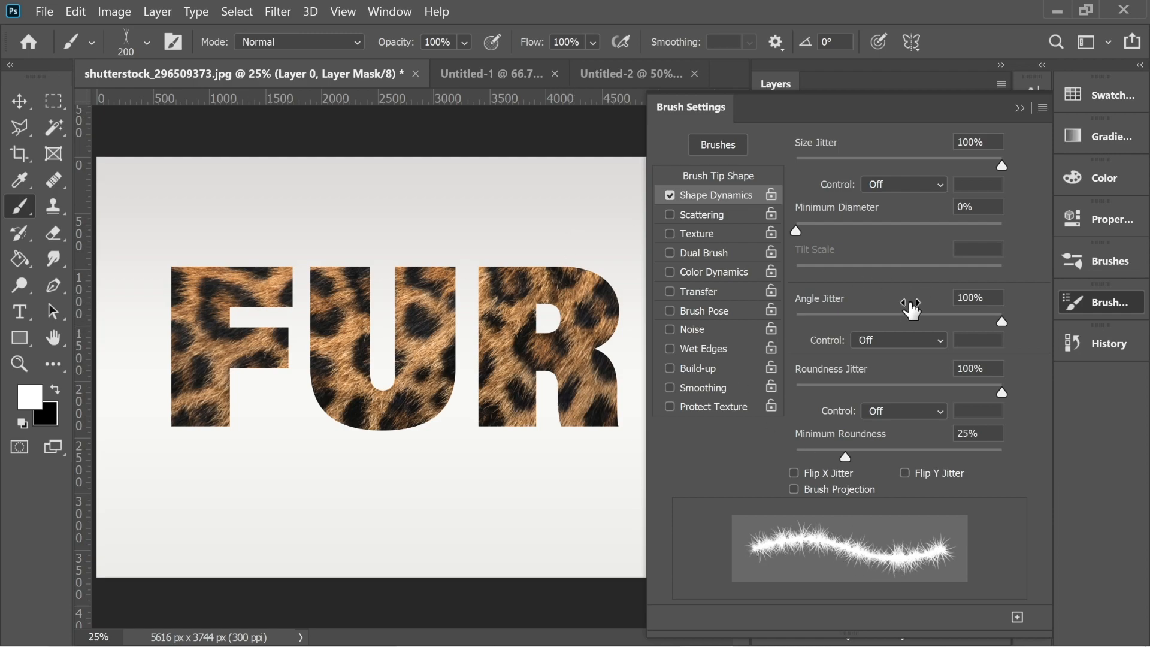
# Enable Scattering with count 8 and Transfer with randomised opacity for the fur brush.
pyautogui.click(702, 214)
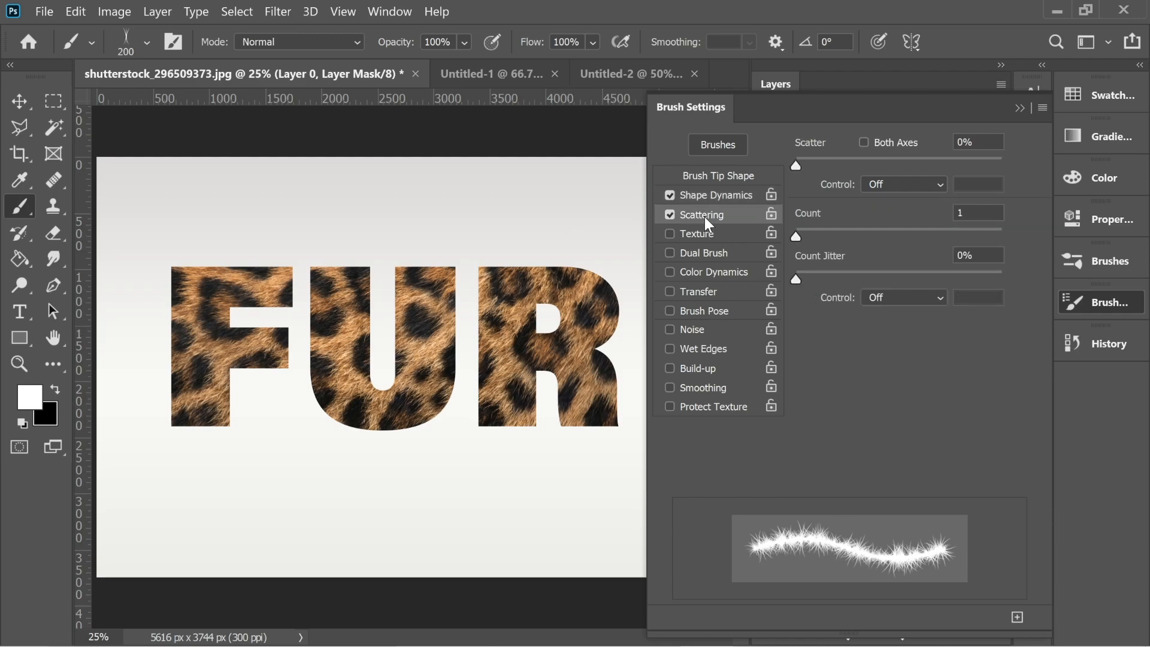
pyautogui.moveTo(796, 236); pyautogui.dragTo(842, 236)
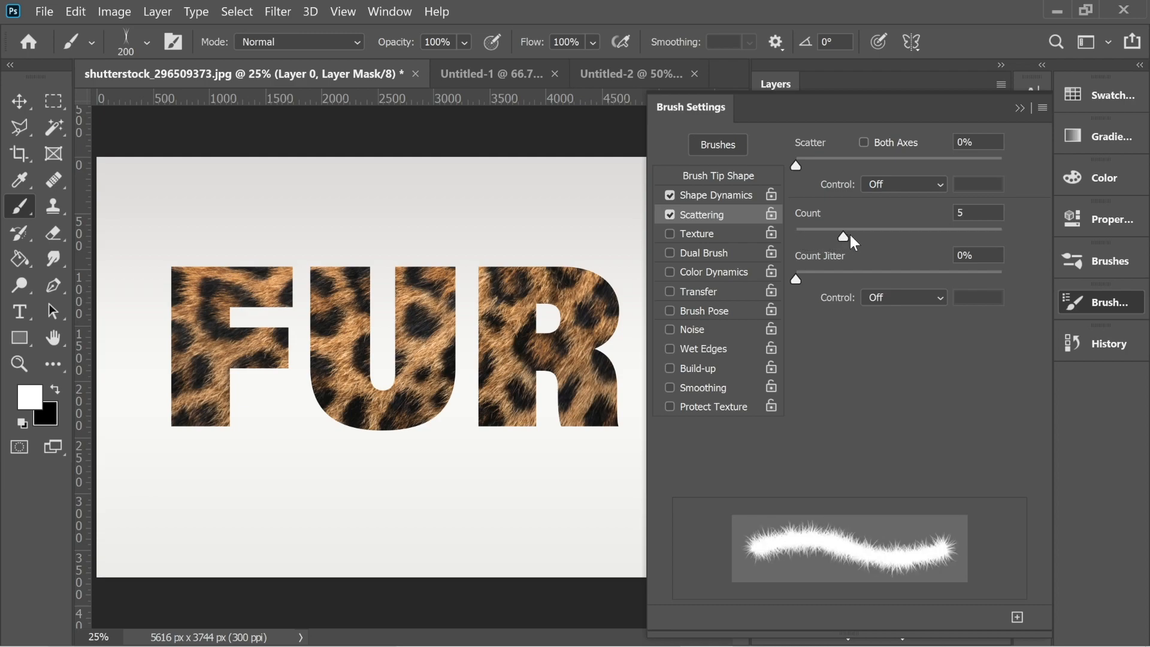
pyautogui.moveTo(842, 236); pyautogui.dragTo(892, 236)
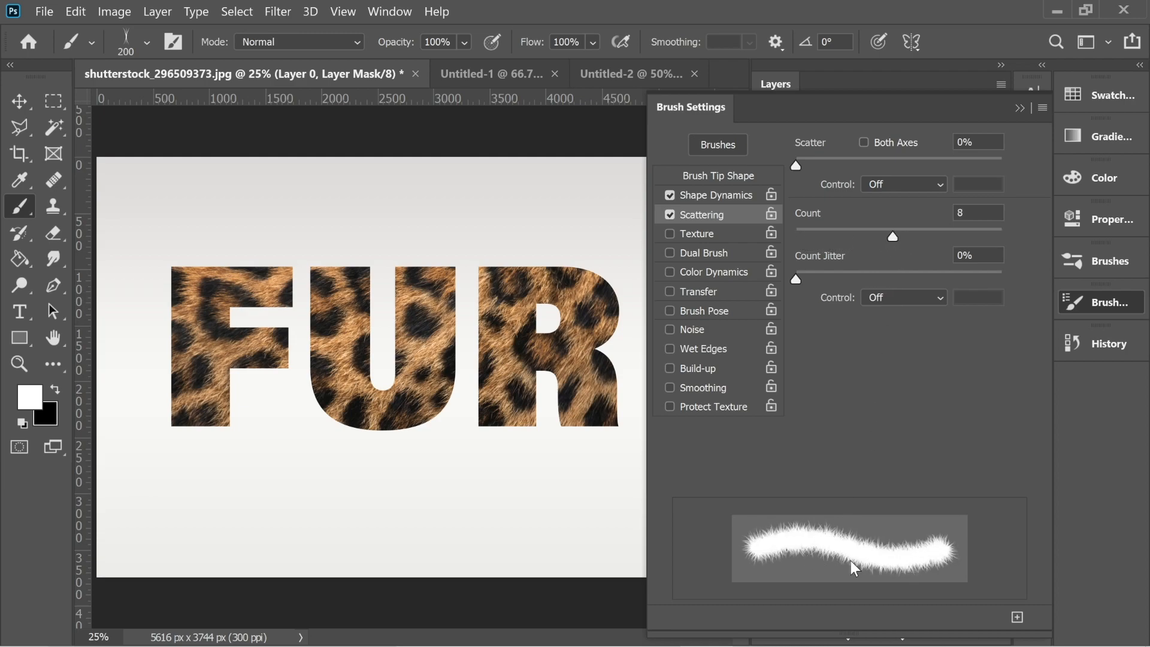
pyautogui.moveTo(854, 556)
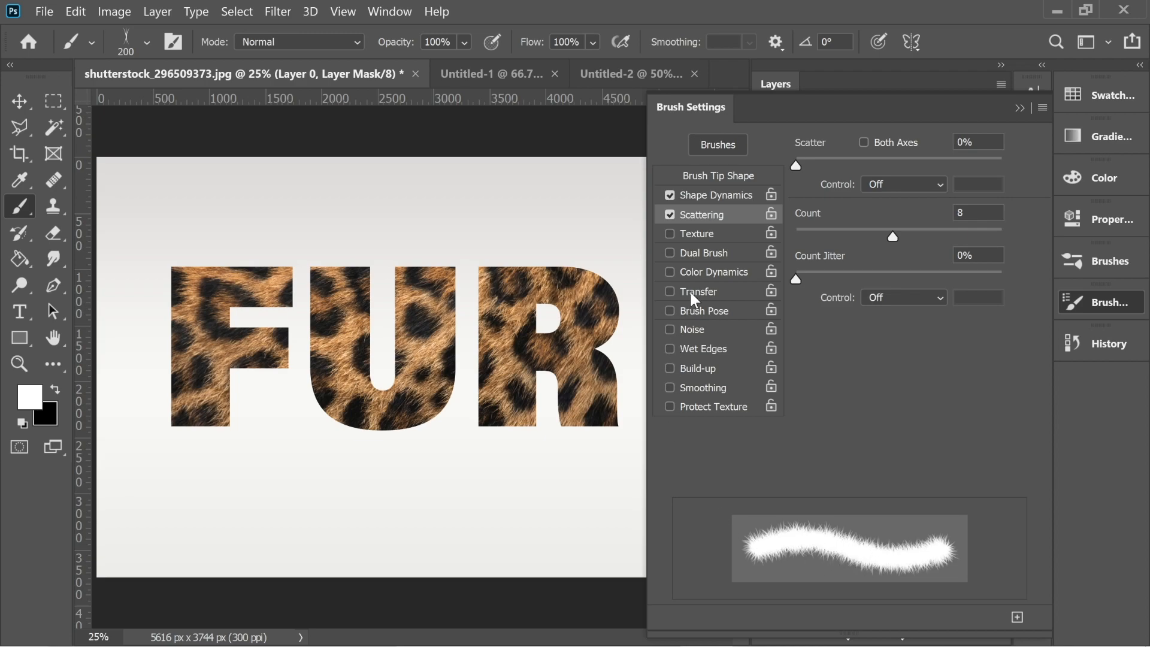
pyautogui.click(698, 291)
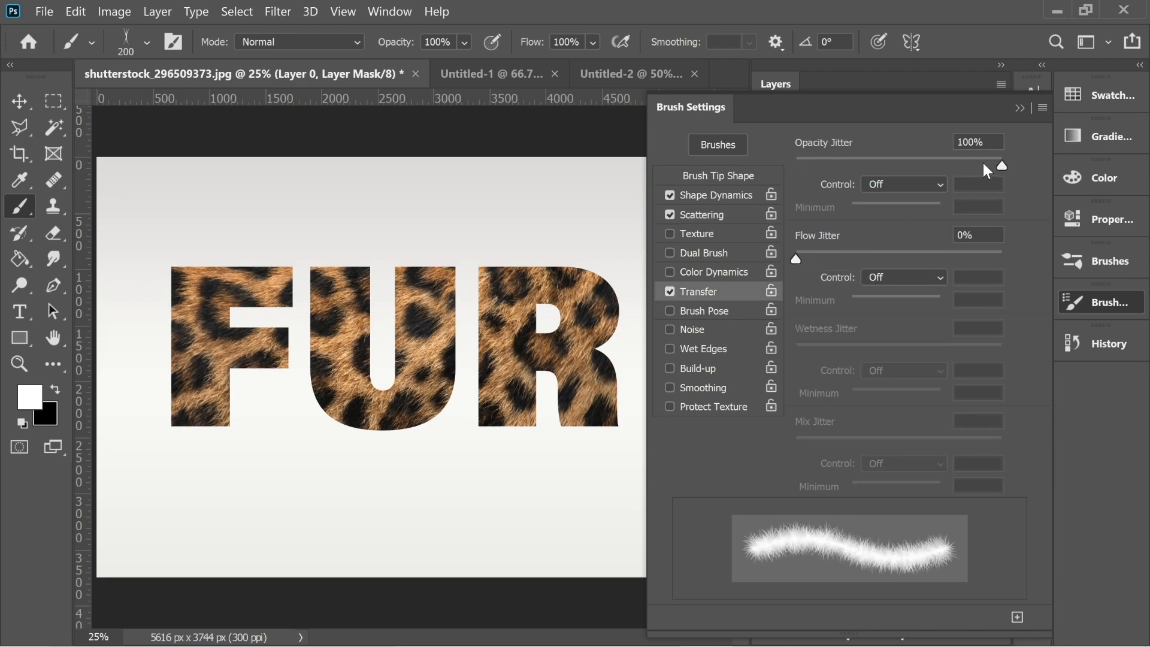
pyautogui.moveTo(653, 342)
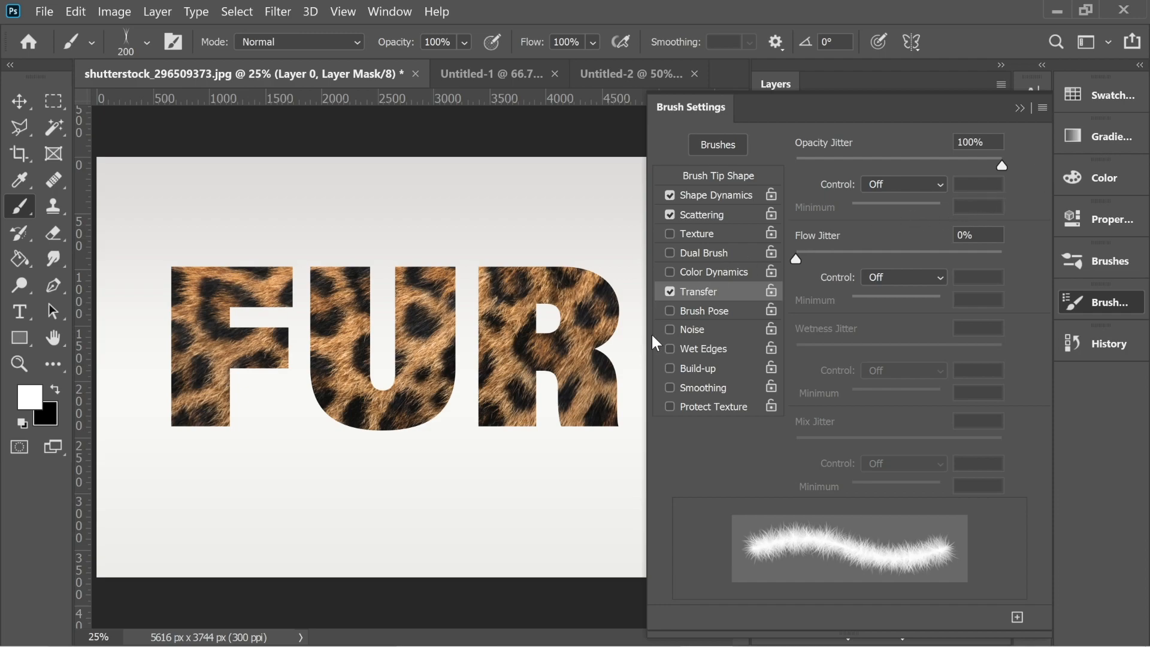
pyautogui.click(717, 175)
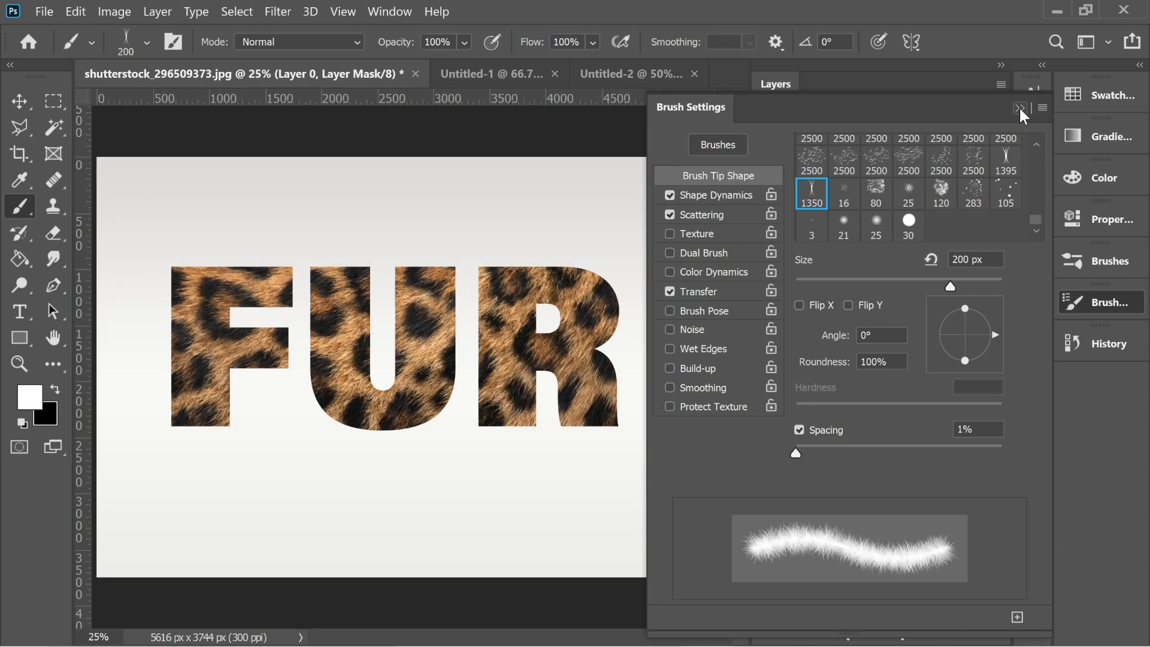
# Collapse Brush Settings and load the FUR letter outline as a selection from Layer 0's mask.
pyautogui.click(1021, 108)
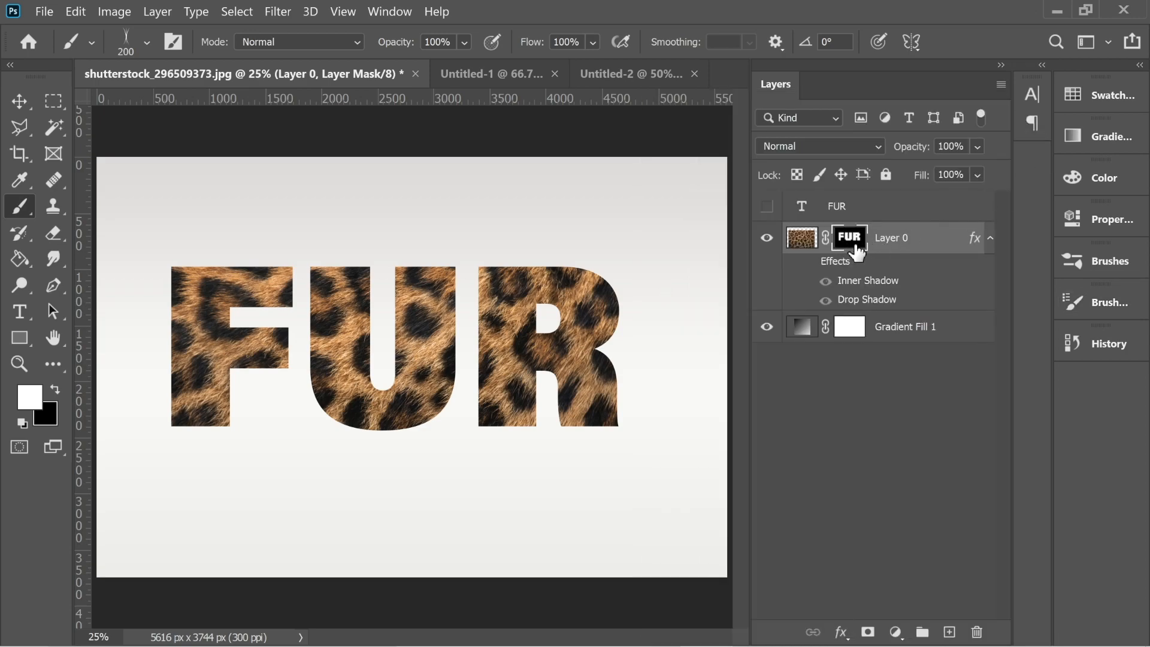
pyautogui.click(848, 237)
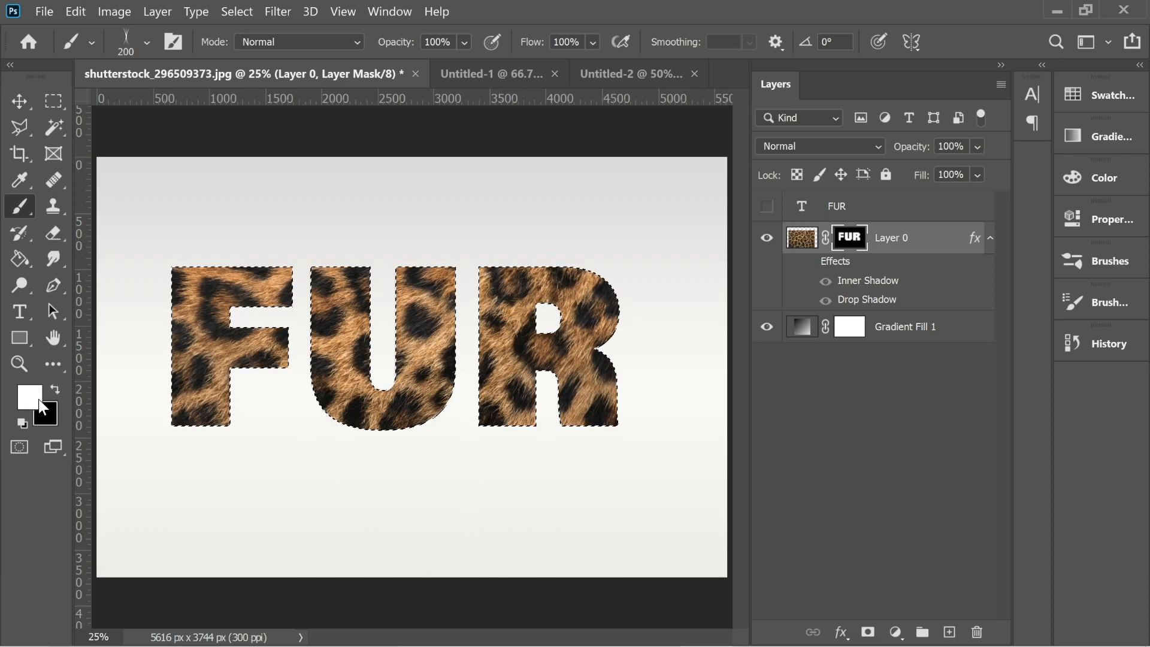
pyautogui.click(21, 424)
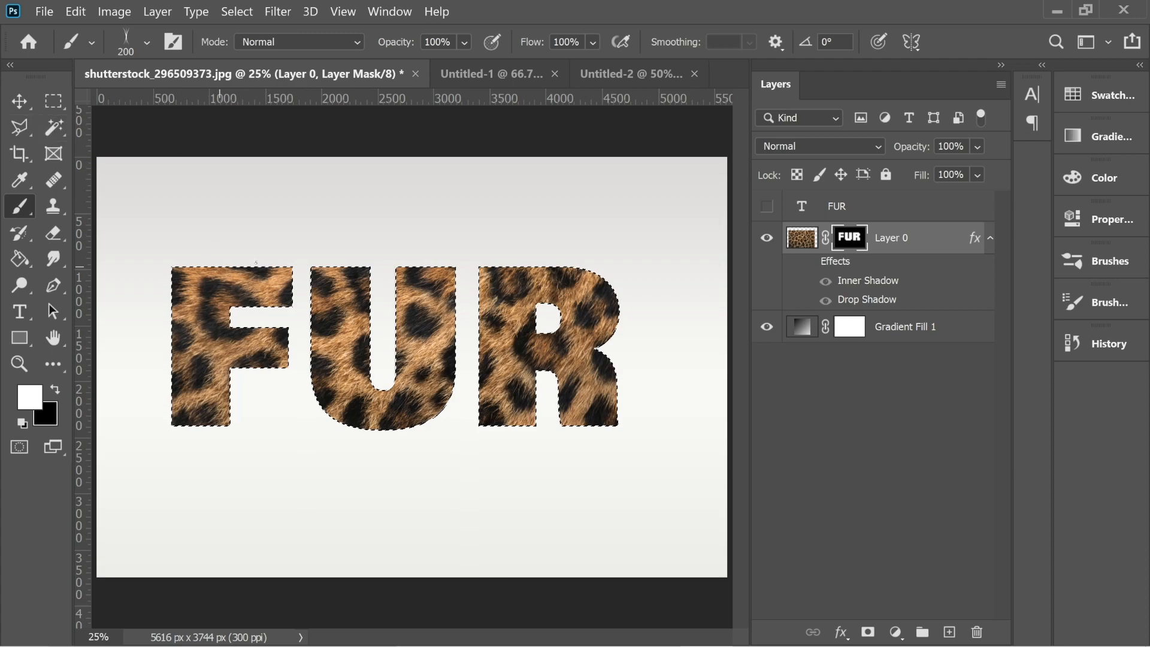
pyautogui.moveTo(51, 101)
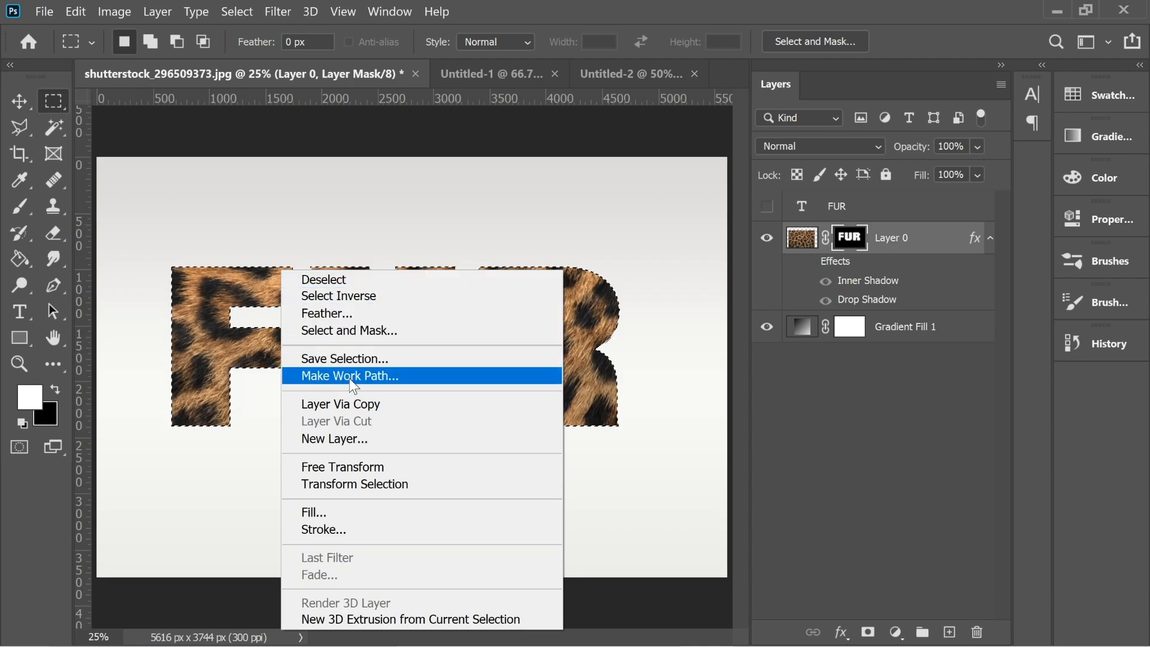
# Convert the letter selection into a work path with 1.0 px tolerance.
pyautogui.click(348, 375)
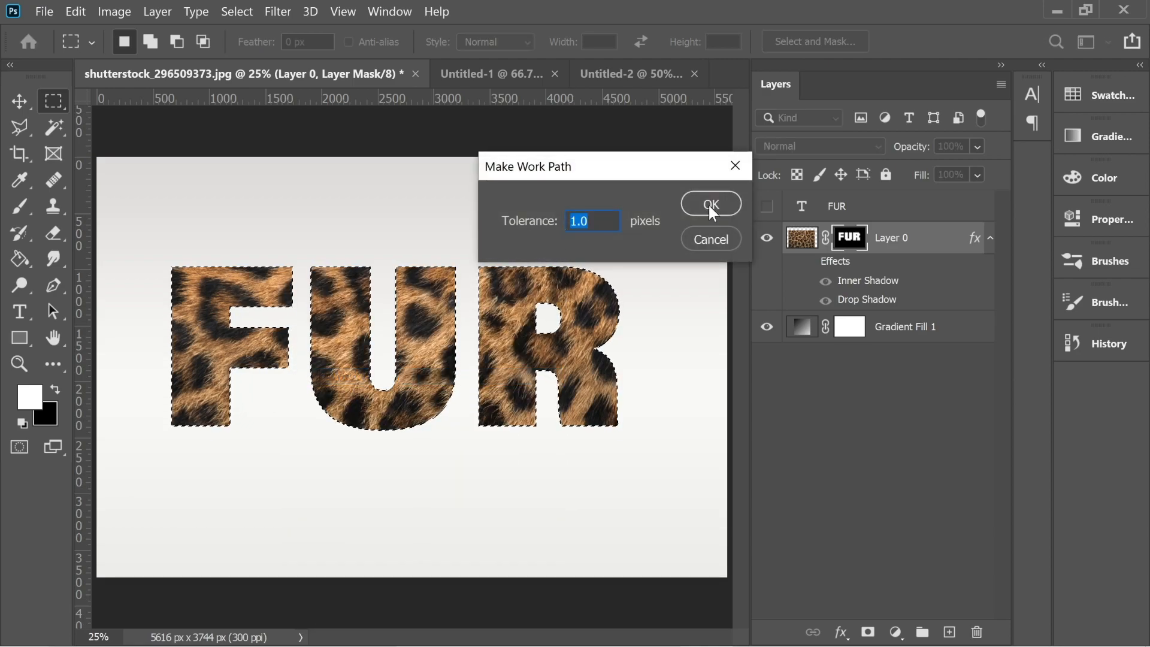
pyautogui.click(709, 204)
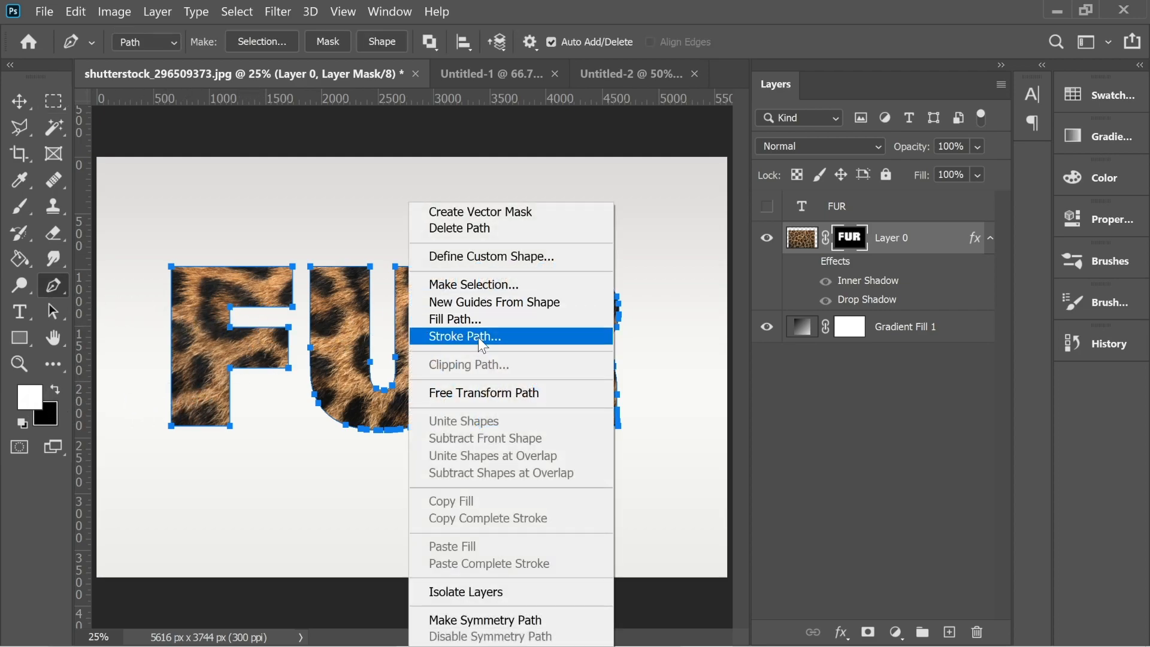
# Stroke the FUR letter path twice with the fur brush, swapping colours between passes.
pyautogui.click(463, 335)
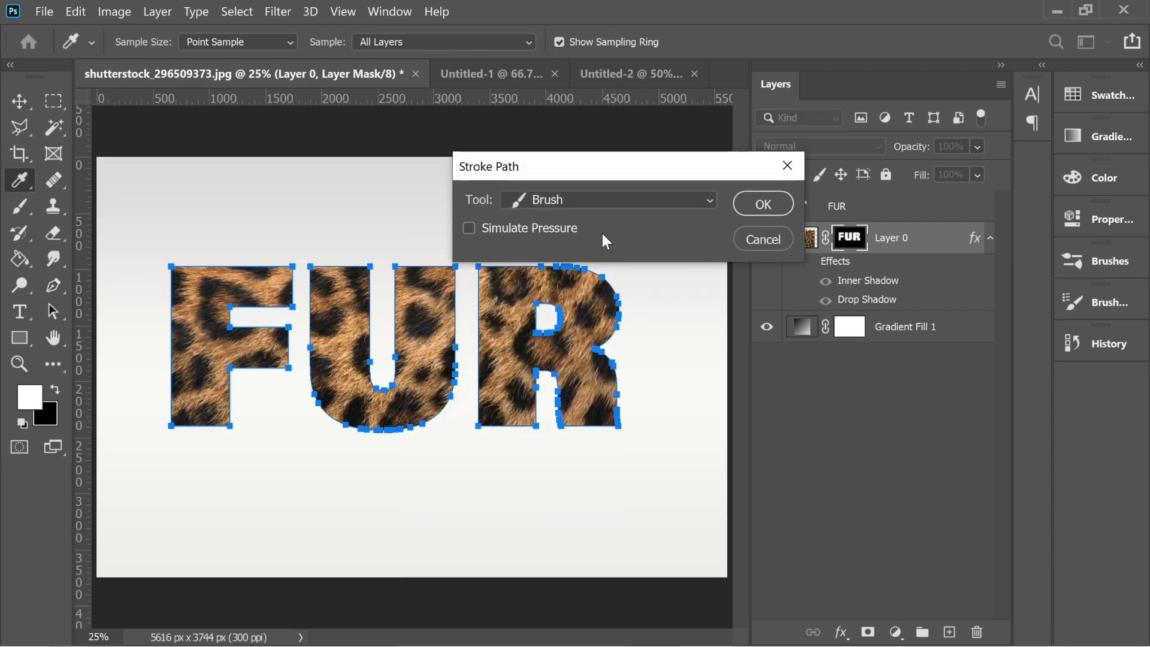
pyautogui.click(762, 204)
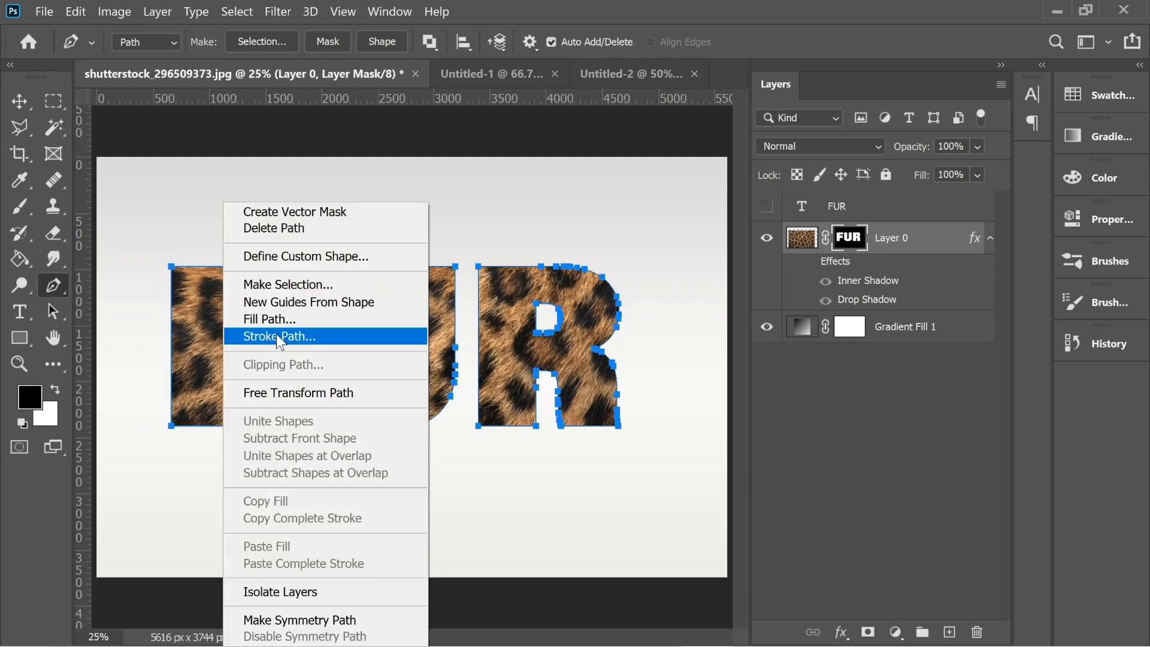
pyautogui.click(278, 335)
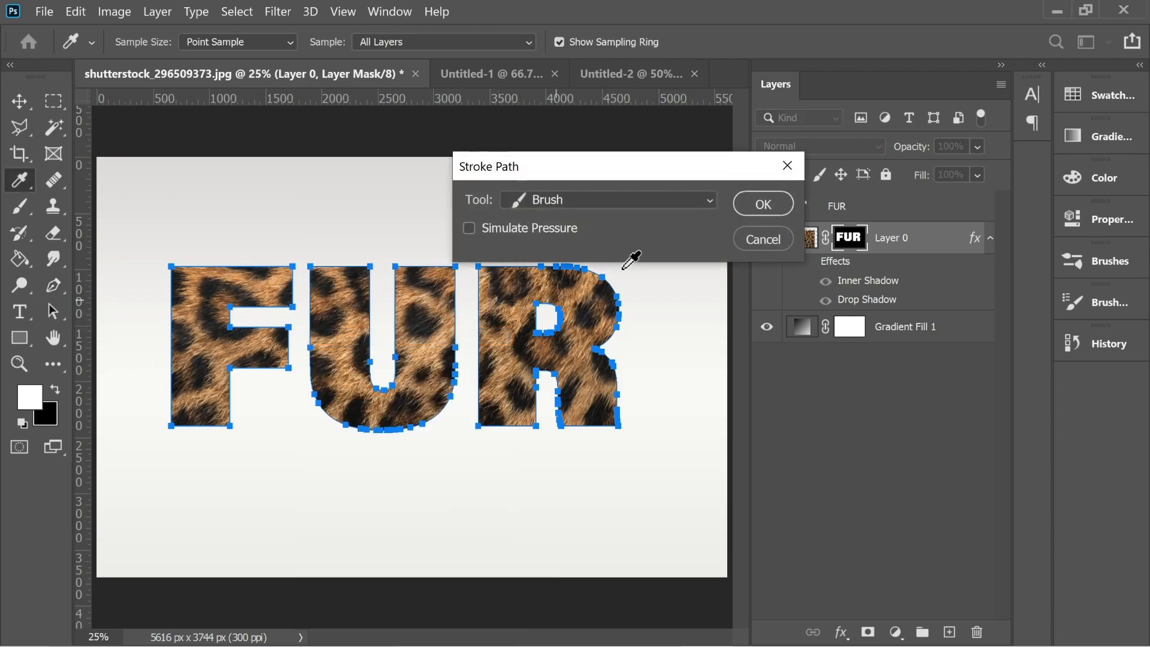
pyautogui.click(762, 204)
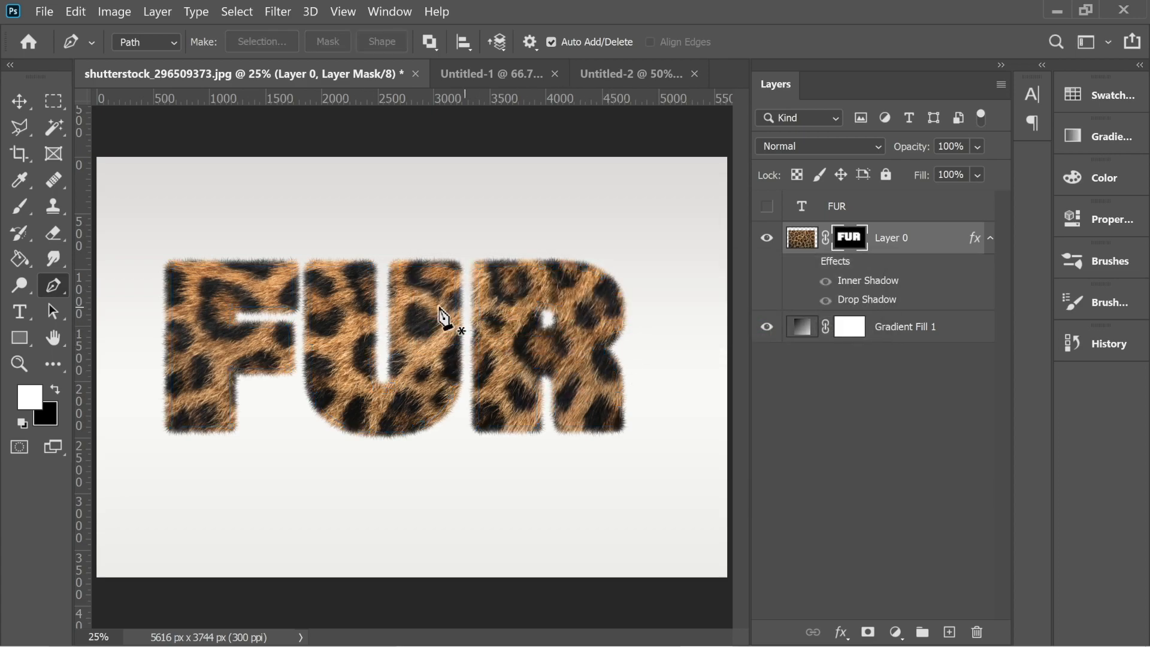
pyautogui.click(20, 101)
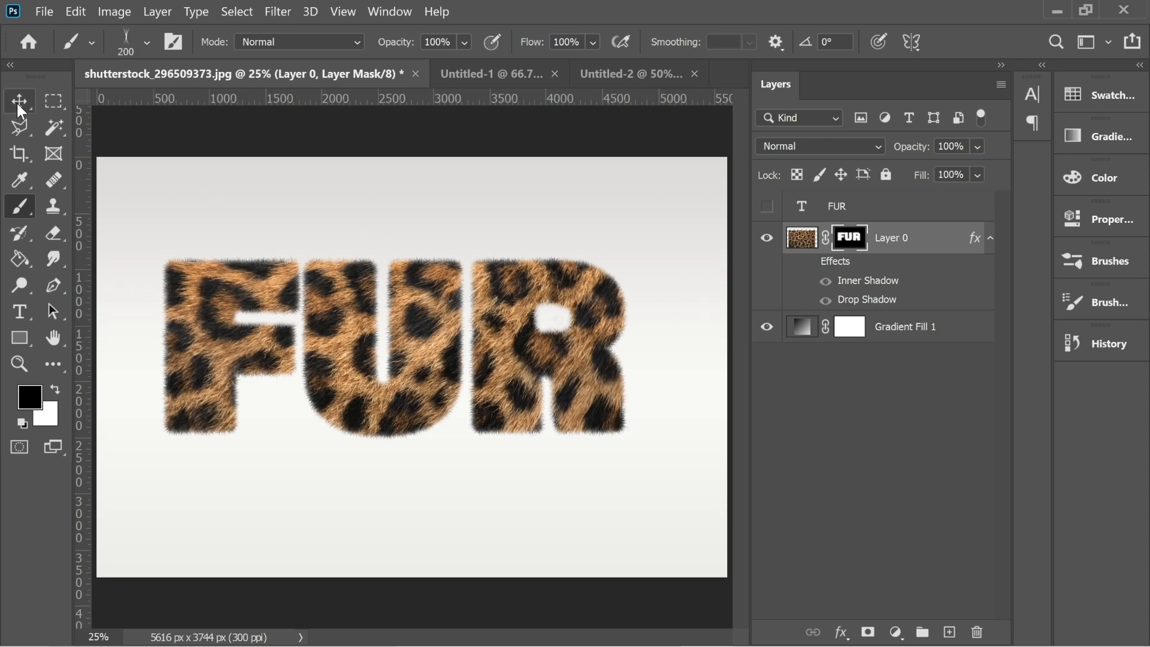
pyautogui.click(19, 101)
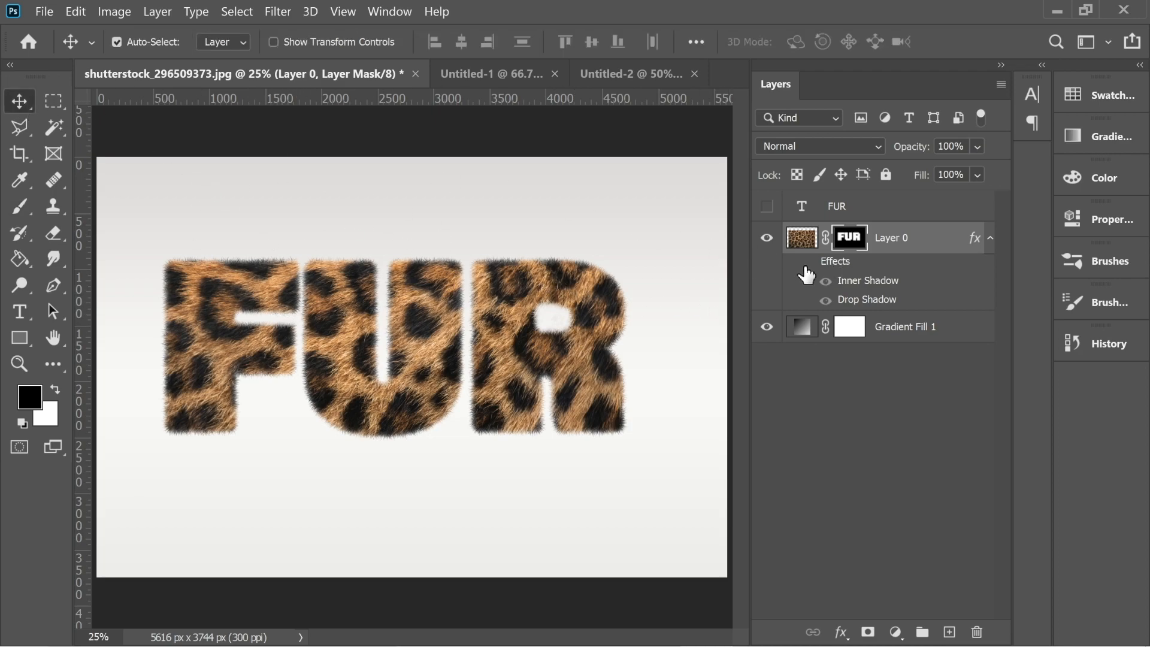
# Tune the Inner Shadow to about 19 px distance and 87 px size in Layer Style.
pyautogui.click(809, 261)
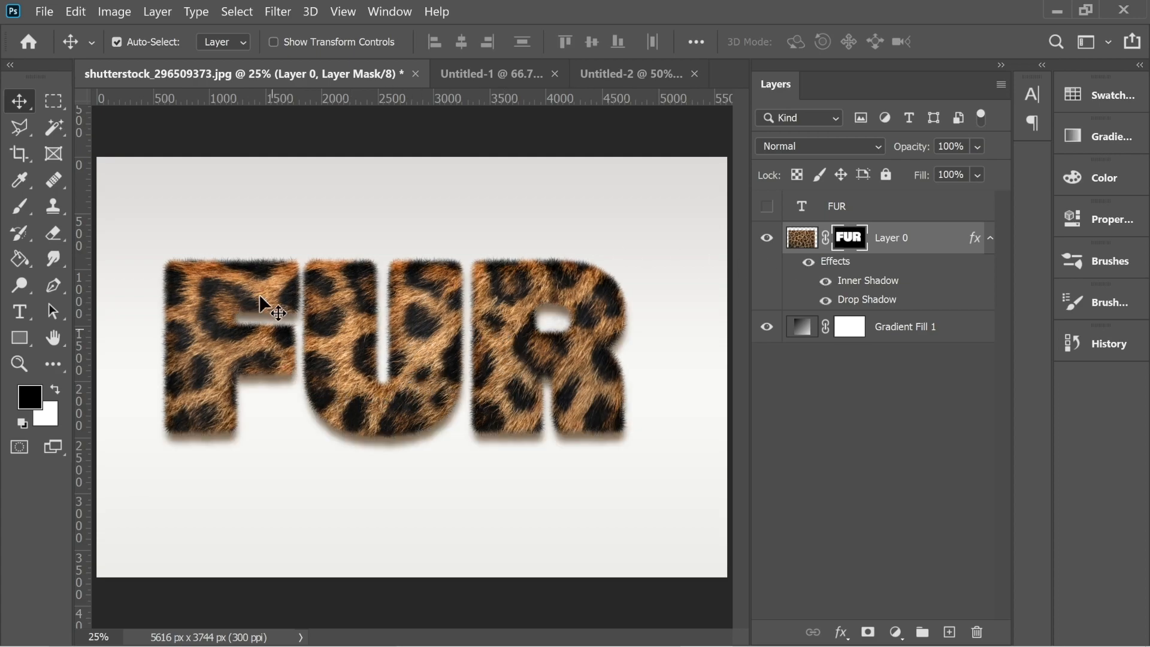
pyautogui.moveTo(236, 283)
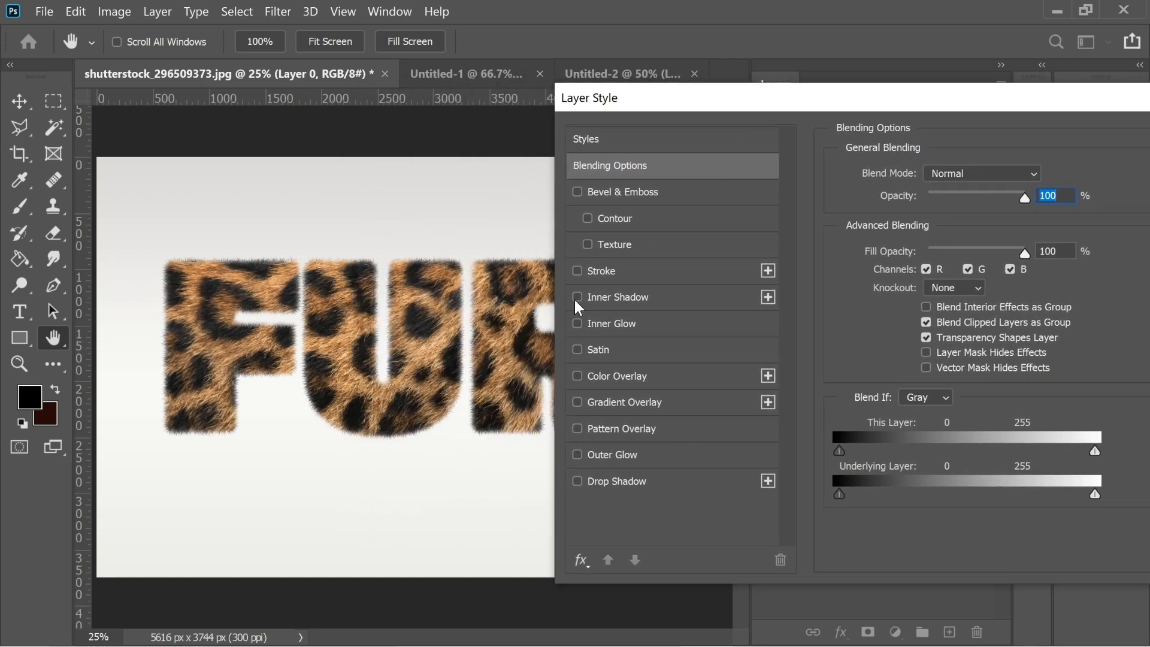
pyautogui.click(577, 297)
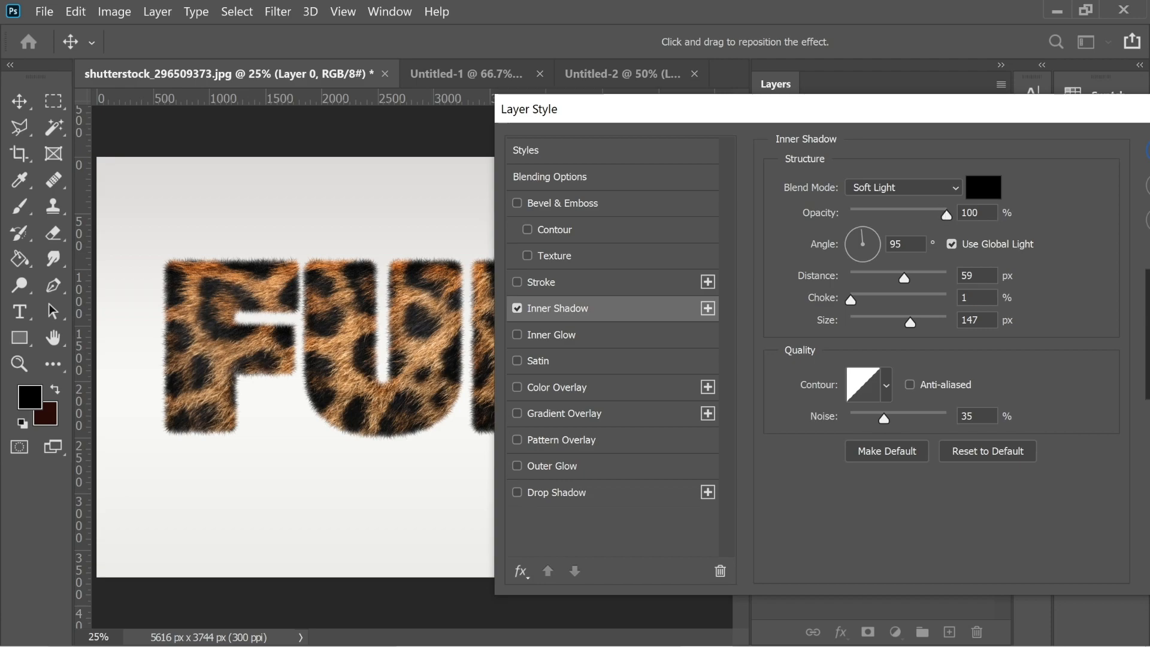
pyautogui.moveTo(909, 287)
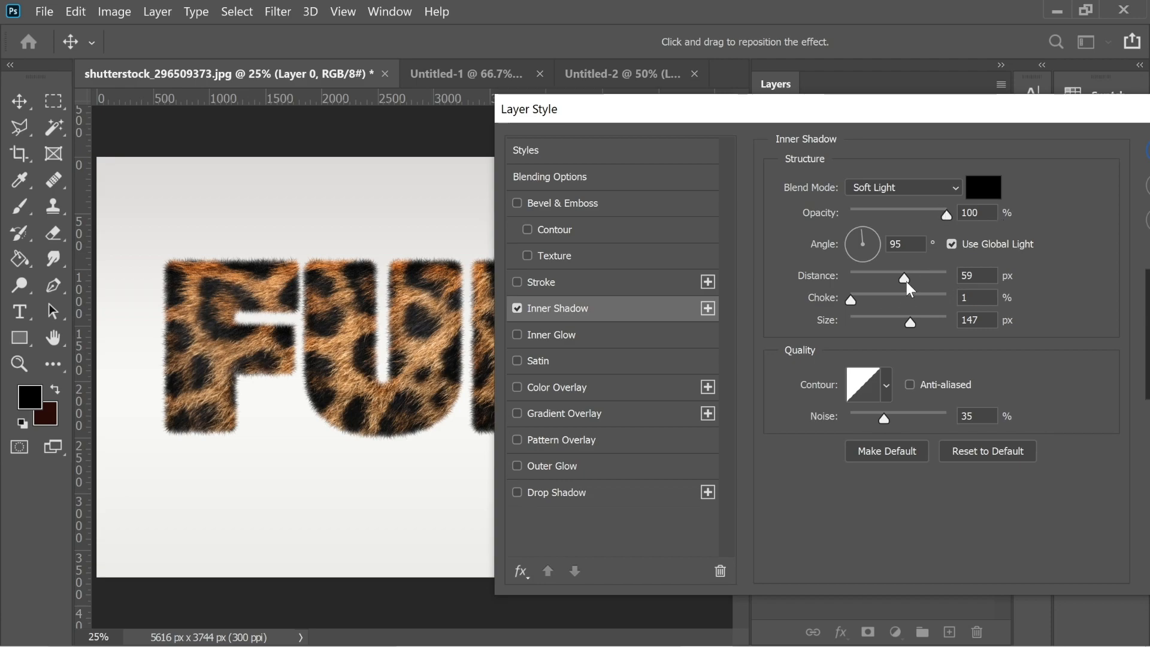
pyautogui.moveTo(904, 276); pyautogui.dragTo(851, 277)
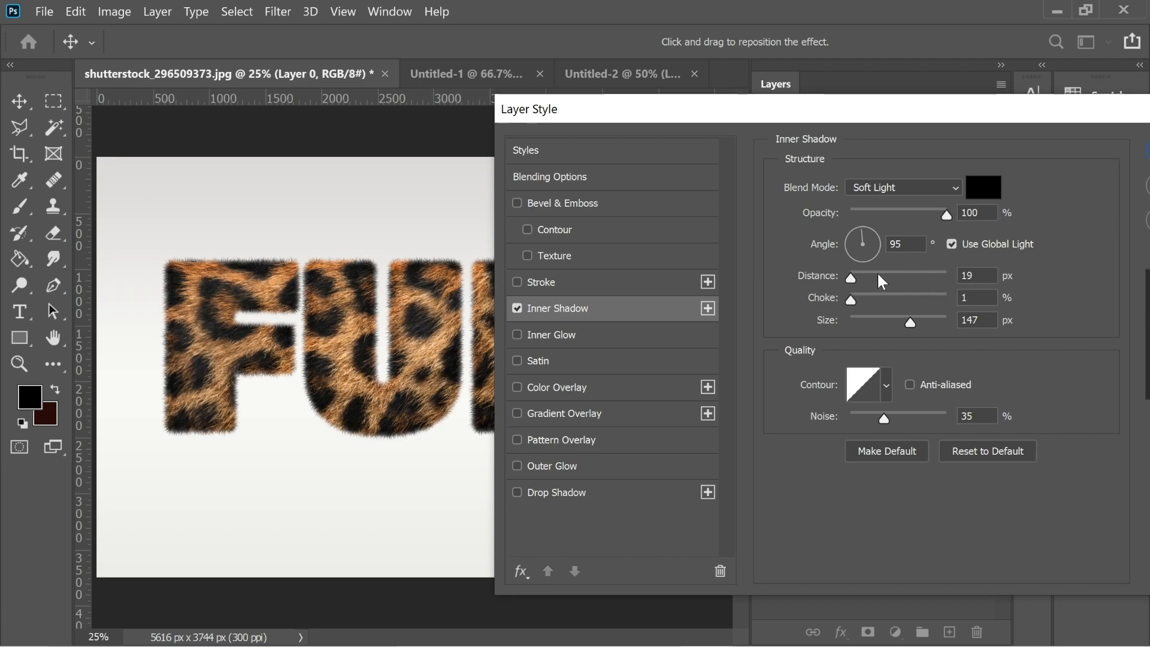
pyautogui.moveTo(852, 278); pyautogui.dragTo(903, 277)
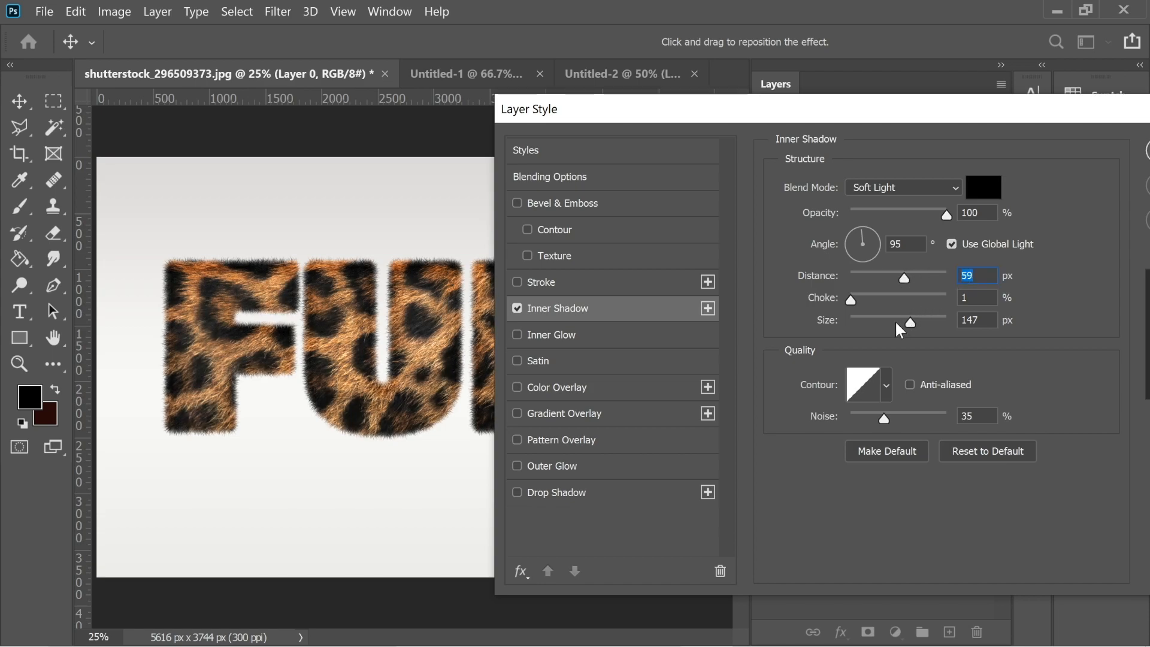
pyautogui.moveTo(913, 322); pyautogui.dragTo(883, 322)
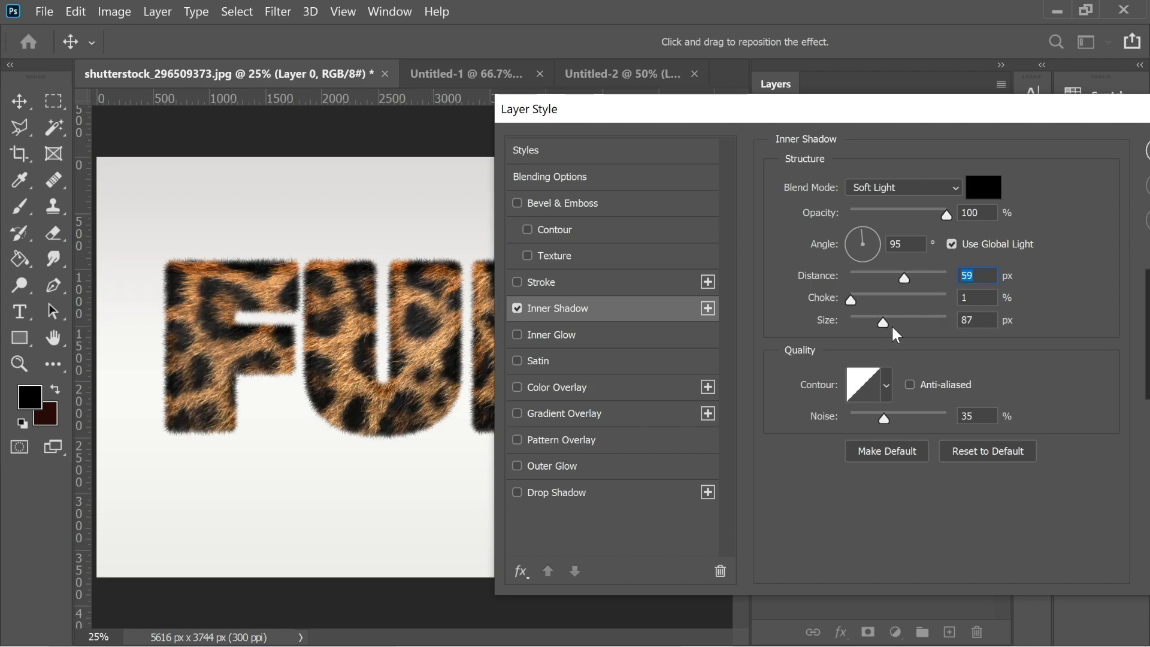
pyautogui.moveTo(883, 322); pyautogui.dragTo(910, 322)
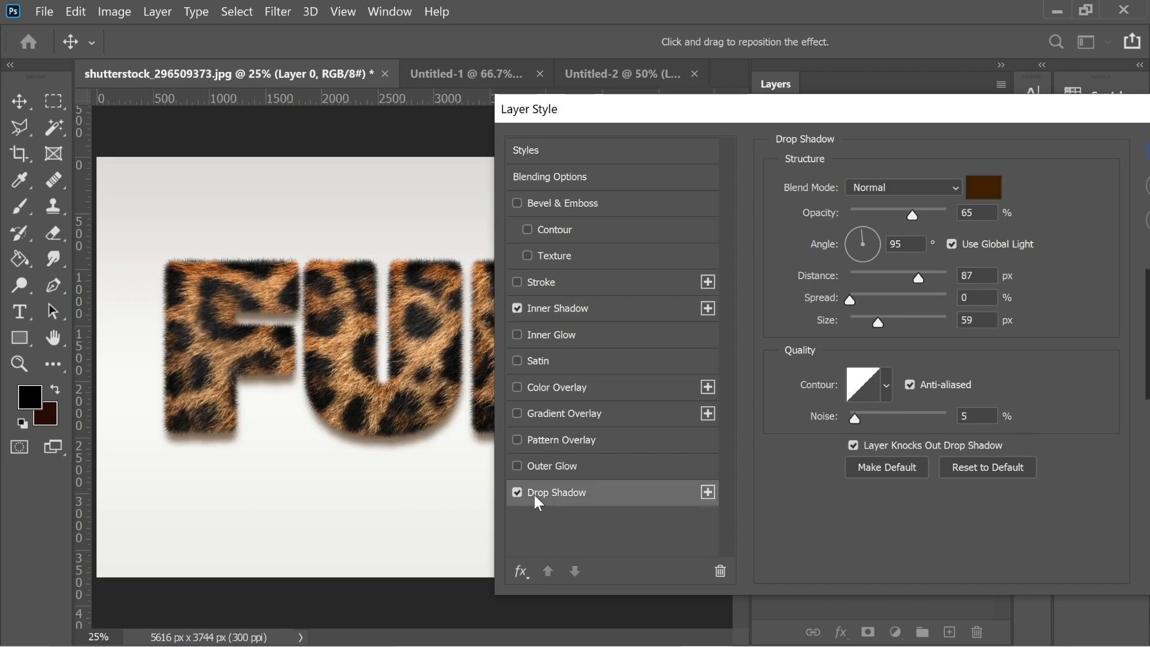
pyautogui.moveTo(988, 196)
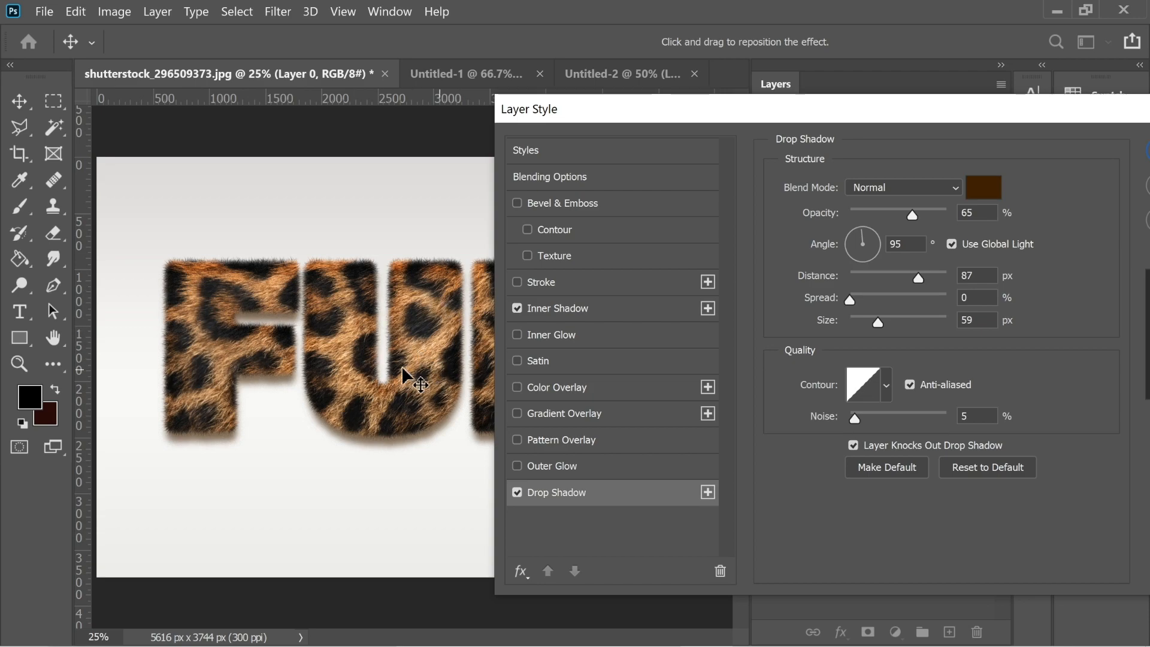
pyautogui.moveTo(528, 109); pyautogui.dragTo(587, 106)
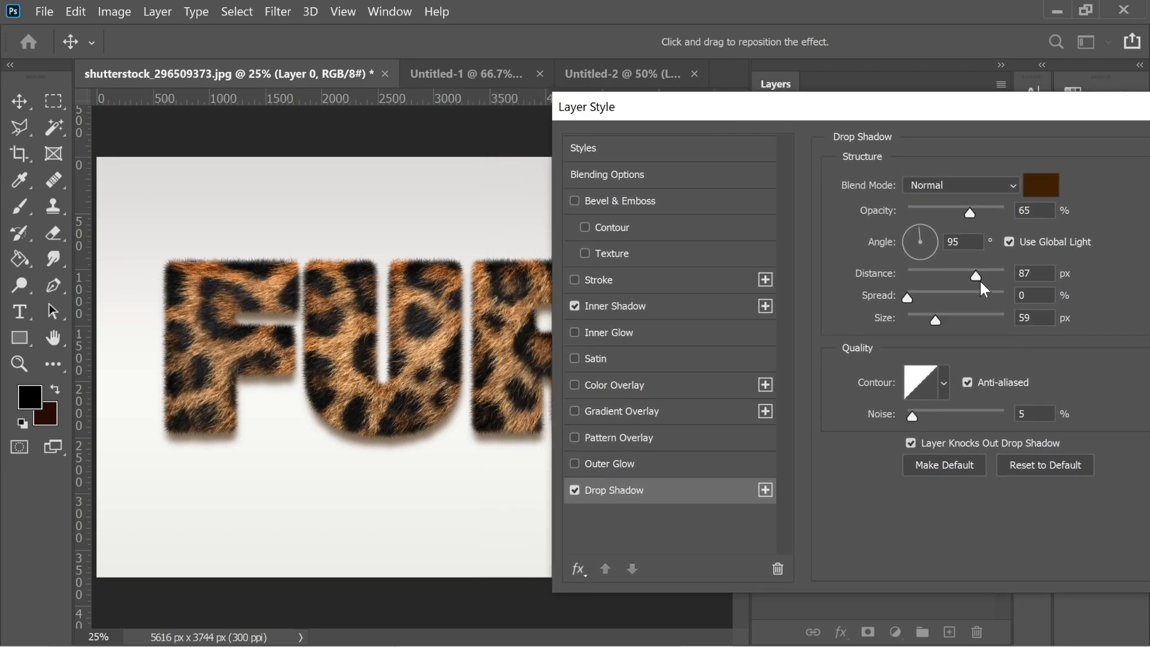
pyautogui.moveTo(1021, 336)
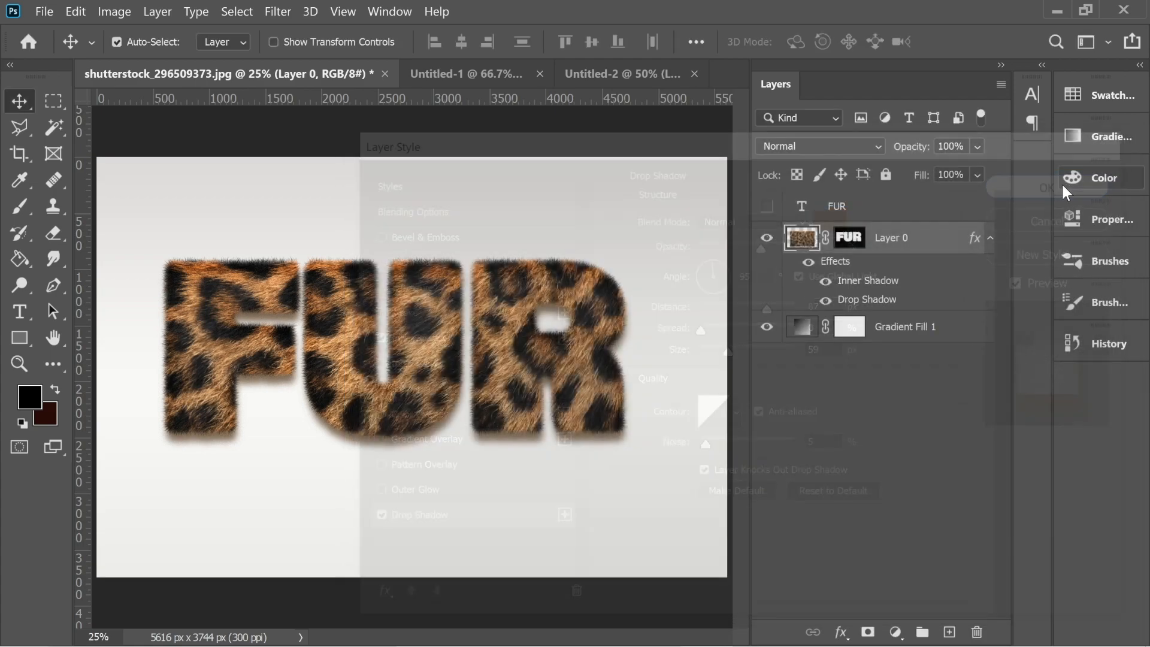
# Apply the shadows, flip the duplicated FUR copy vertically beneath the original and add an empty layer.
pyautogui.click(1045, 188)
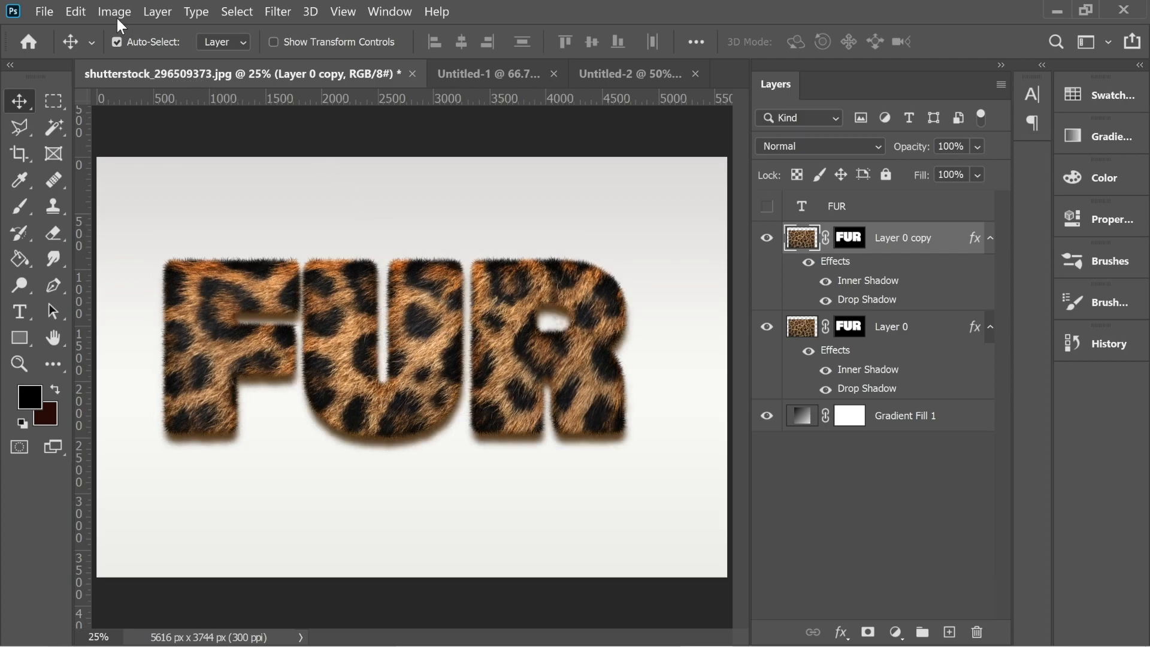
pyautogui.click(75, 11)
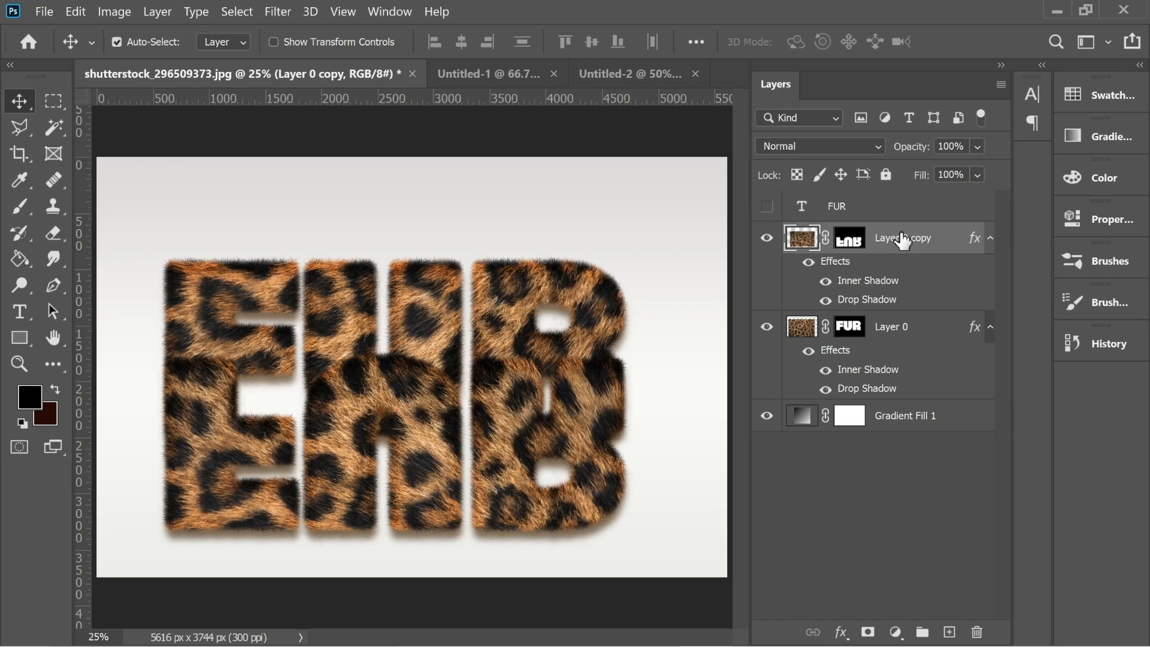
pyautogui.moveTo(902, 237); pyautogui.dragTo(902, 338)
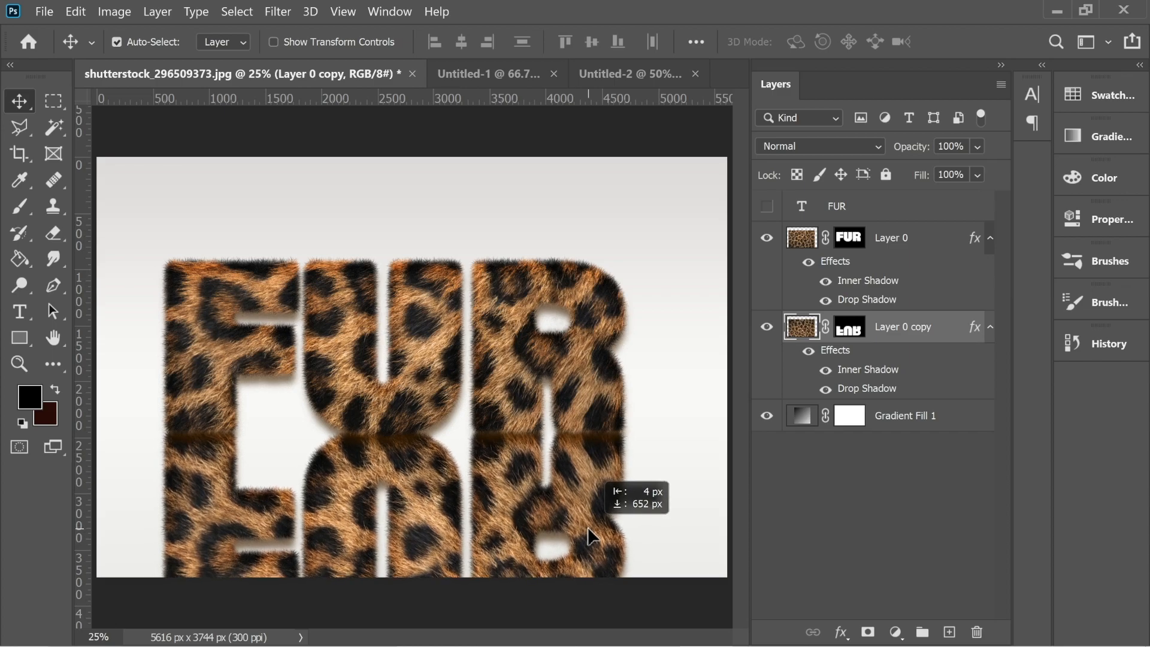
pyautogui.click(891, 237)
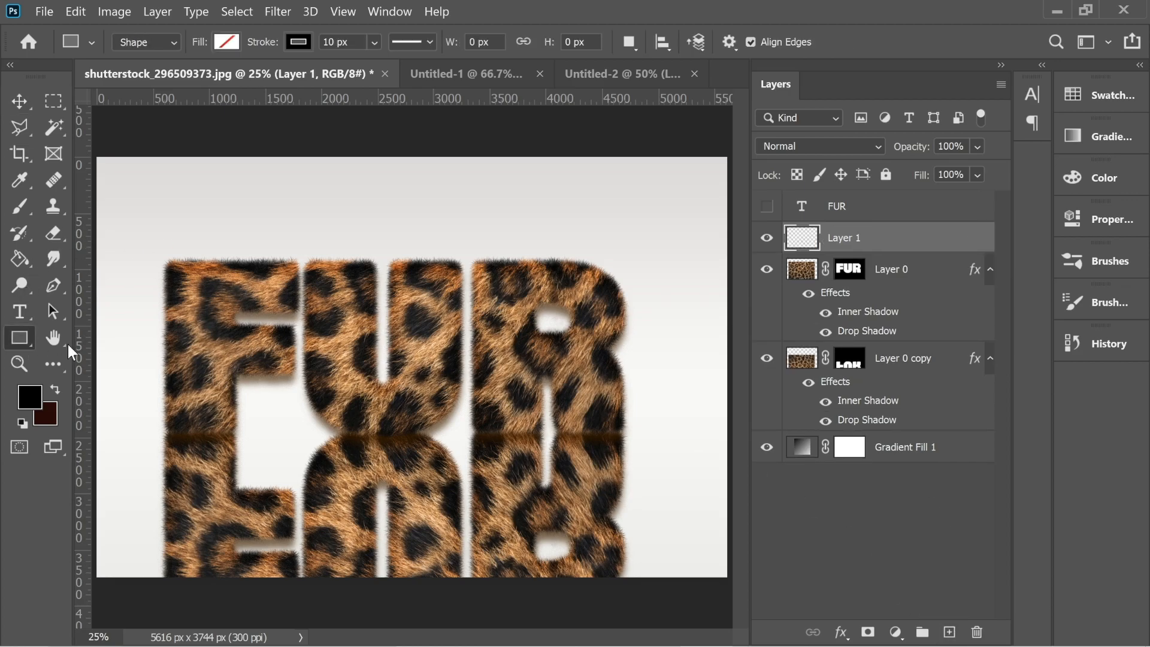
# Draw an outline-free rectangle over the reflection and give it a gradient fill.
pyautogui.moveTo(153, 427); pyautogui.dragTo(663, 606)
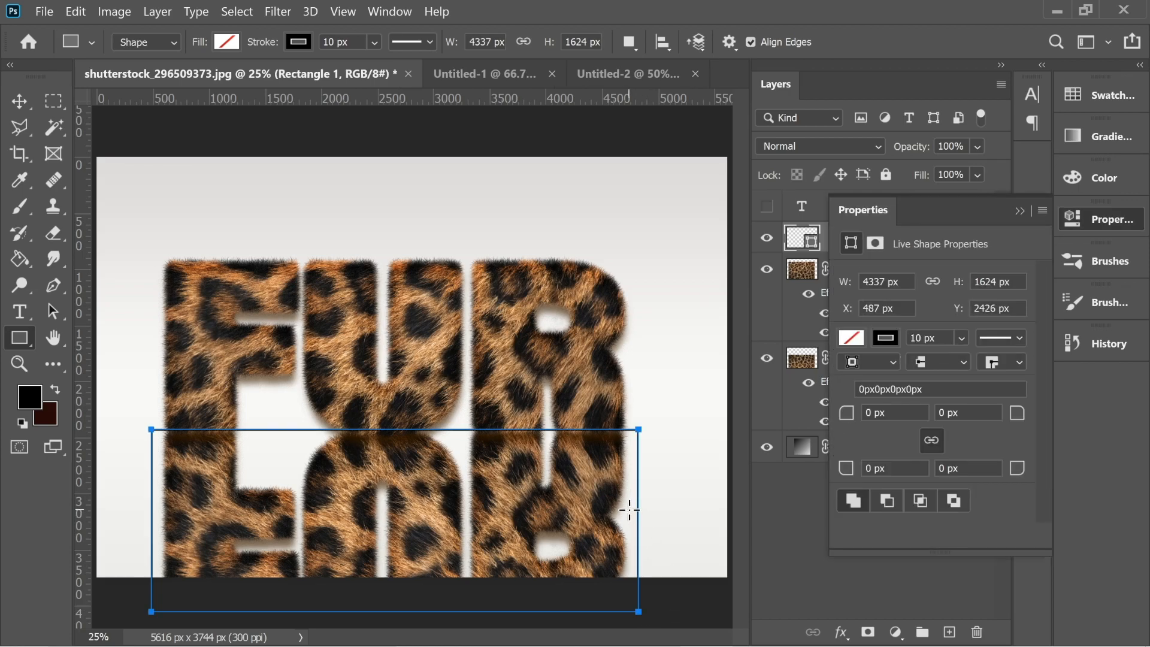
pyautogui.click(884, 338)
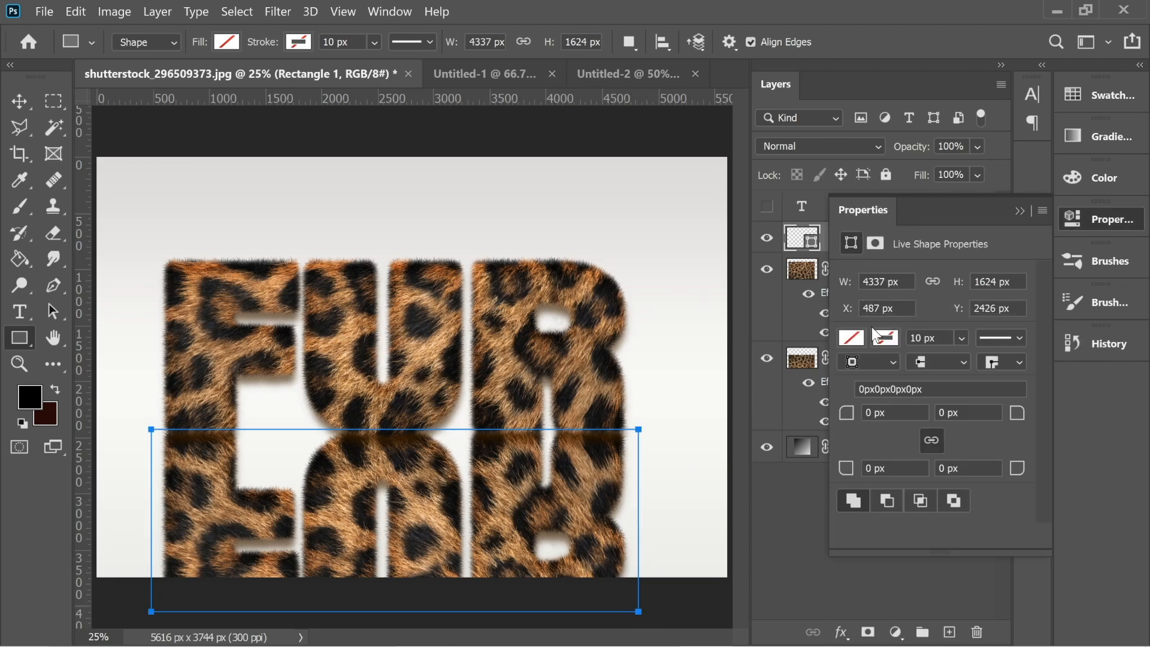
pyautogui.click(884, 338)
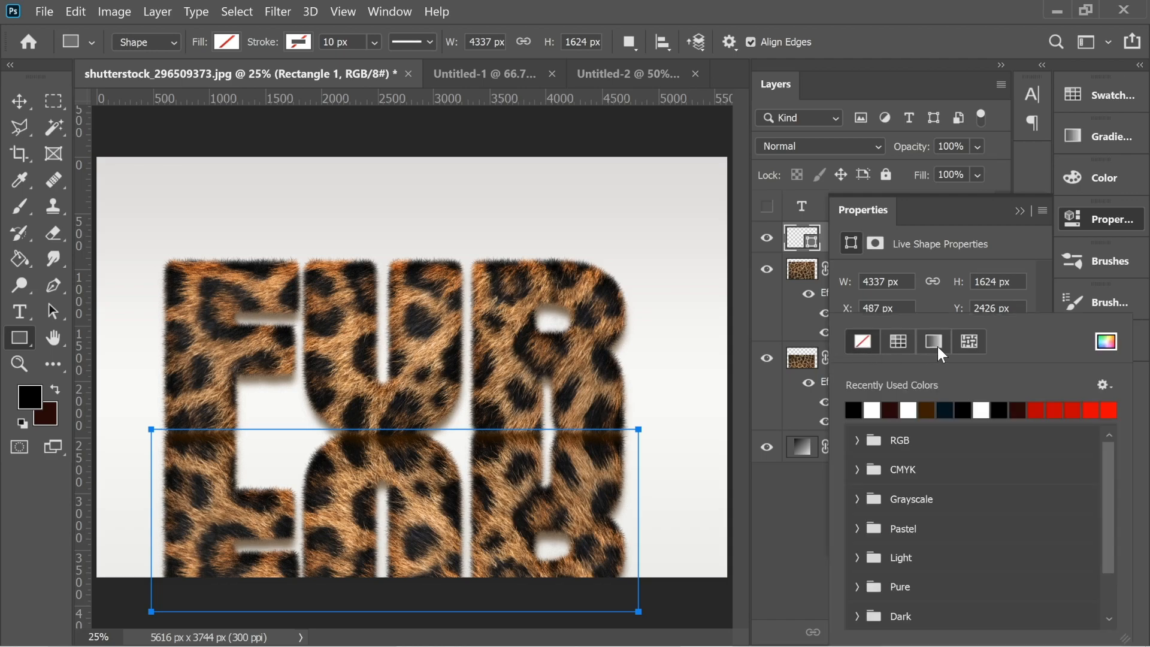
pyautogui.click(931, 341)
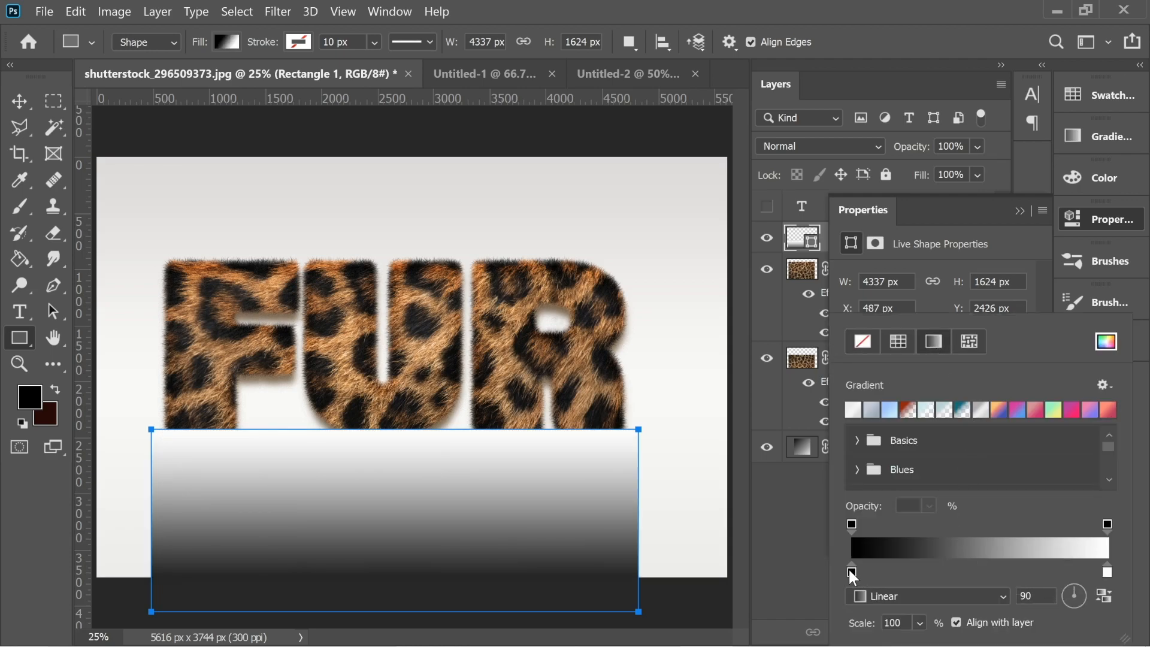
# Make the gradient white to 0% opacity and widen the rectangle across the reflection.
pyautogui.doubleClick(852, 567)
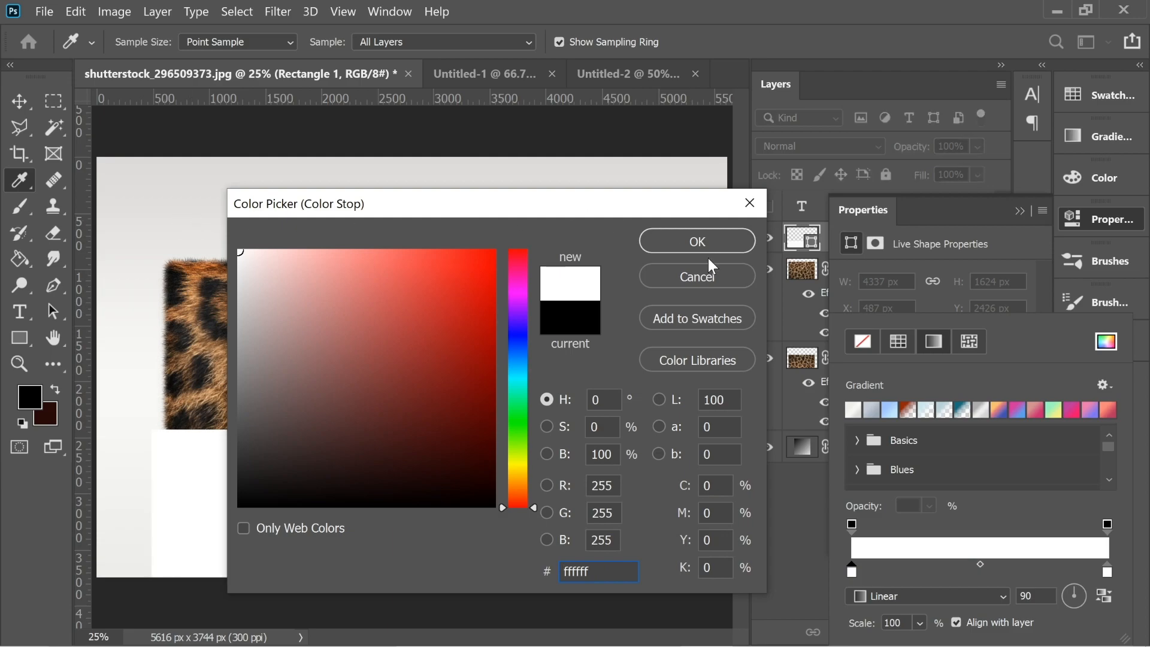
pyautogui.click(694, 241)
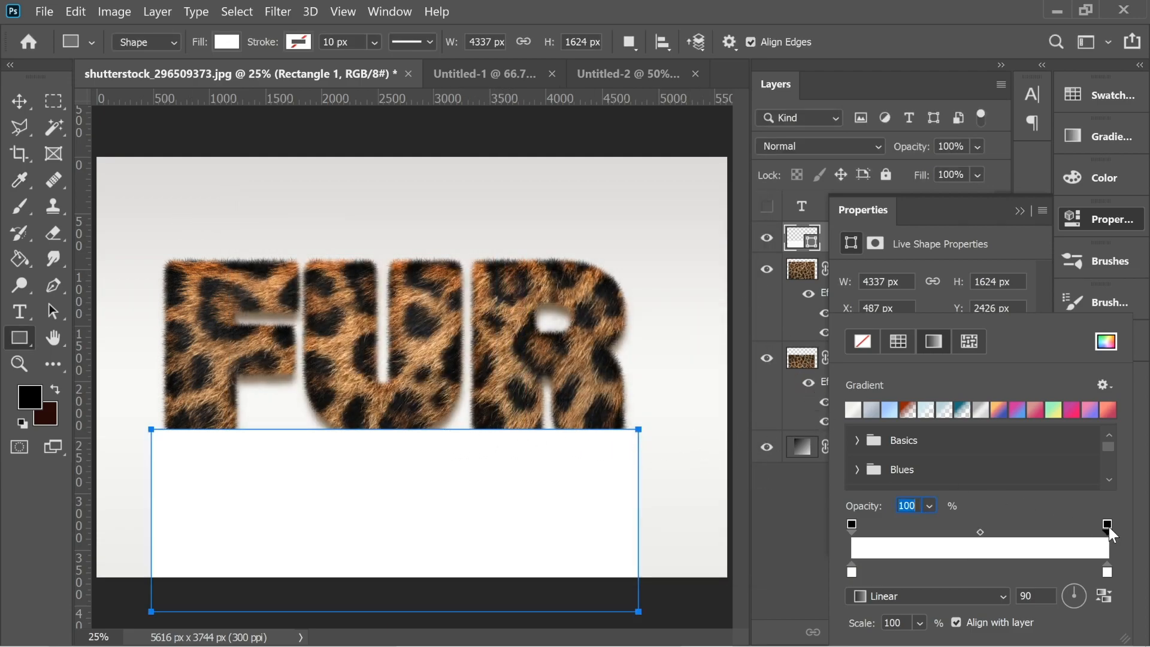
pyautogui.moveTo(1106, 530); pyautogui.dragTo(985, 528)
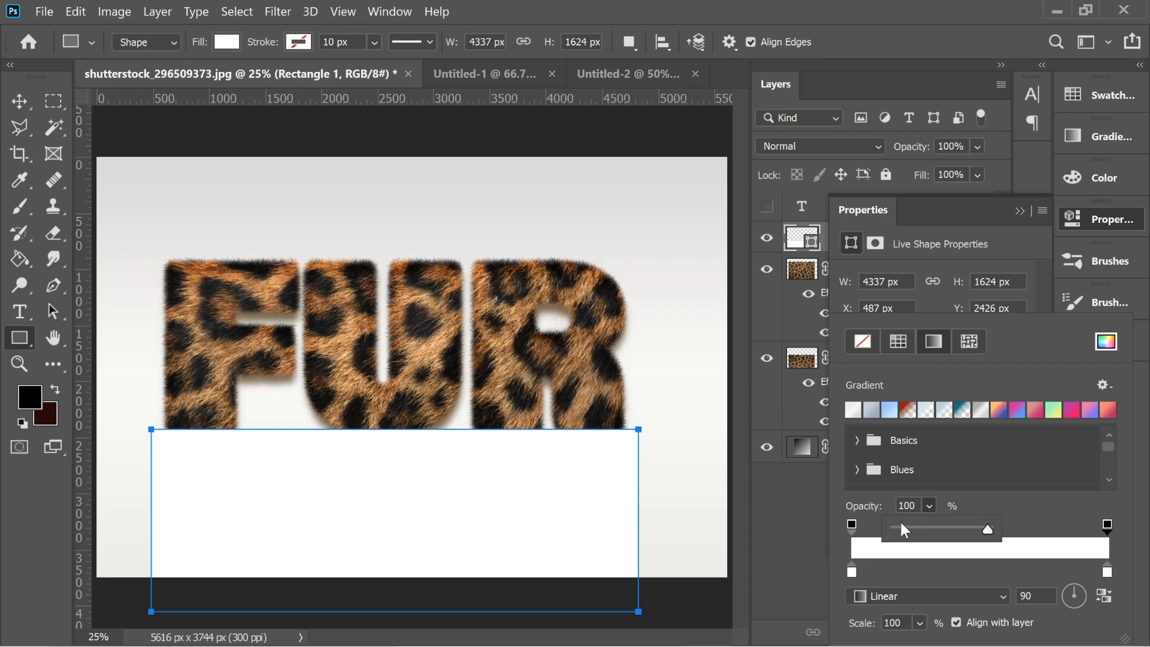
pyautogui.moveTo(985, 529); pyautogui.dragTo(894, 528)
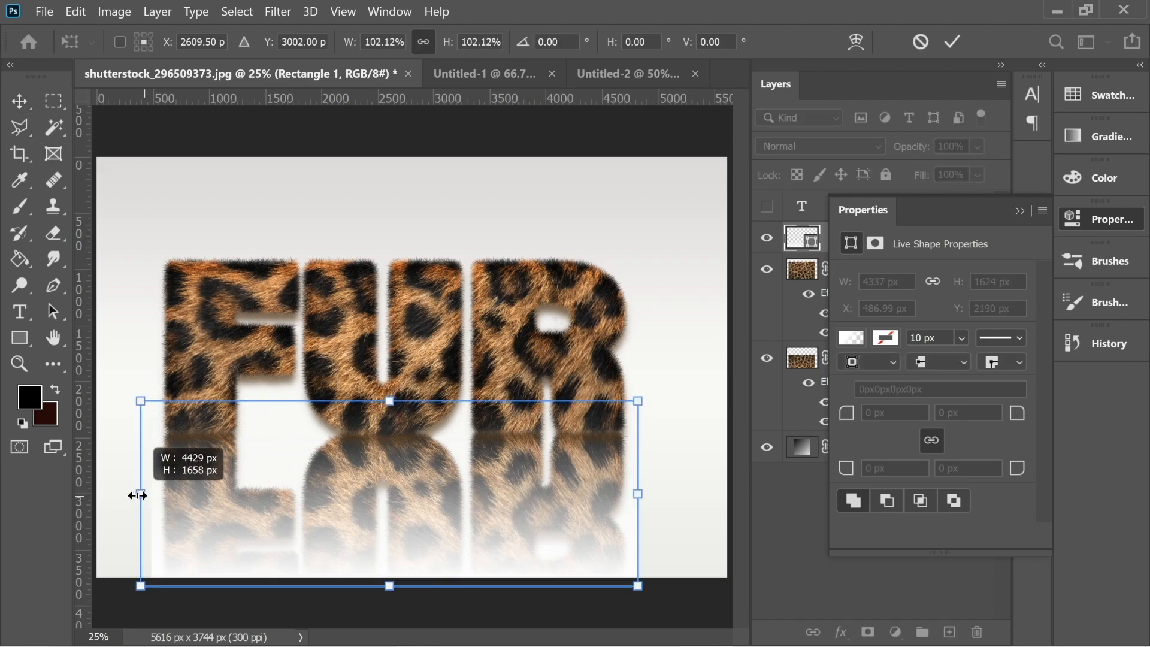
pyautogui.moveTo(637, 495); pyautogui.dragTo(653, 492)
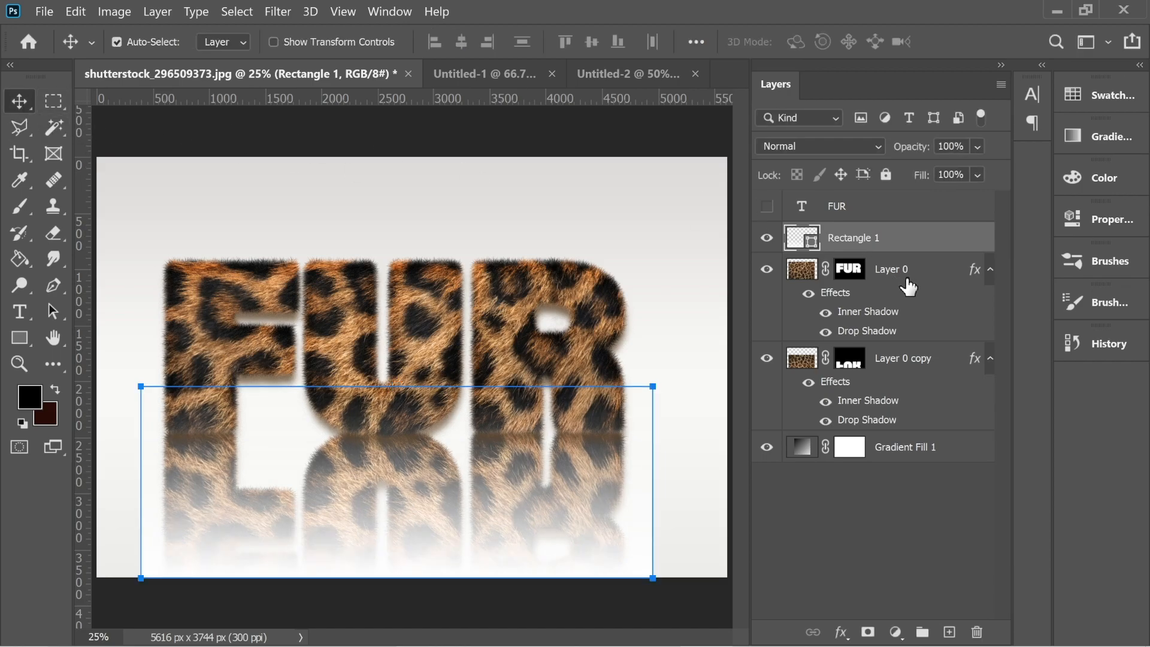
# Lower the Layer 0 copy reflection's opacity to 68%.
pyautogui.click(902, 358)
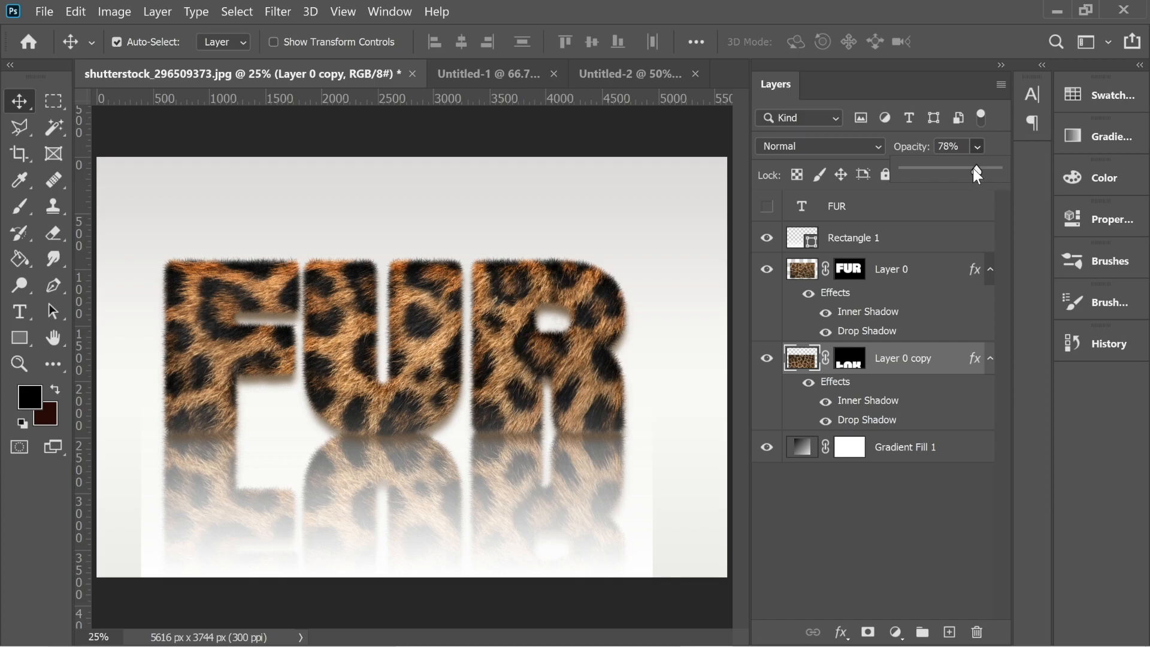
pyautogui.moveTo(975, 171); pyautogui.dragTo(974, 170)
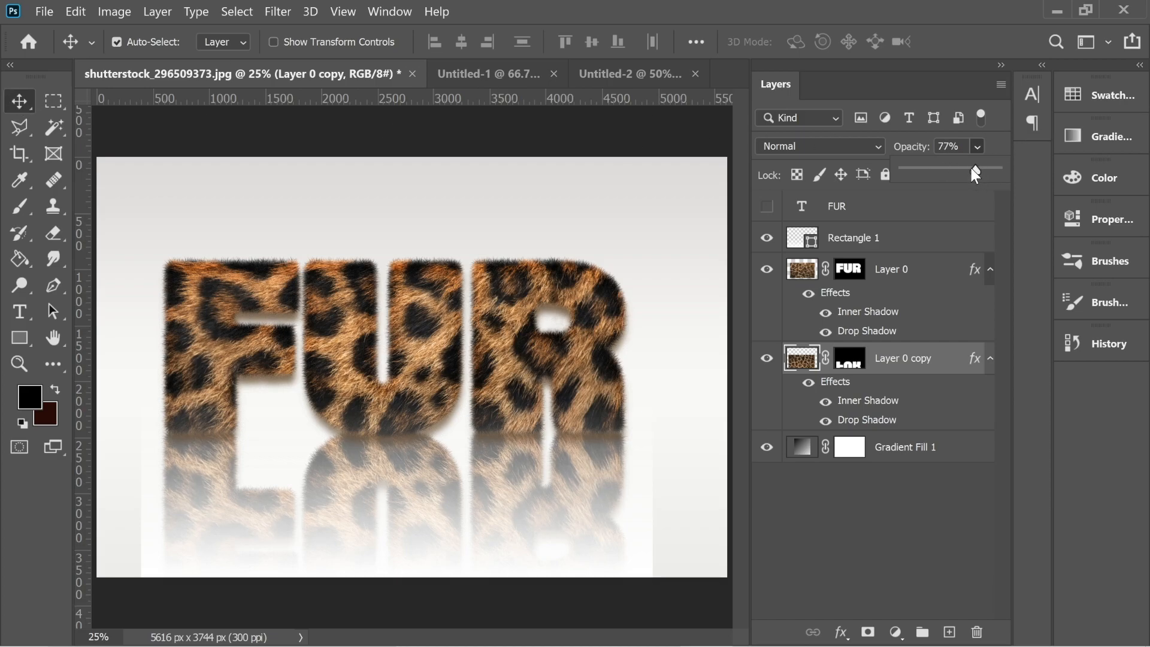
pyautogui.moveTo(975, 170); pyautogui.dragTo(964, 172)
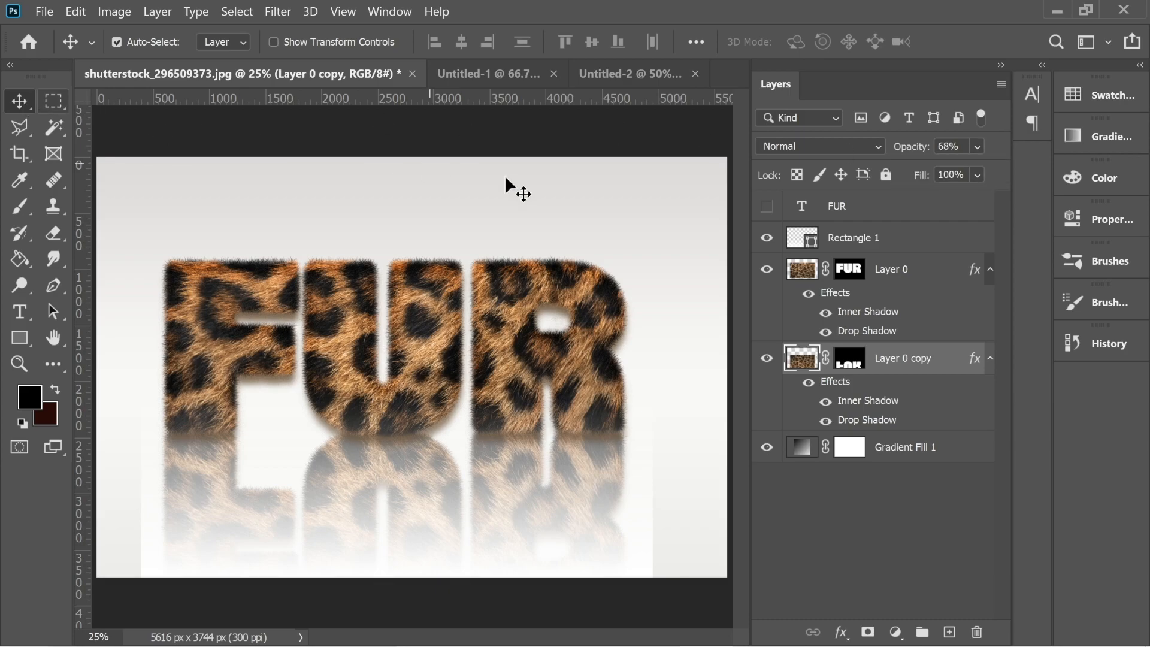